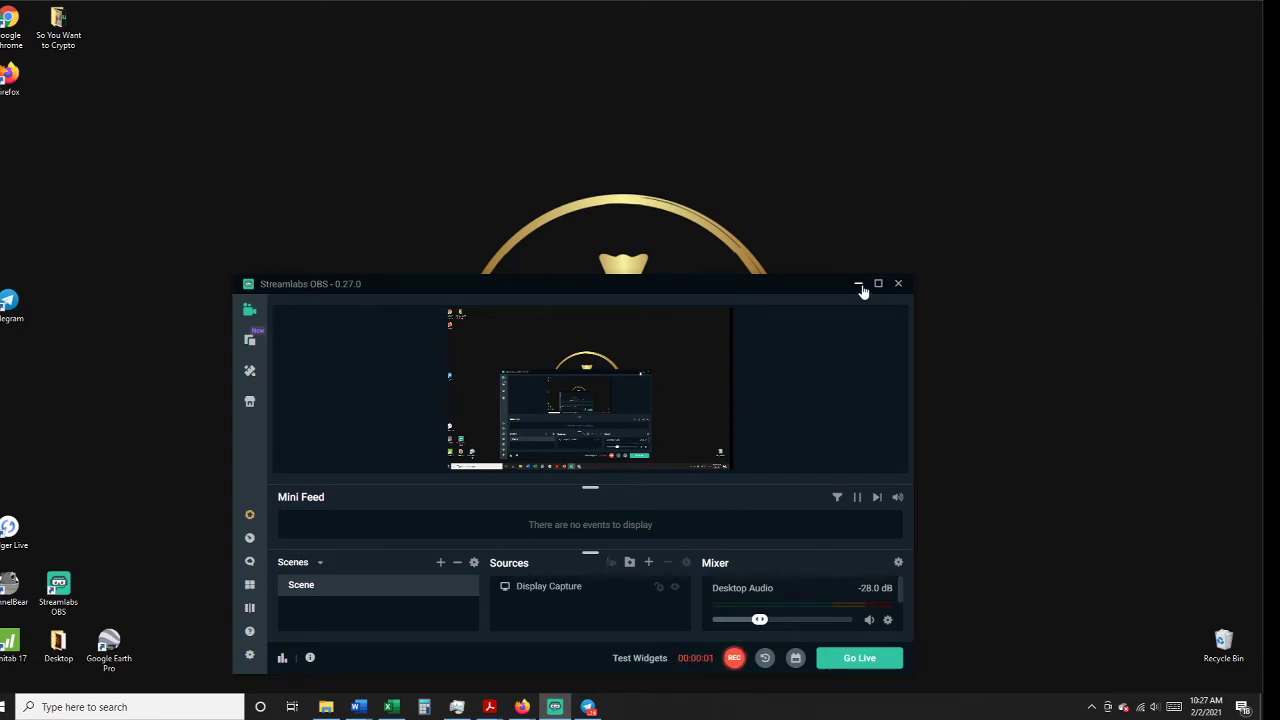
# Minimize Streamlabs OBS so the Coinbase price list is visible
pyautogui.click(858, 284)
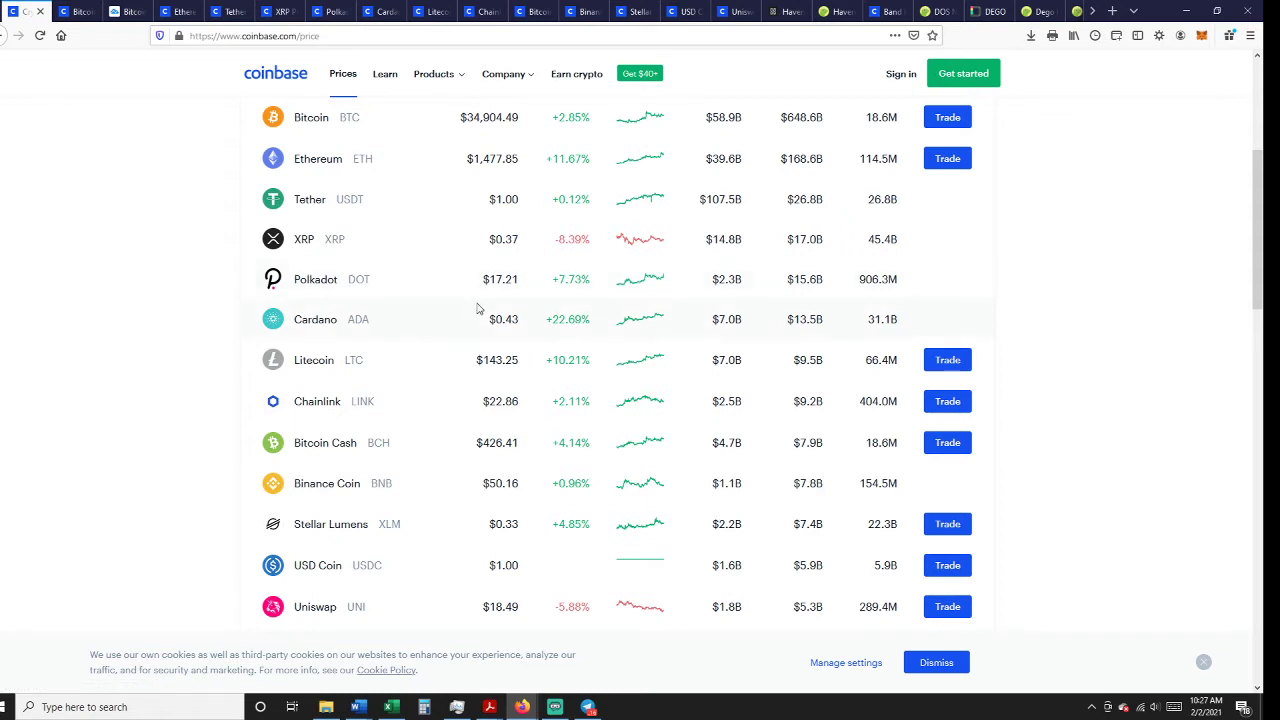
pyautogui.moveTo(538, 428)
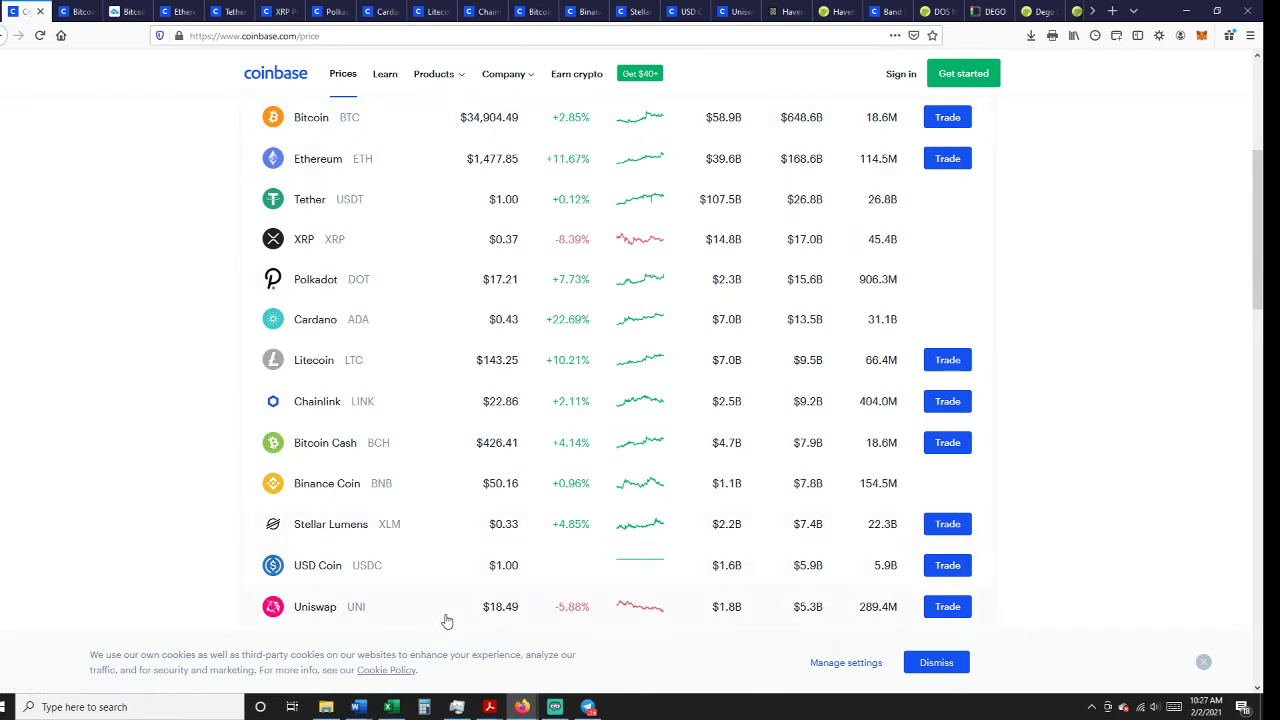
pyautogui.moveTo(444, 620)
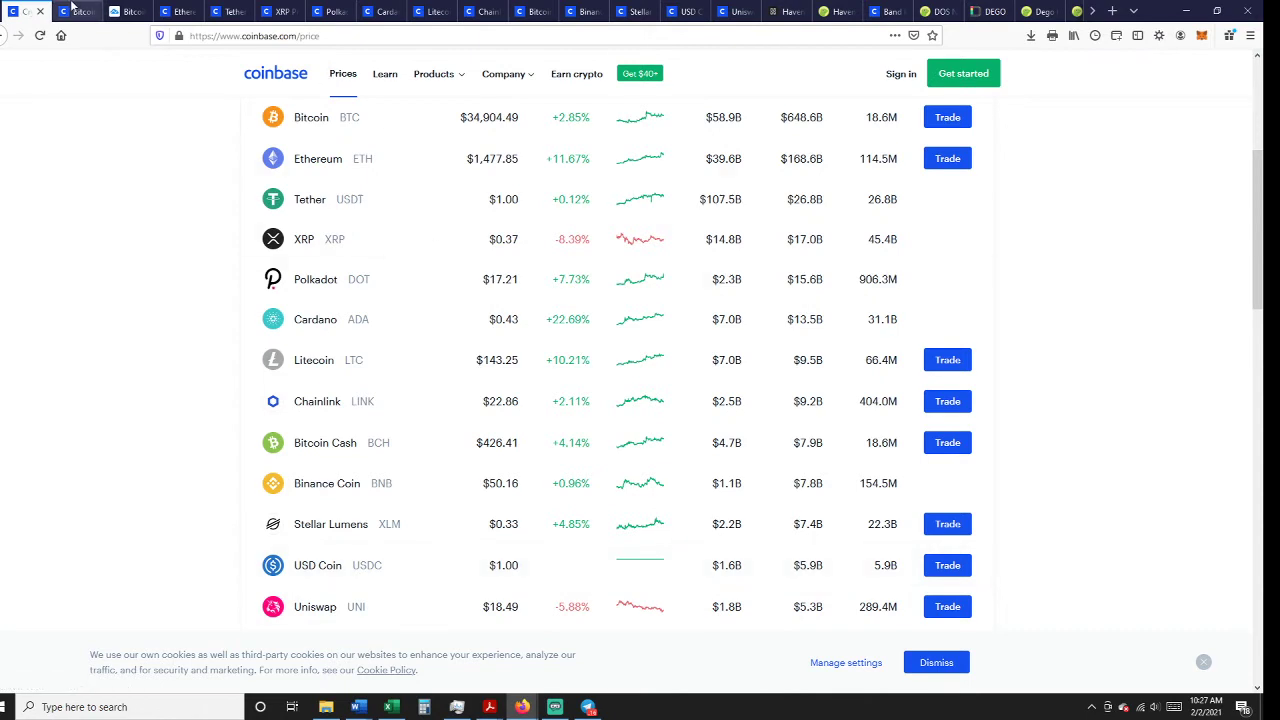
# View Bitcoin's Coinbase price page with its all-time chart at $34,958.41
pyautogui.click(310, 116)
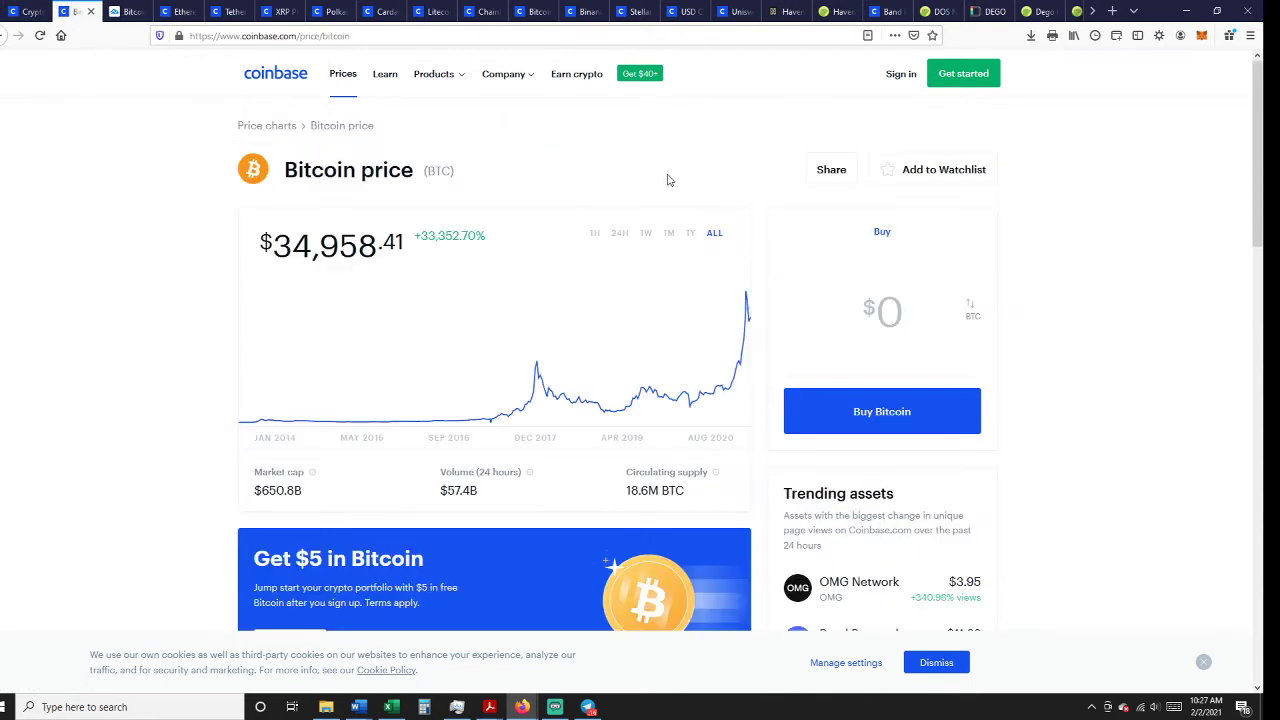
pyautogui.moveTo(740, 296)
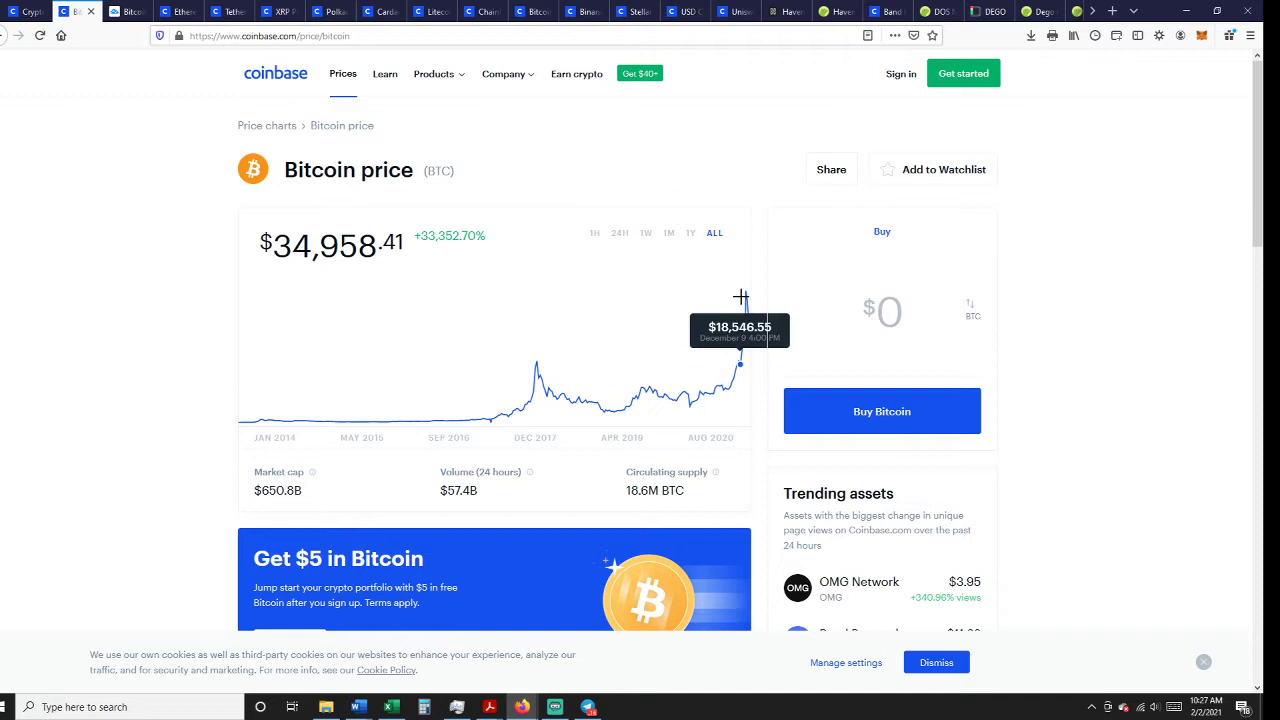
pyautogui.moveTo(744, 292)
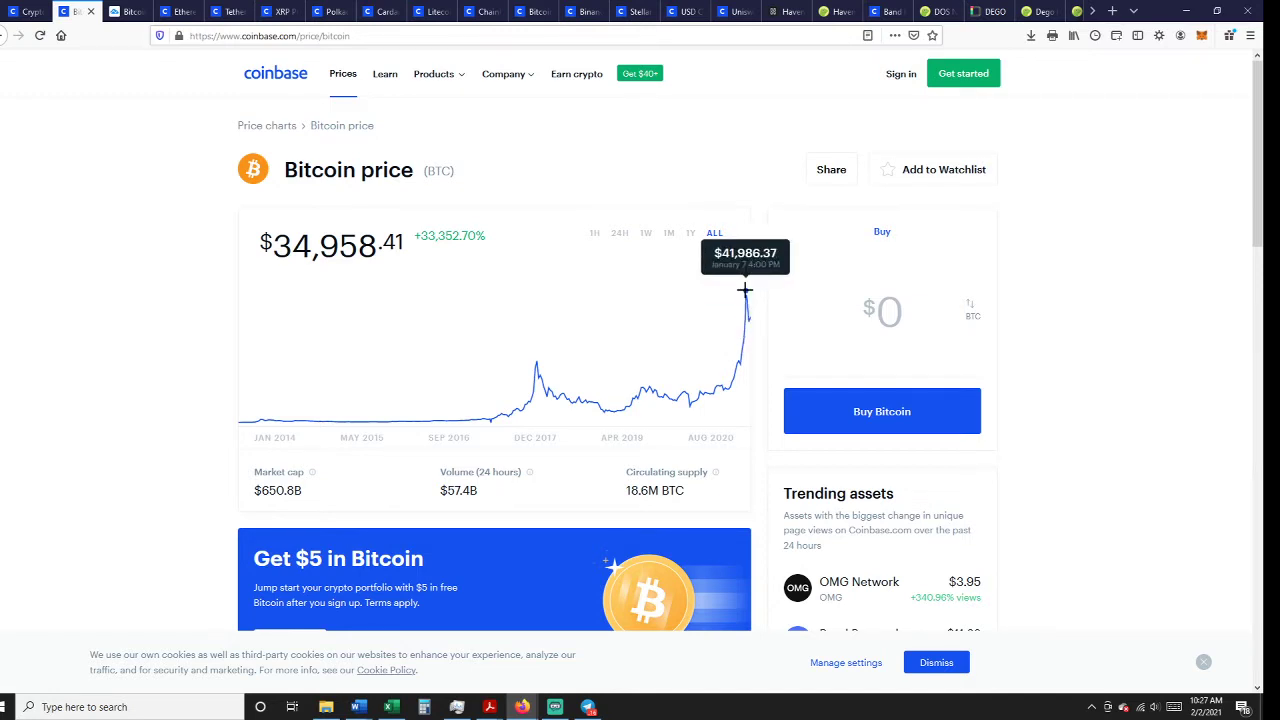
pyautogui.moveTo(452, 114)
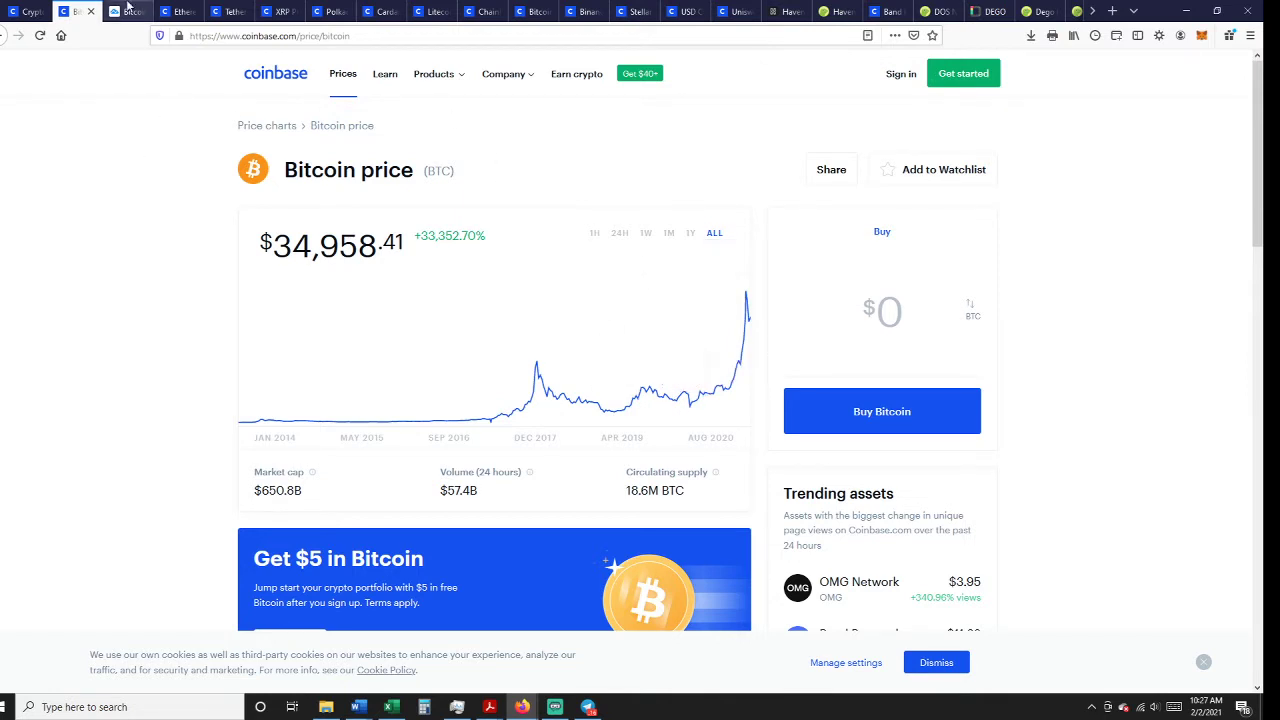
# Bring up the TradingView BTC.D dominance chart spanning 2017 to 2021
pyautogui.click(128, 12)
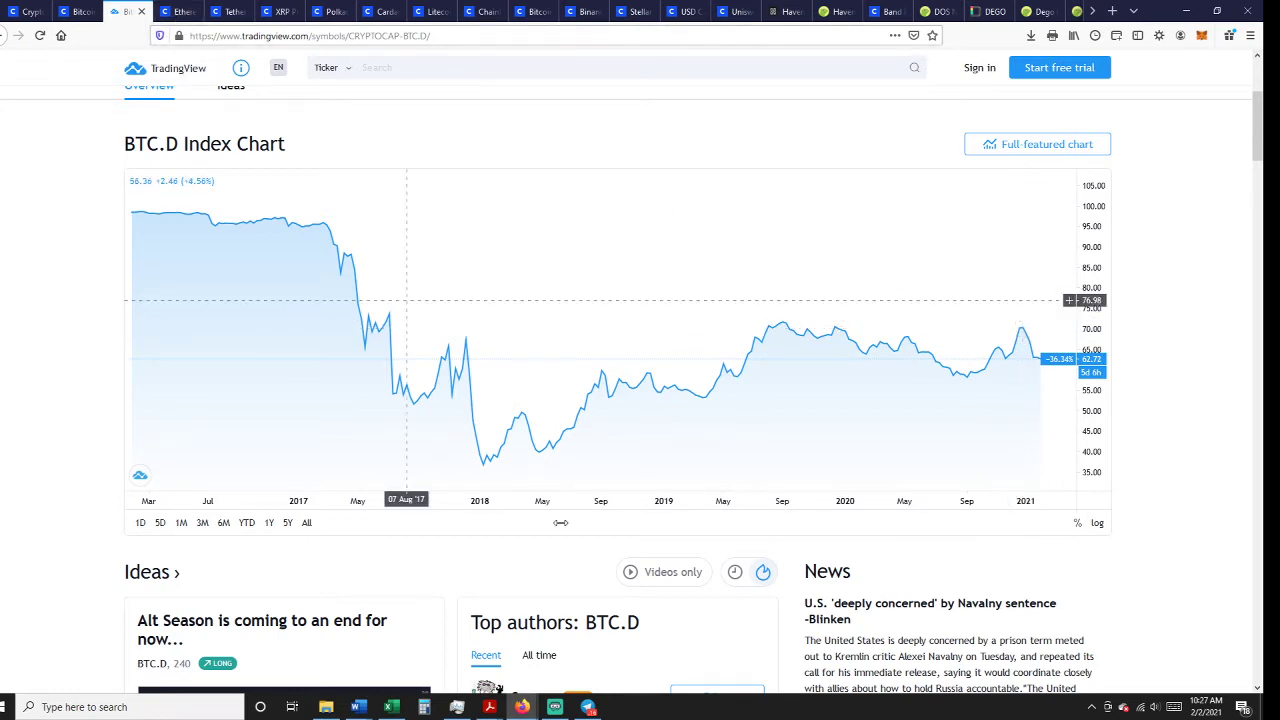
pyautogui.moveTo(464, 356)
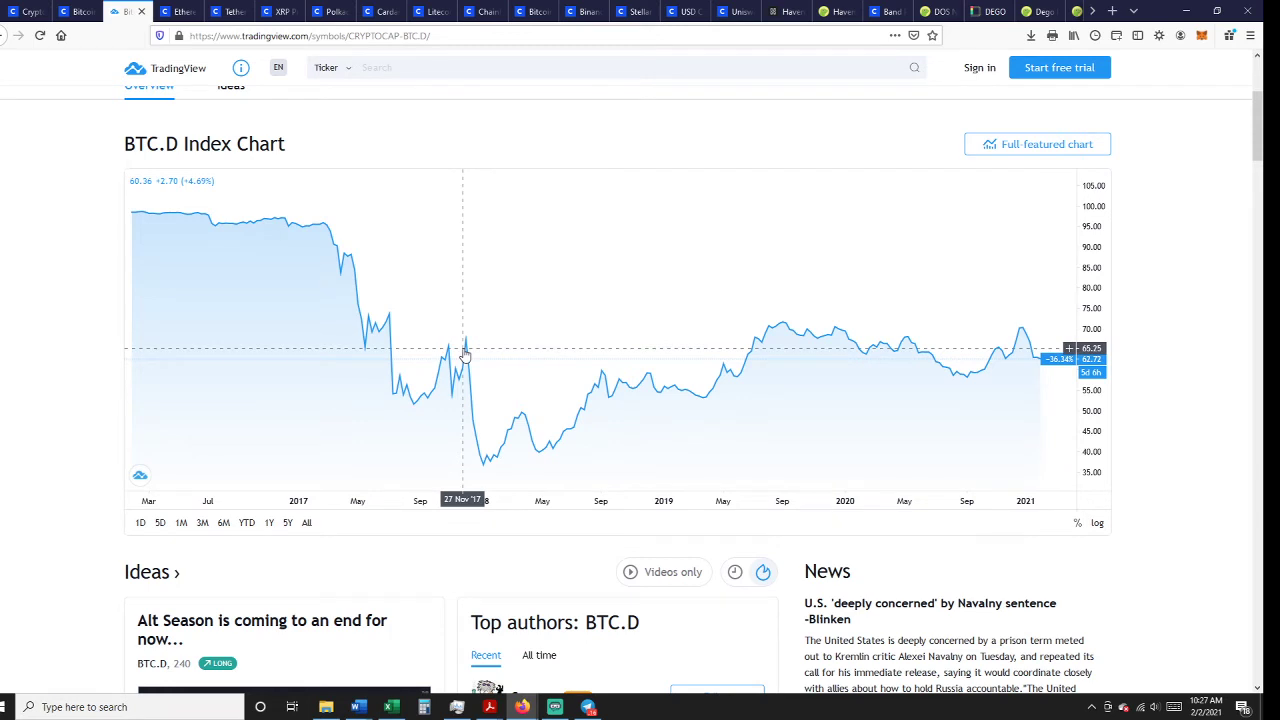
pyautogui.moveTo(466, 356)
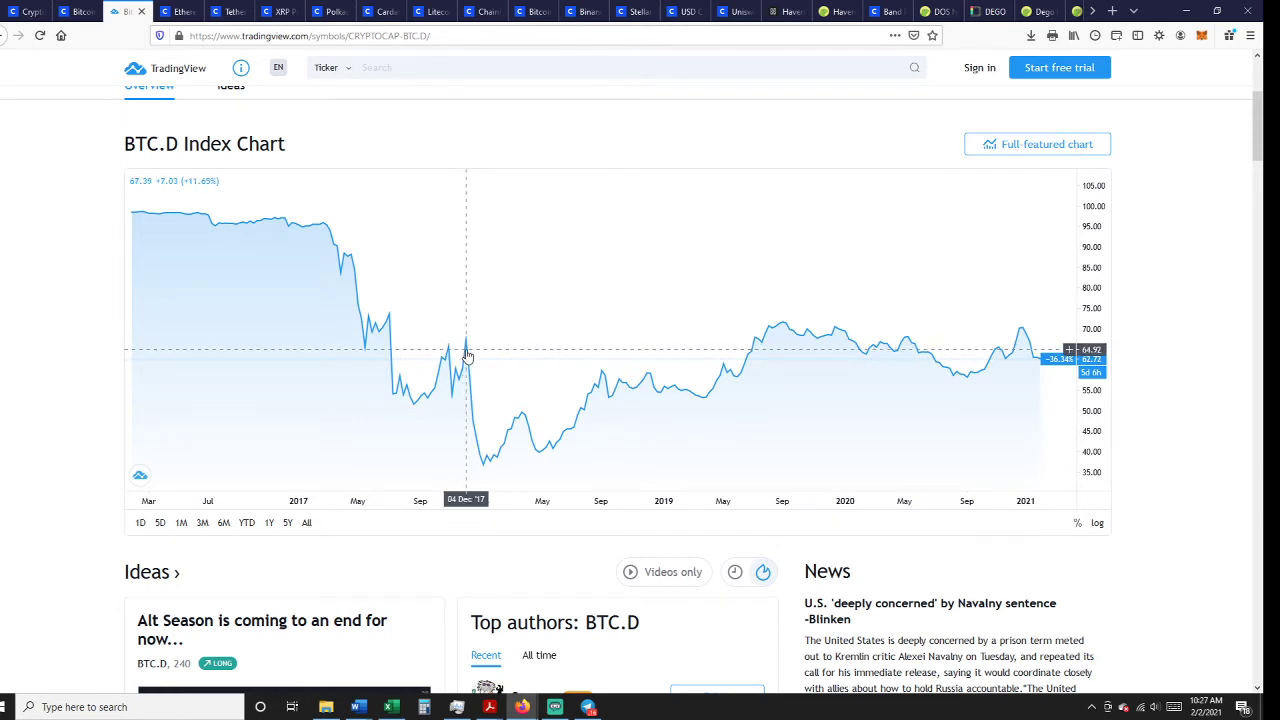
pyautogui.moveTo(480, 464)
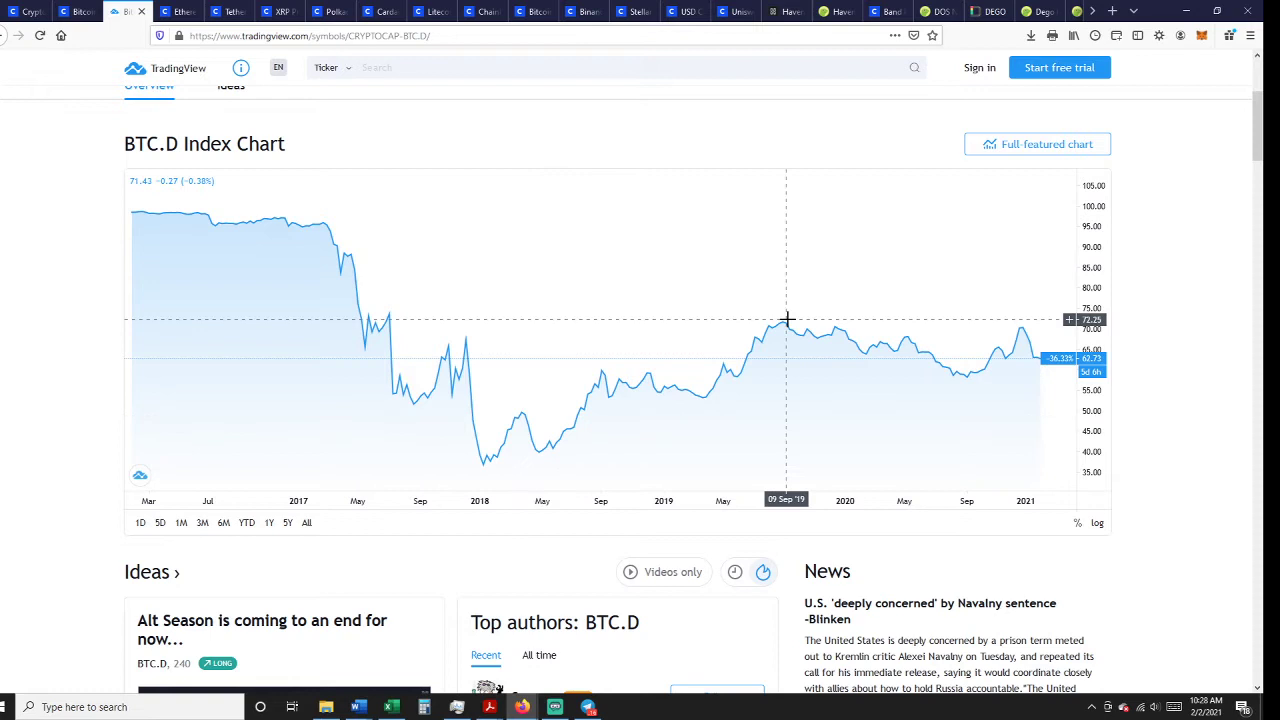
pyautogui.moveTo(656, 396)
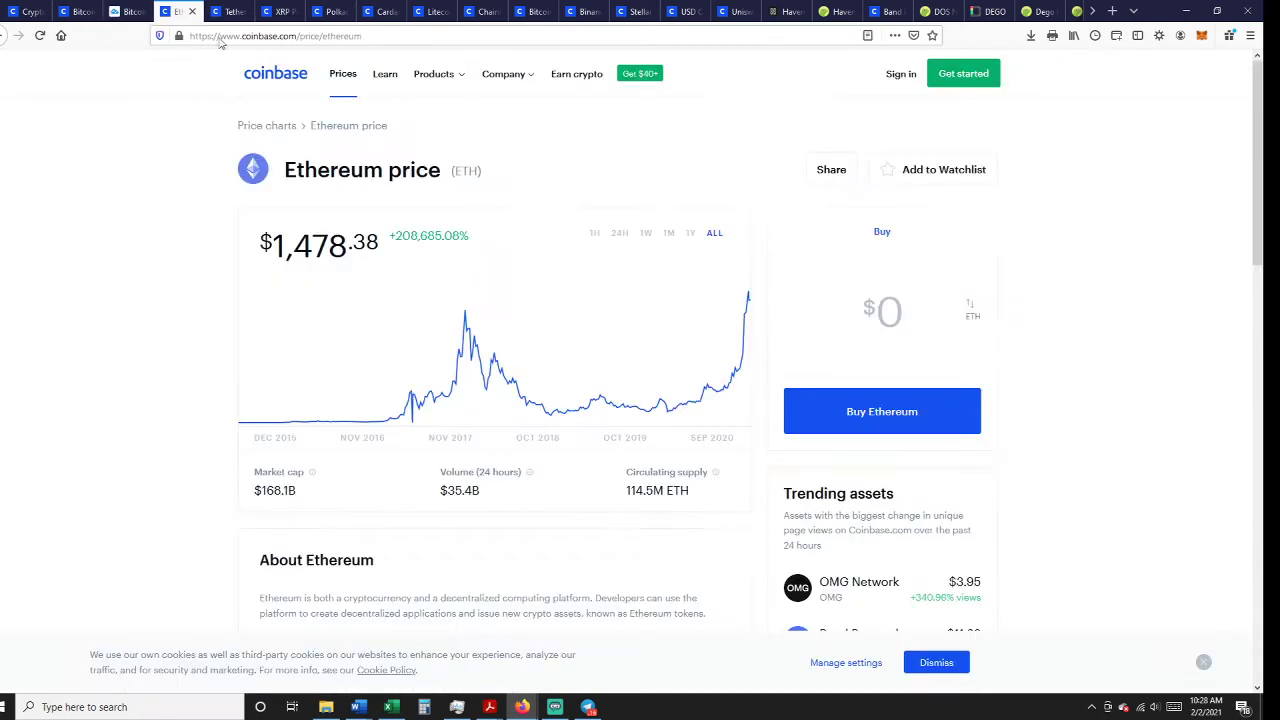
pyautogui.moveTo(740, 288)
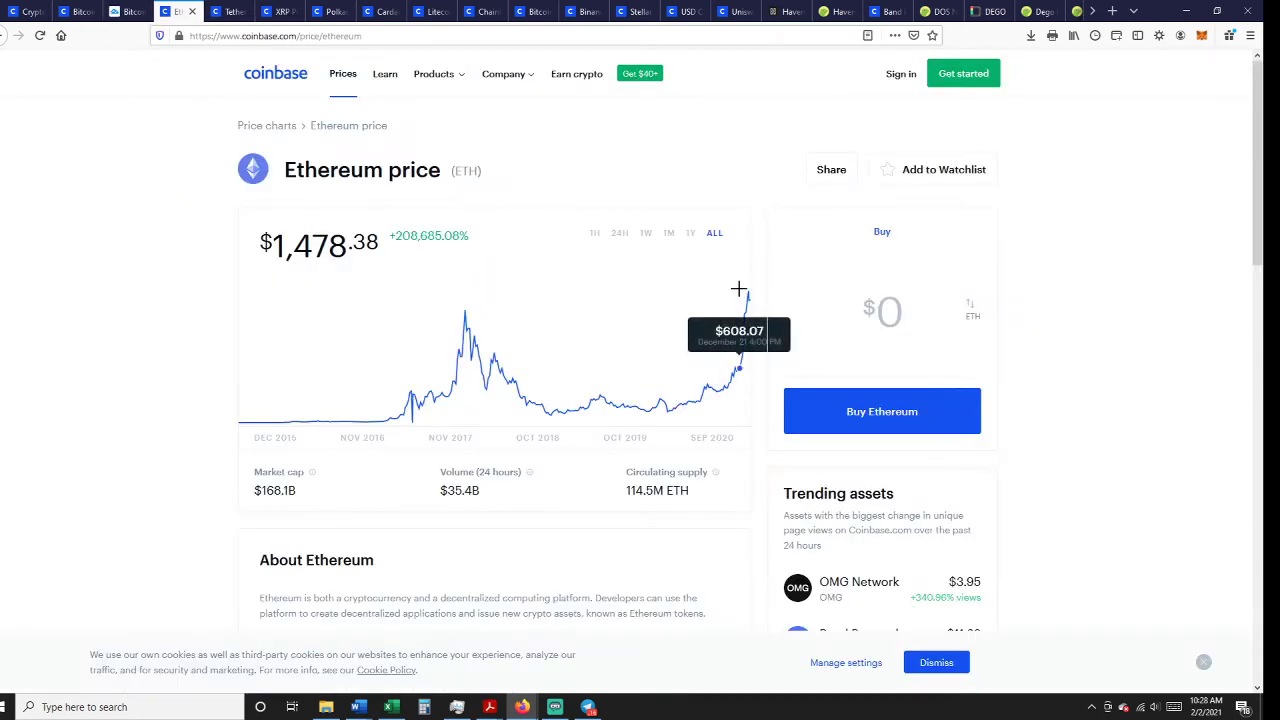
# Narrow Ethereum's chart to 24H then 1H, and return to the price list
pyautogui.click(620, 232)
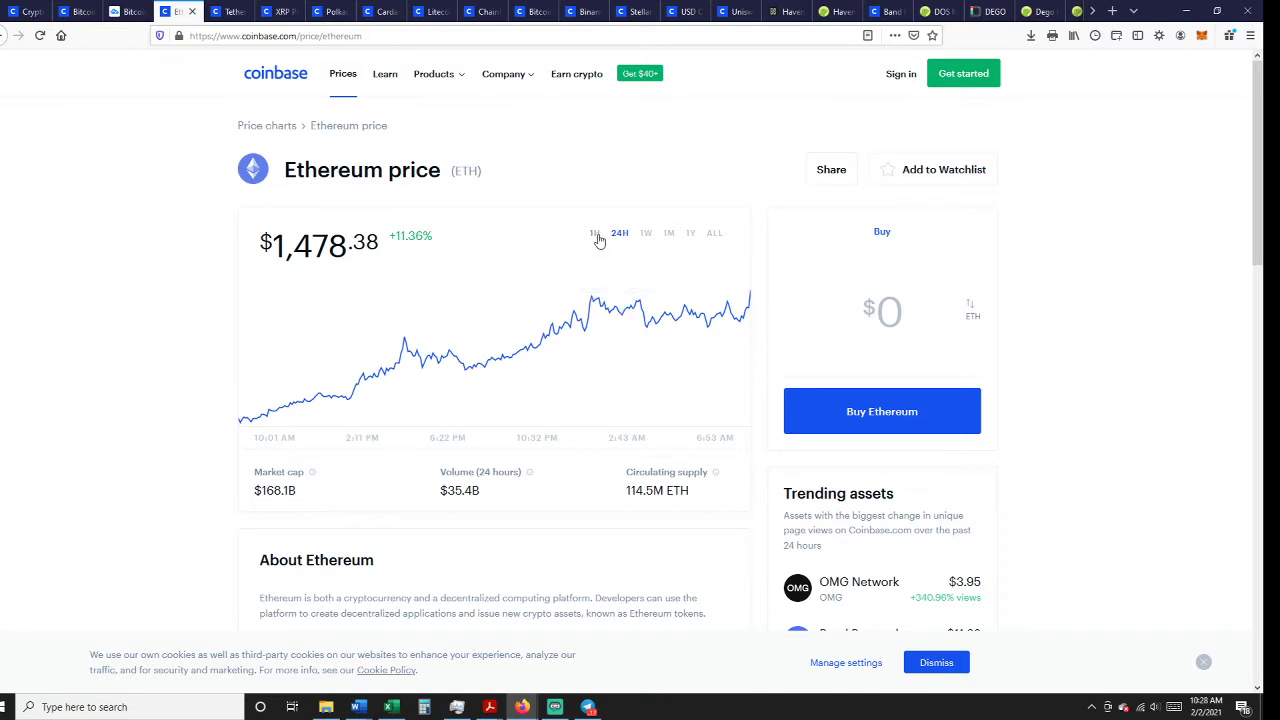
pyautogui.click(594, 232)
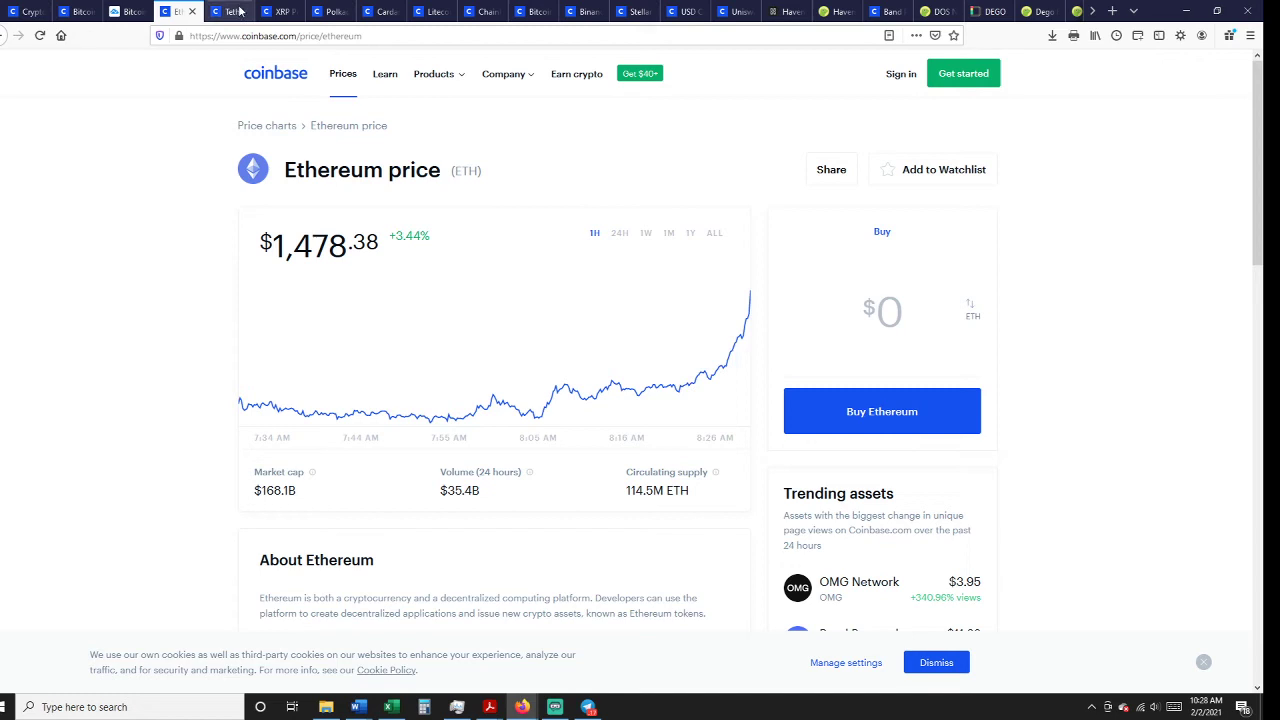
pyautogui.moveTo(236, 12)
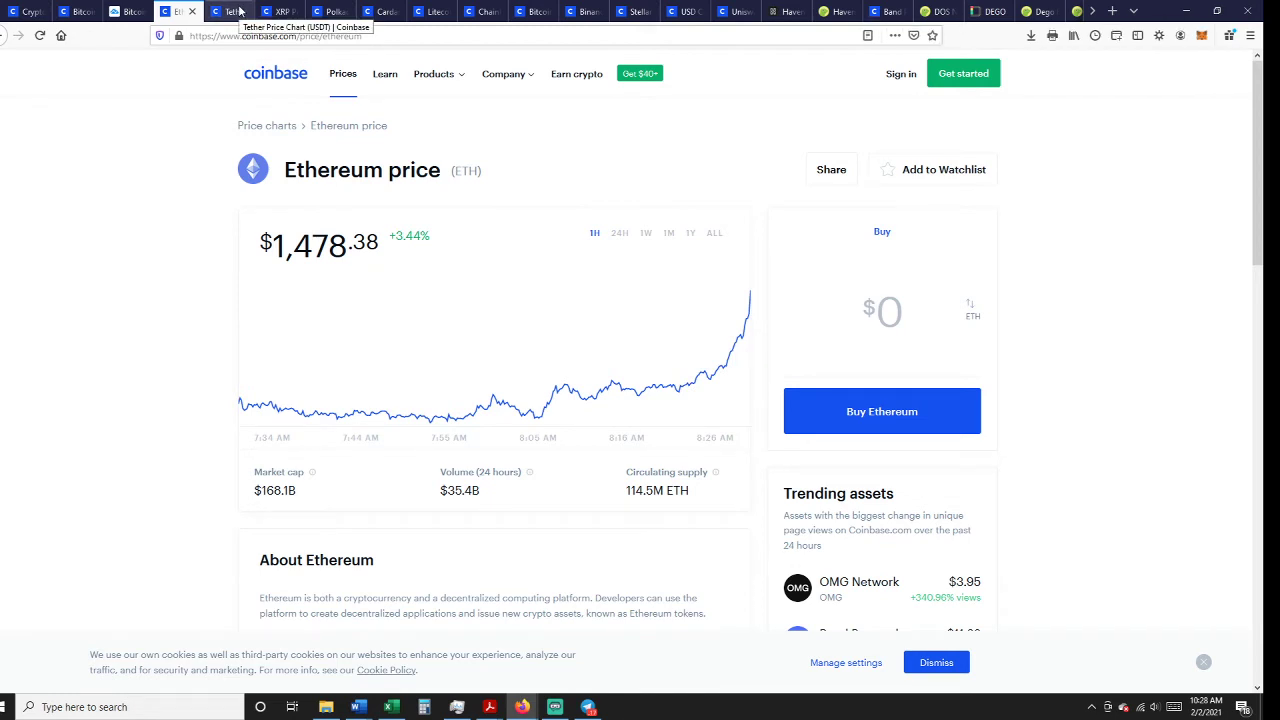
pyautogui.moveTo(364, 188)
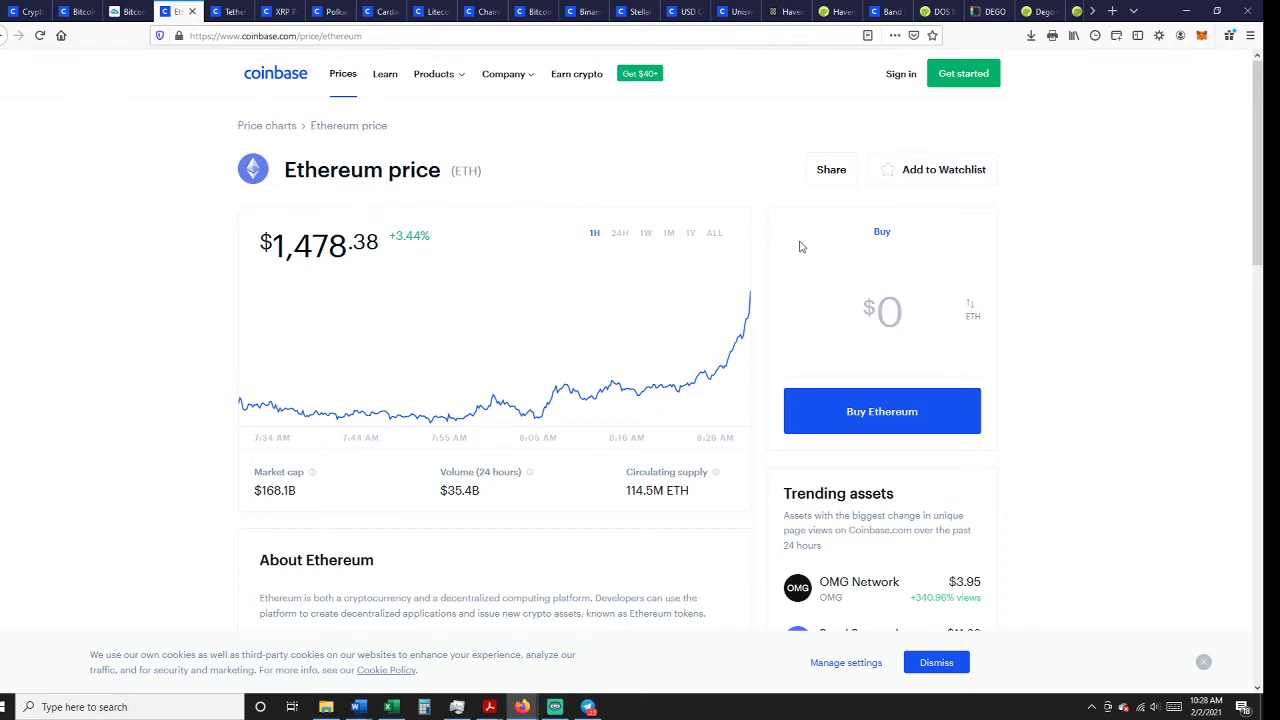
pyautogui.moveTo(232, 12)
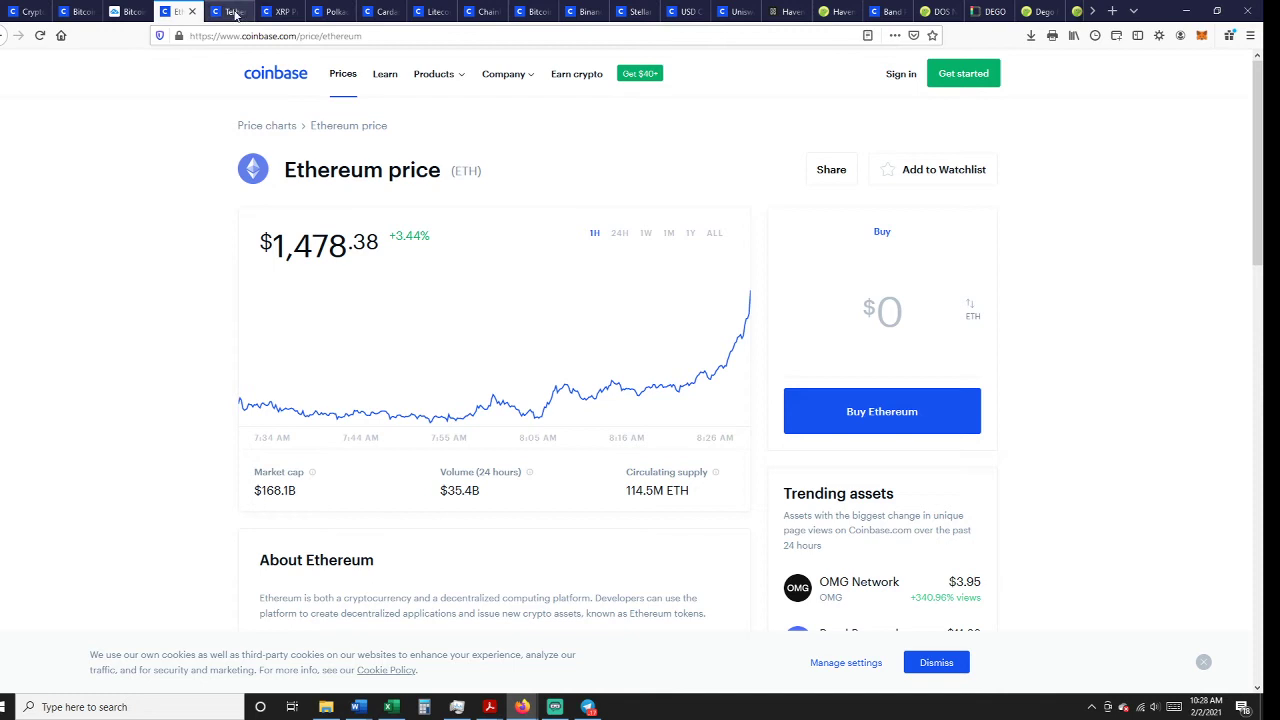
pyautogui.click(230, 12)
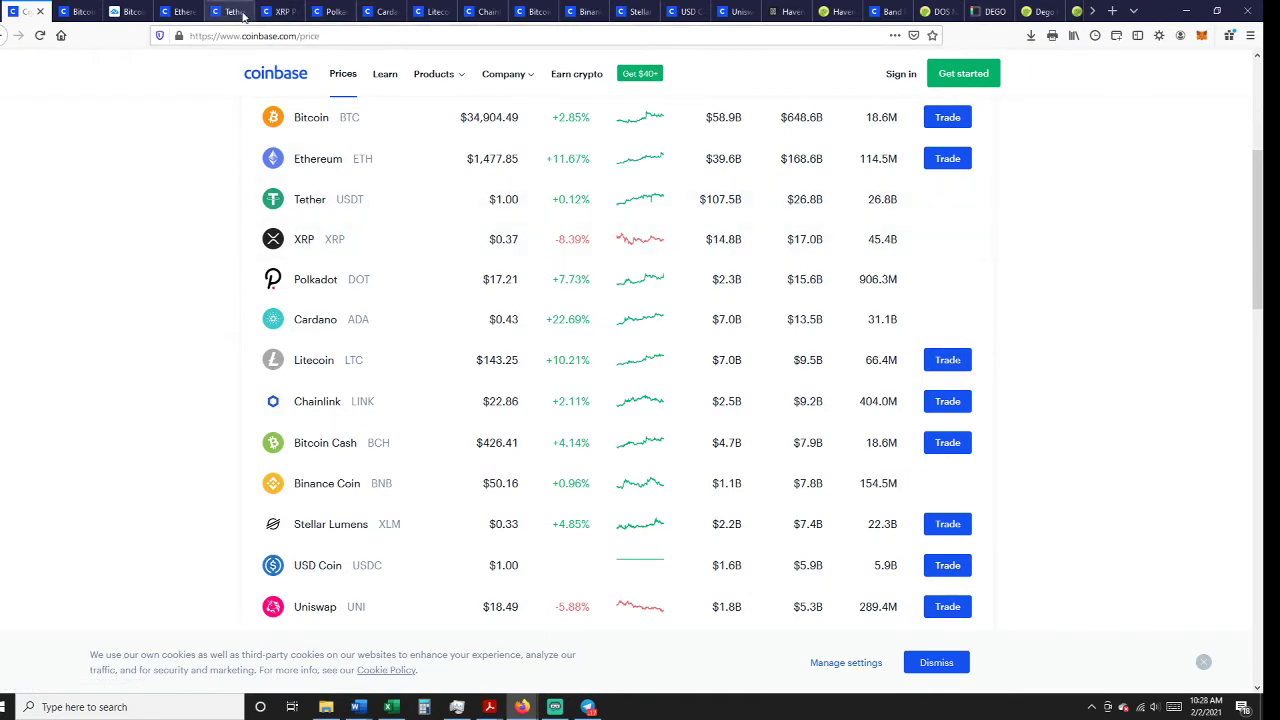
# View XRP's Coinbase price page with its all-time chart peaking near $3.84
pyautogui.click(304, 240)
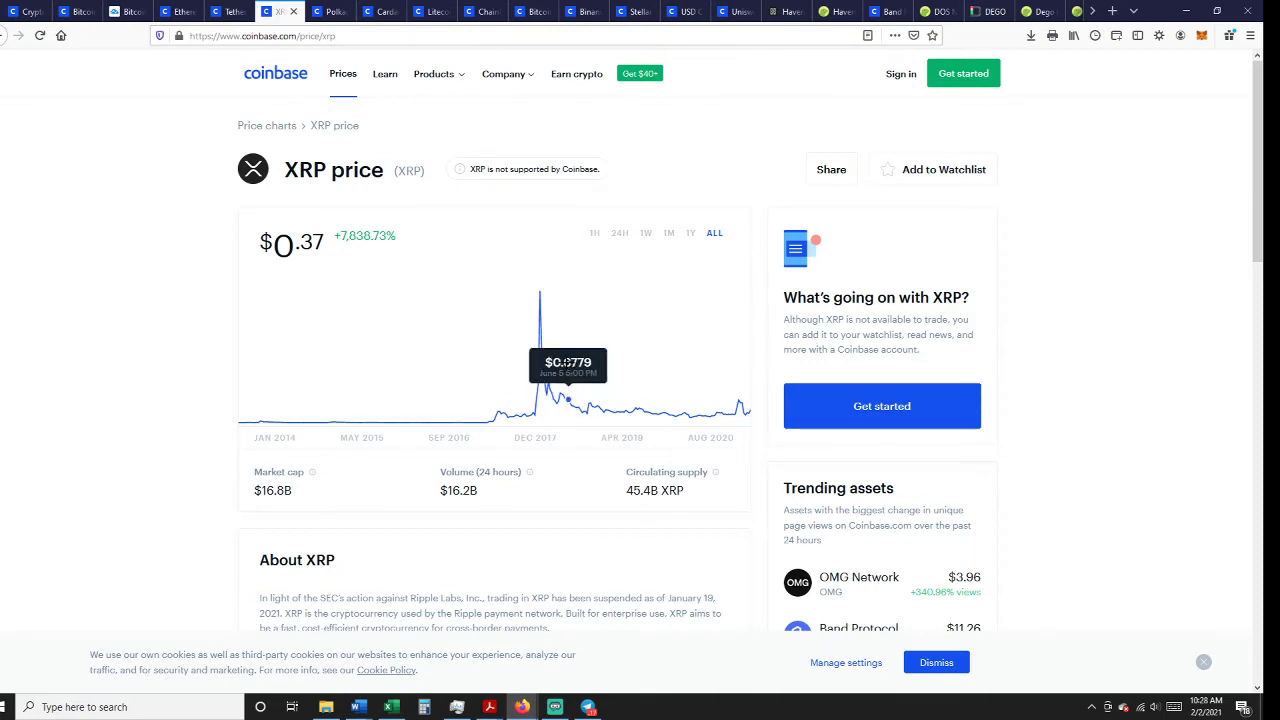
pyautogui.moveTo(540, 368)
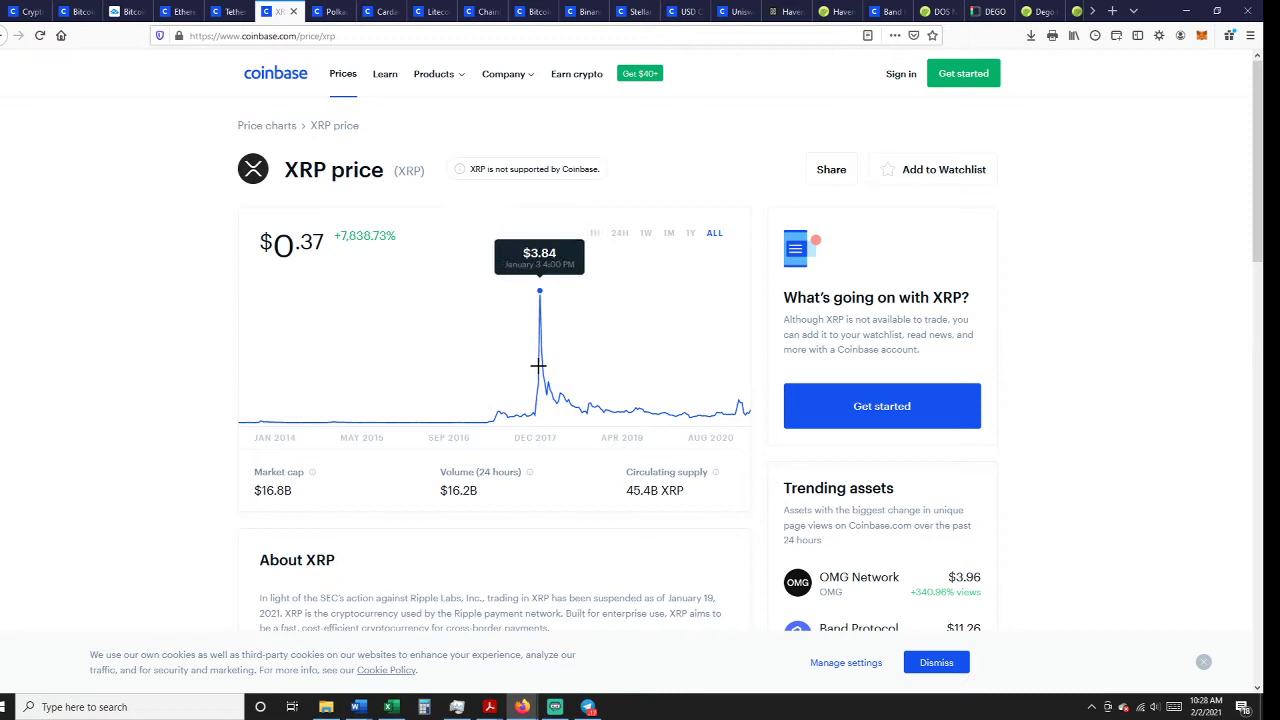
pyautogui.moveTo(650, 352)
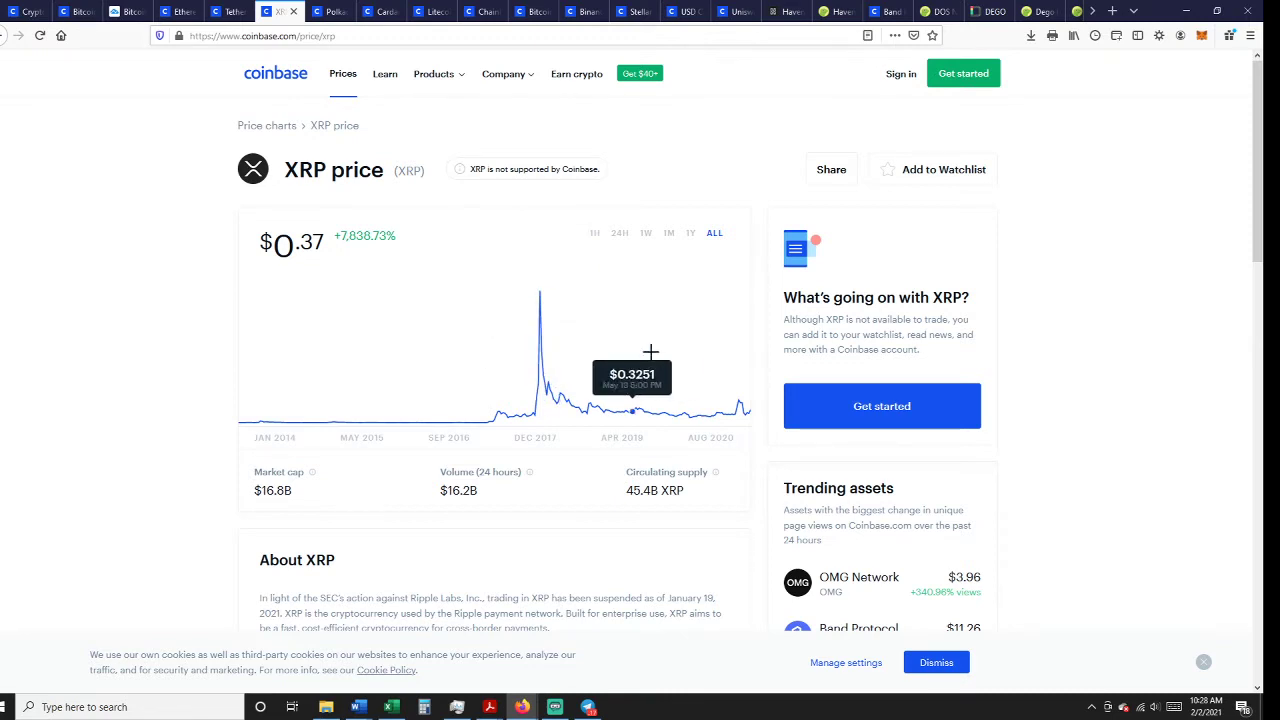
pyautogui.moveTo(668, 412)
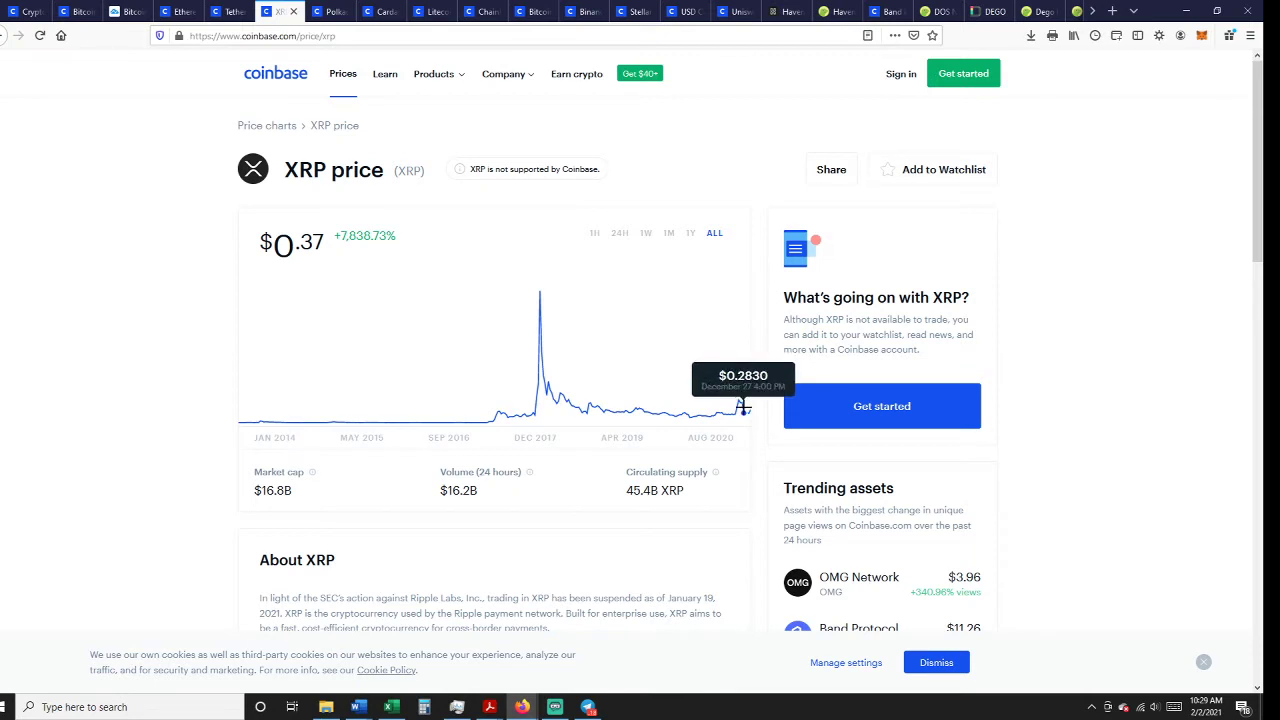
pyautogui.moveTo(744, 408)
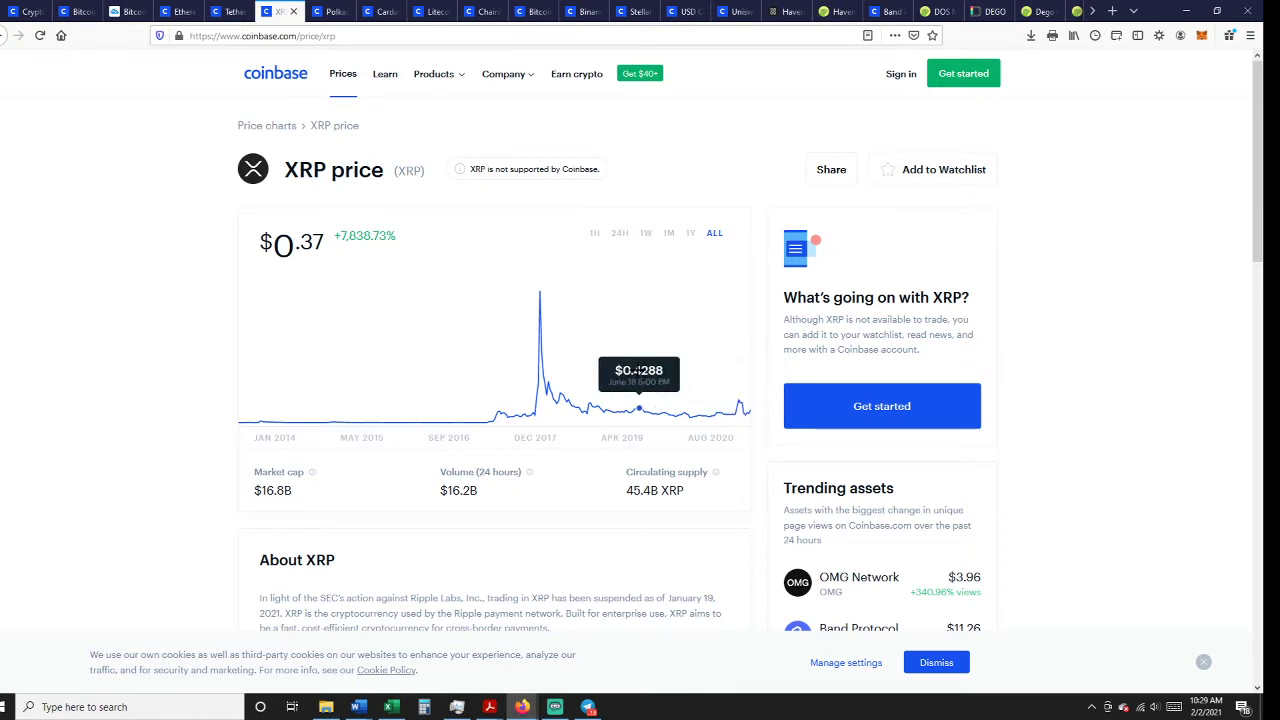
# View Polkadot's Coinbase price page showing DOT at $16.61
pyautogui.click(434, 72)
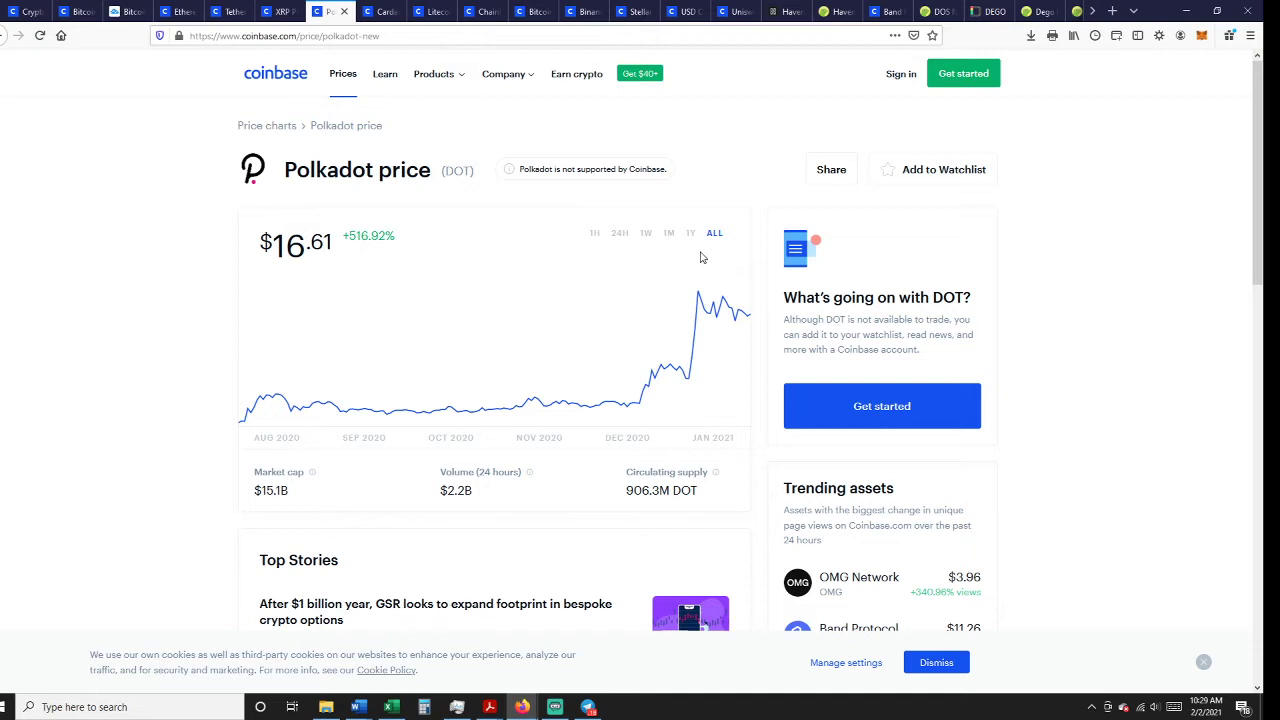
pyautogui.moveTo(718, 260)
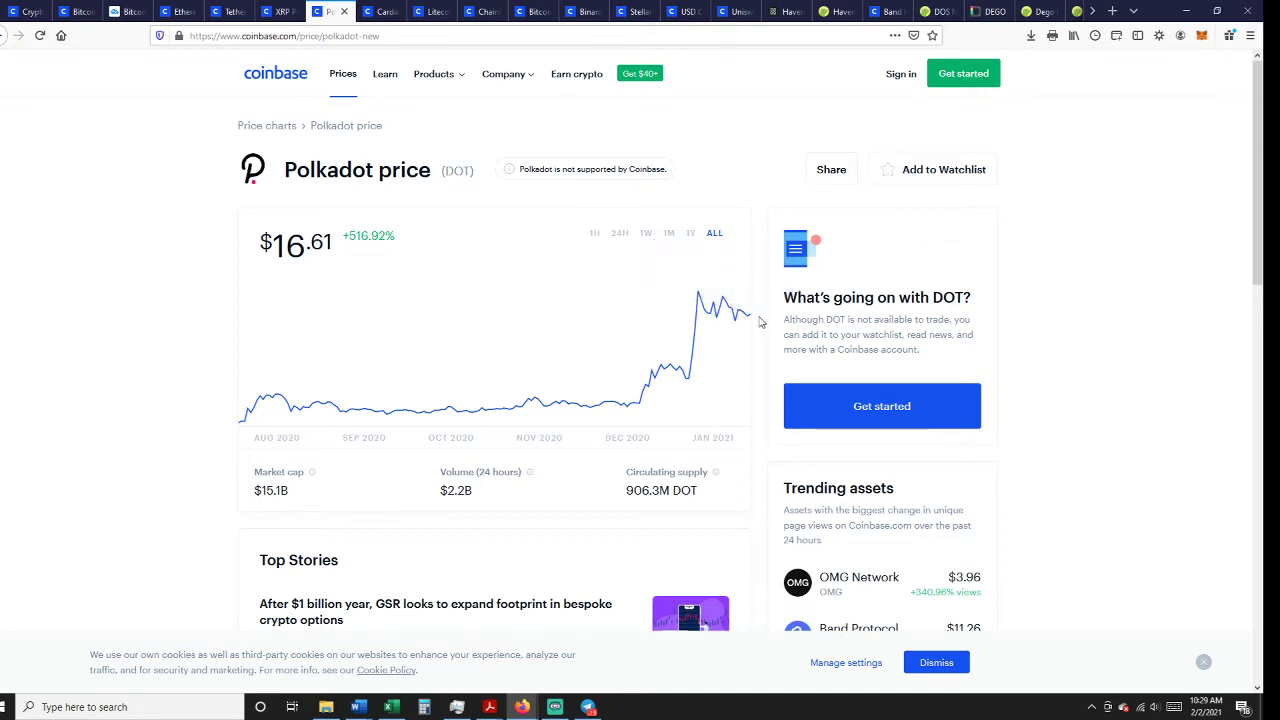
pyautogui.moveTo(404, 72)
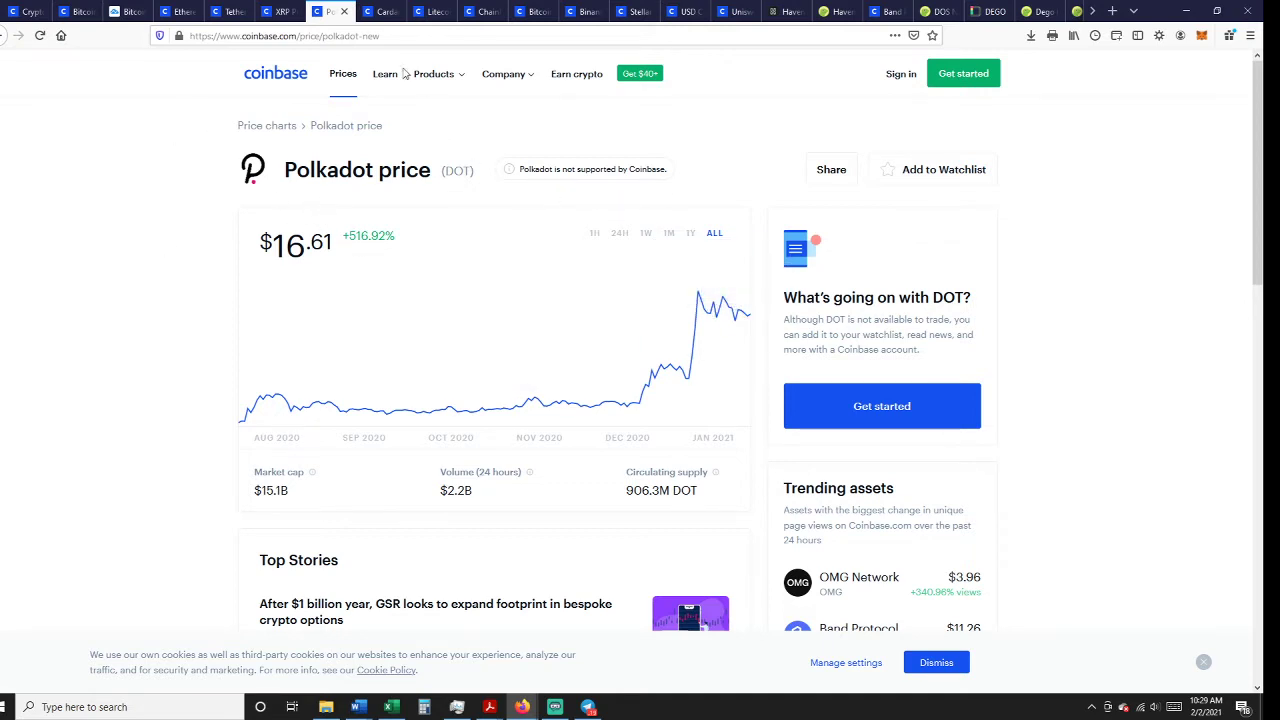
pyautogui.moveTo(504, 432)
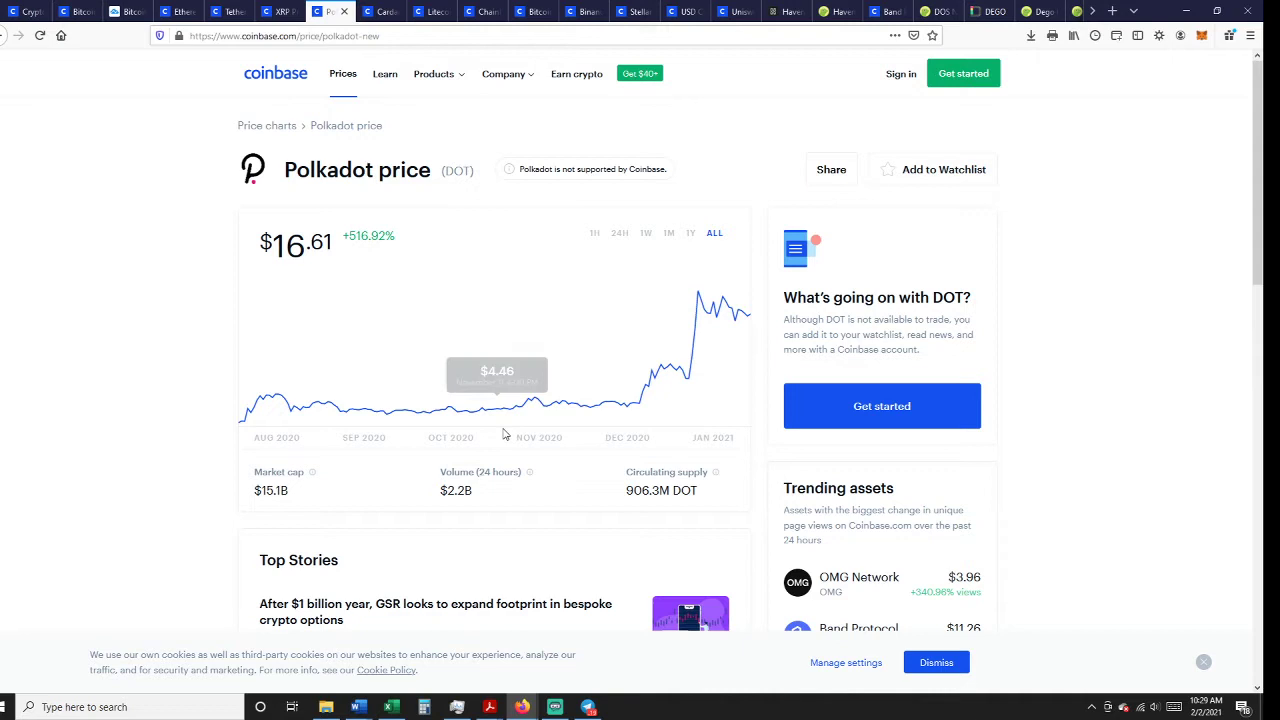
pyautogui.moveTo(288, 384)
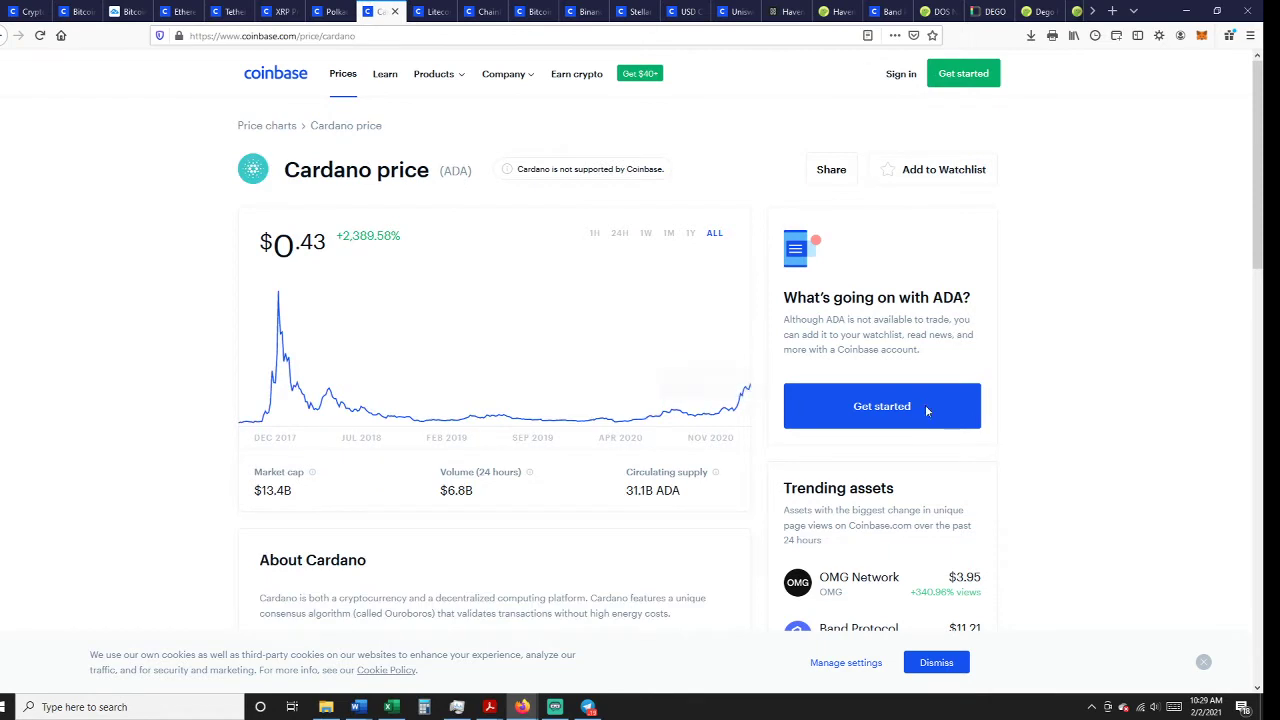
pyautogui.moveTo(256, 334)
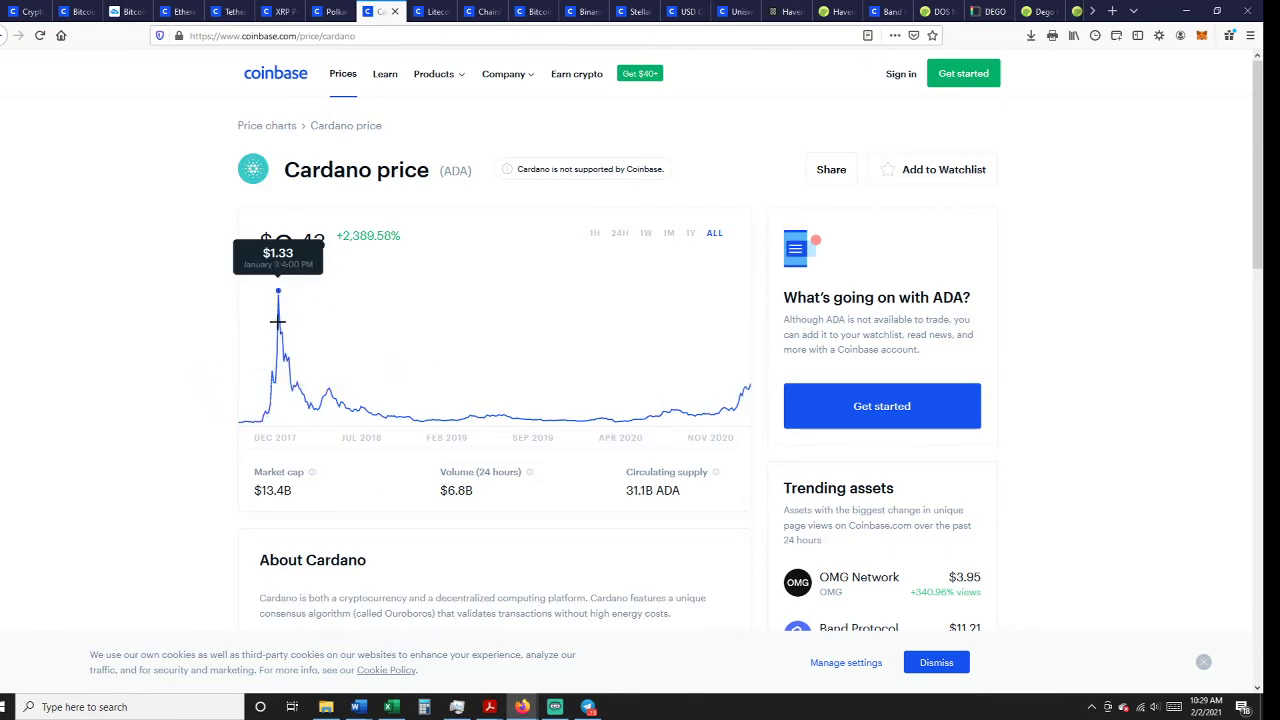
pyautogui.moveTo(718, 408)
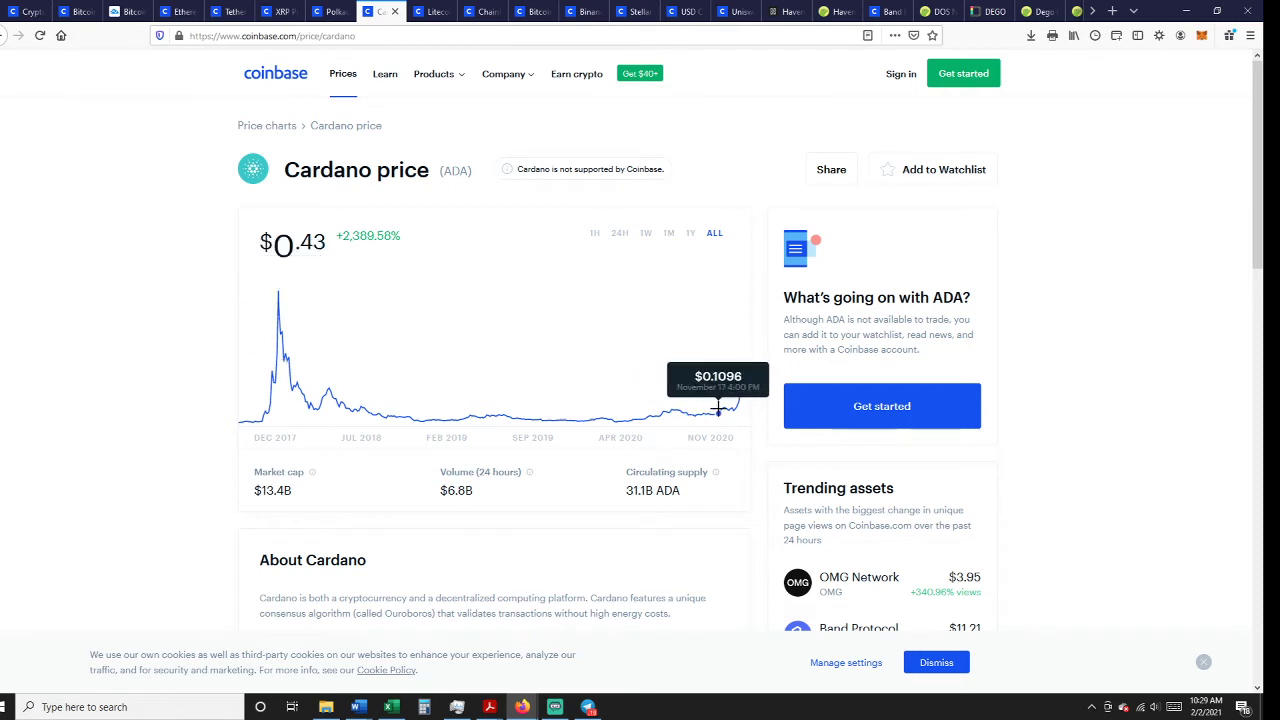
pyautogui.moveTo(760, 396)
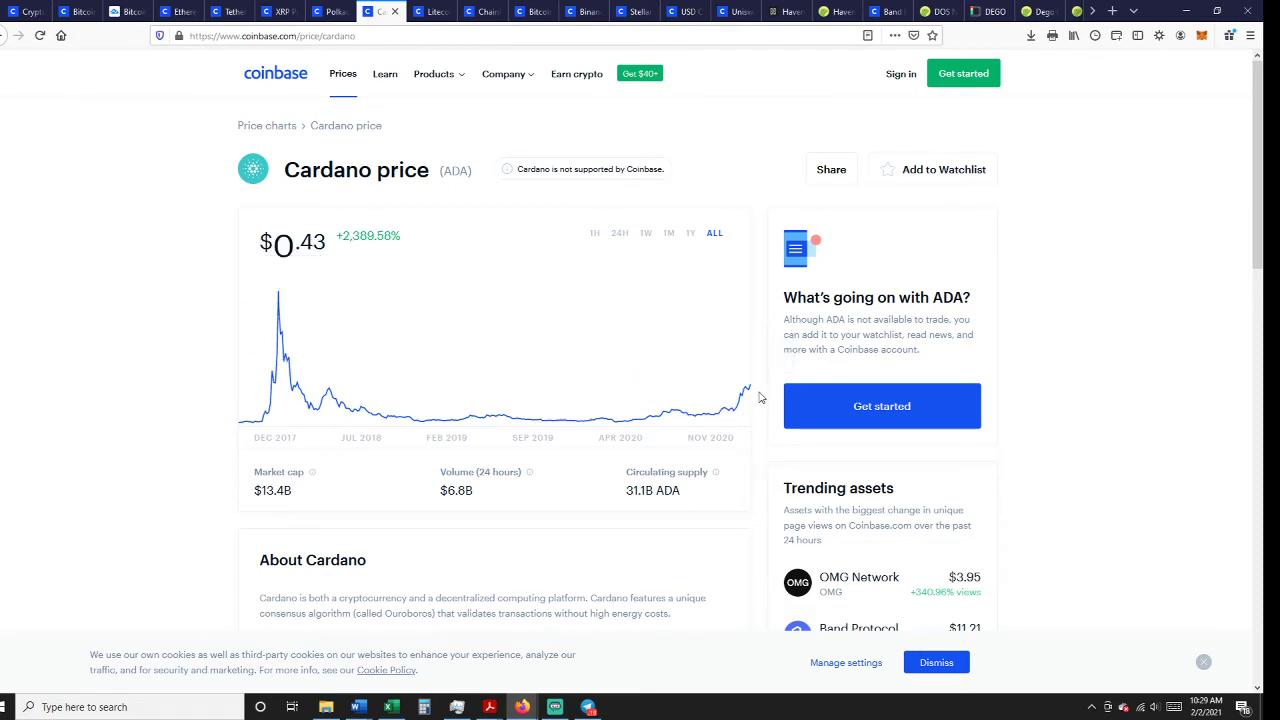
pyautogui.moveTo(690, 412)
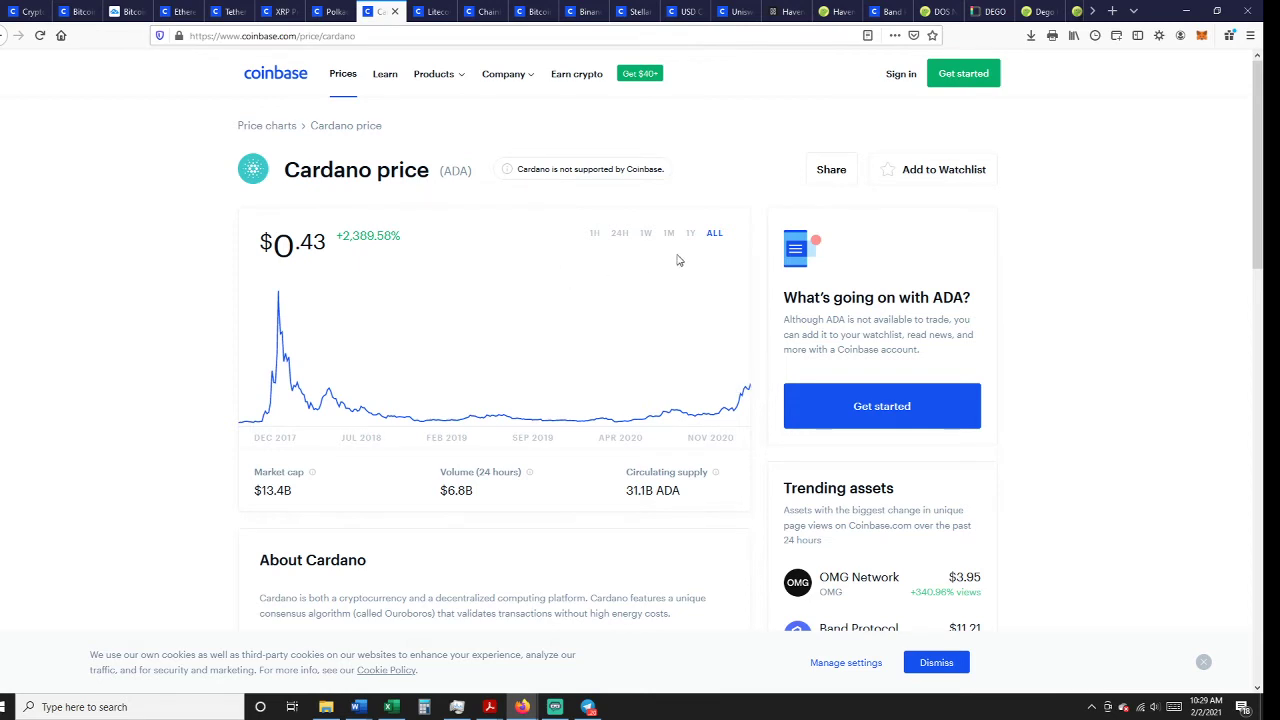
pyautogui.moveTo(276, 296)
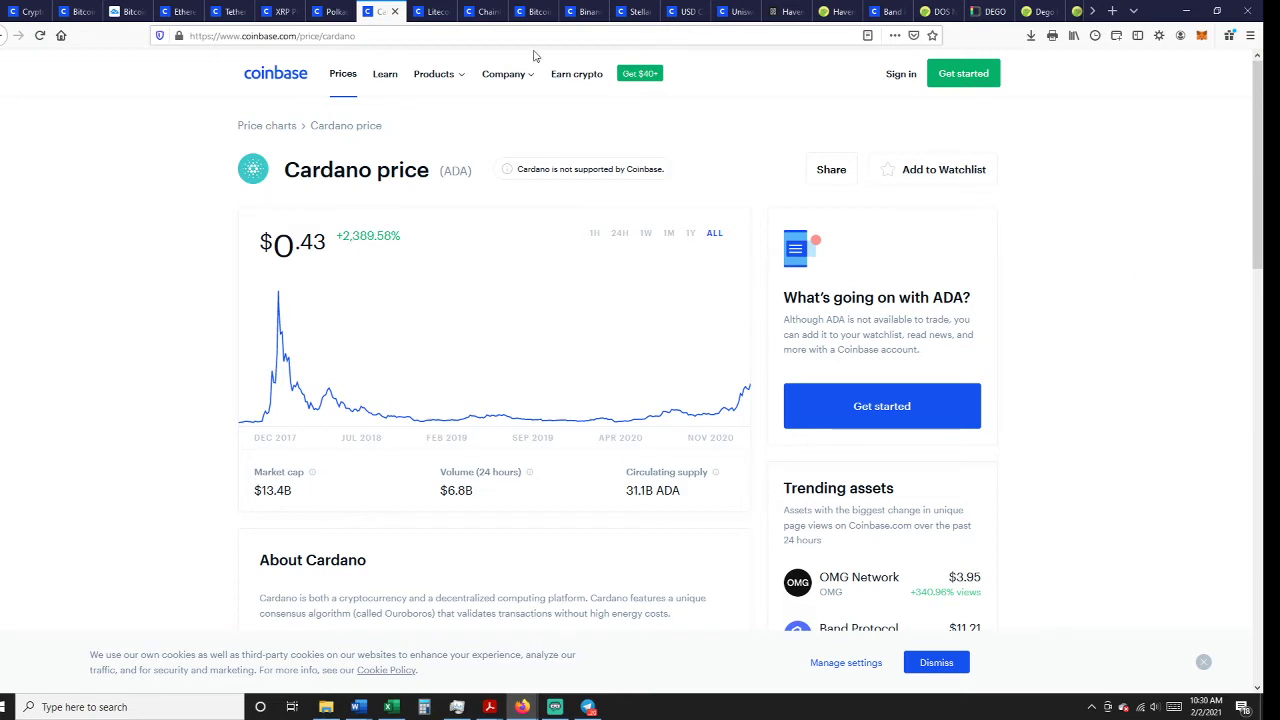
# Browse the Litecoin, Cardano and Bitcoin pages, ending on Ethereum's all-time chart at $1,478.38
pyautogui.rightClick(424, 12)
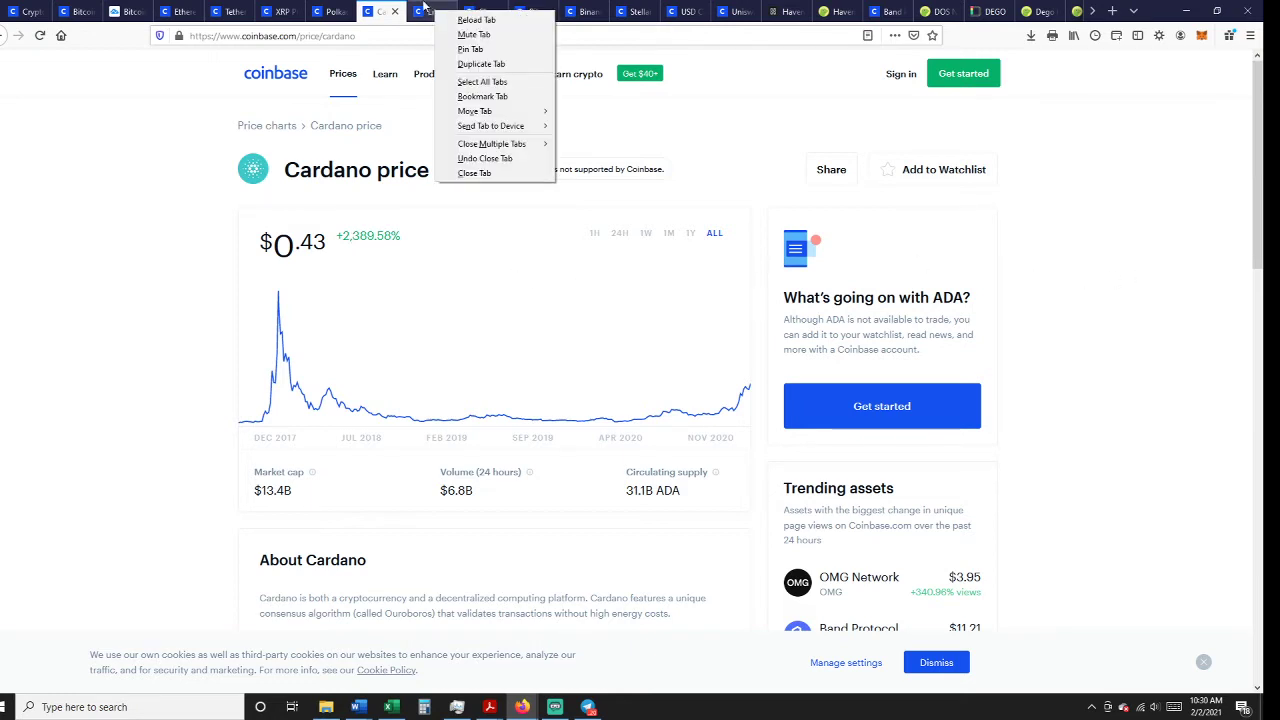
pyautogui.click(432, 12)
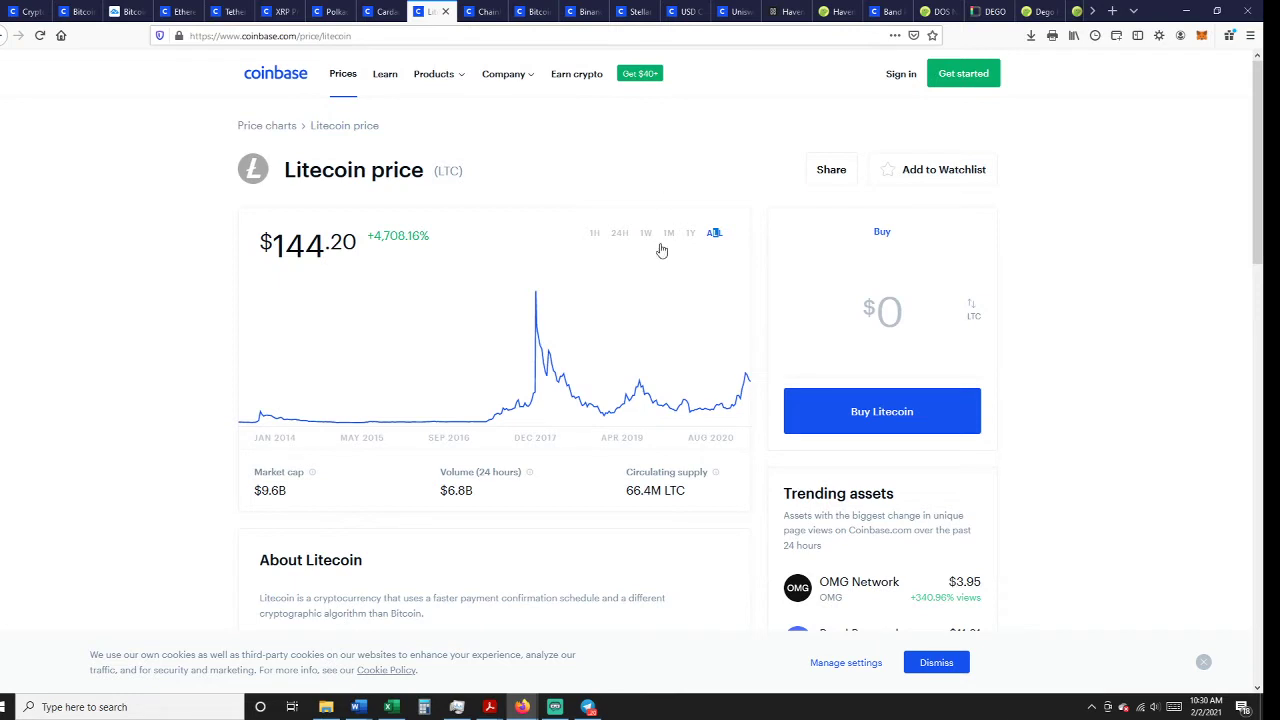
pyautogui.click(380, 12)
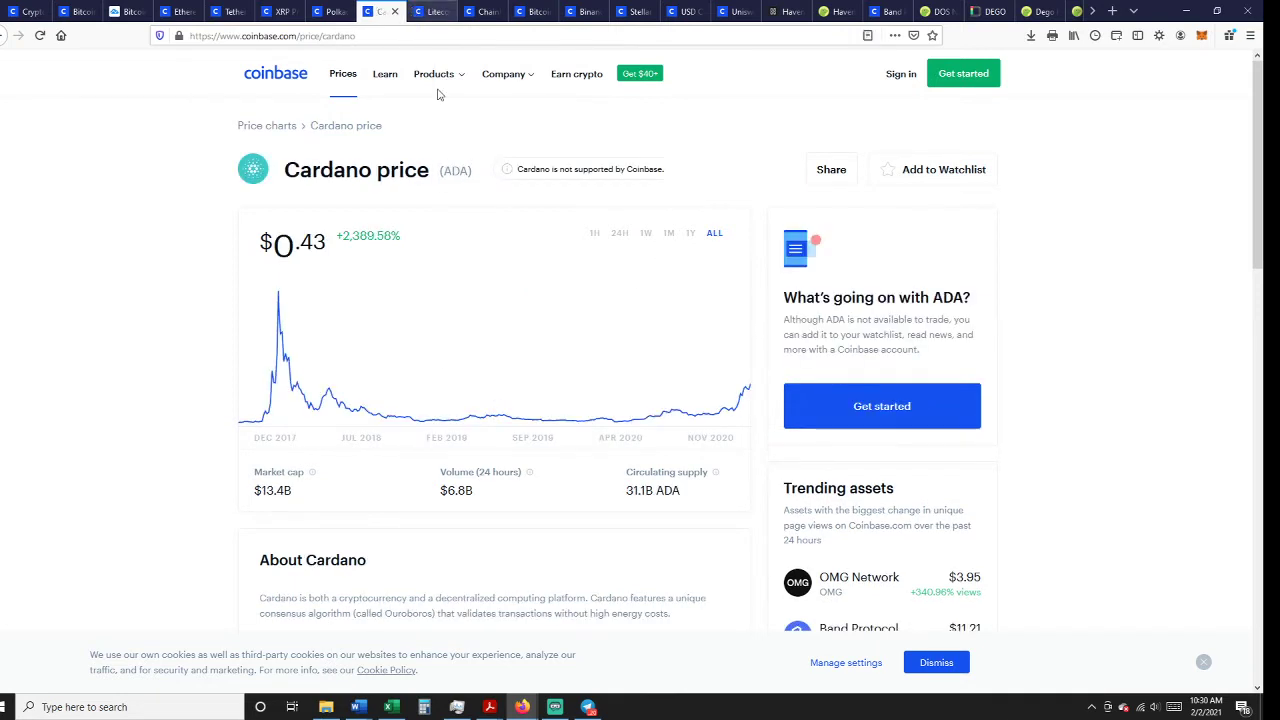
pyautogui.moveTo(436, 12)
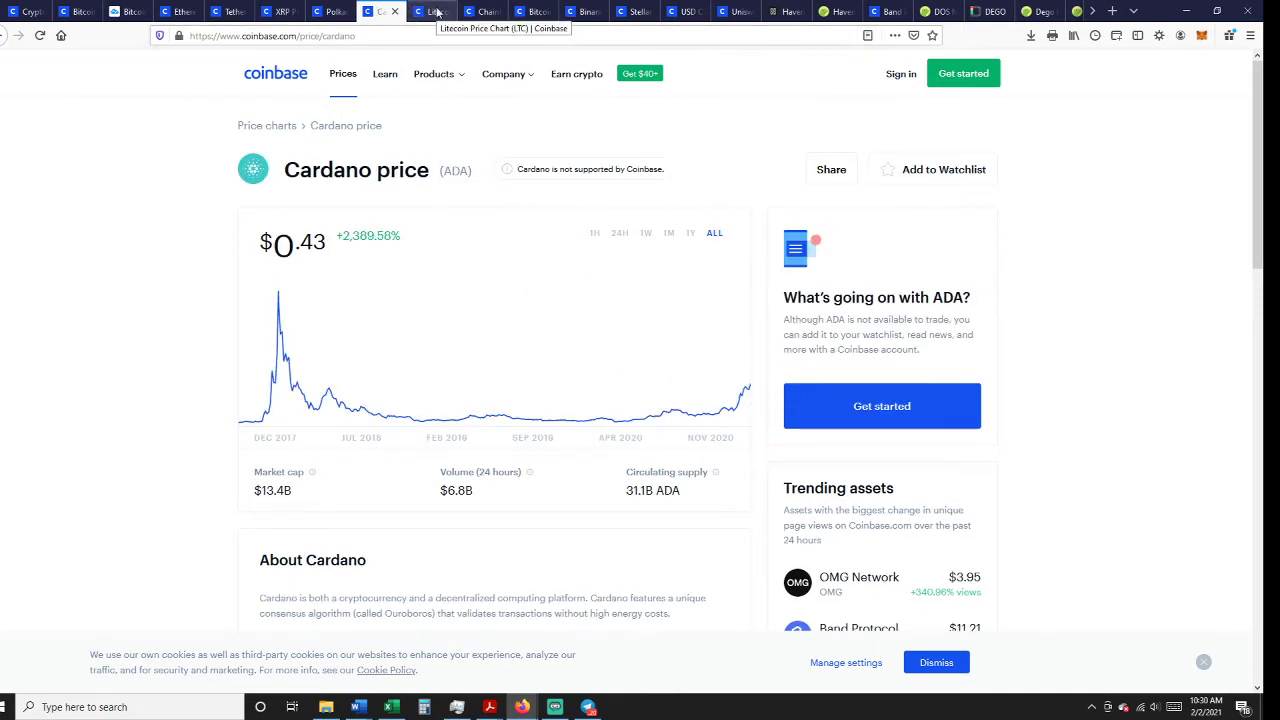
pyautogui.click(432, 12)
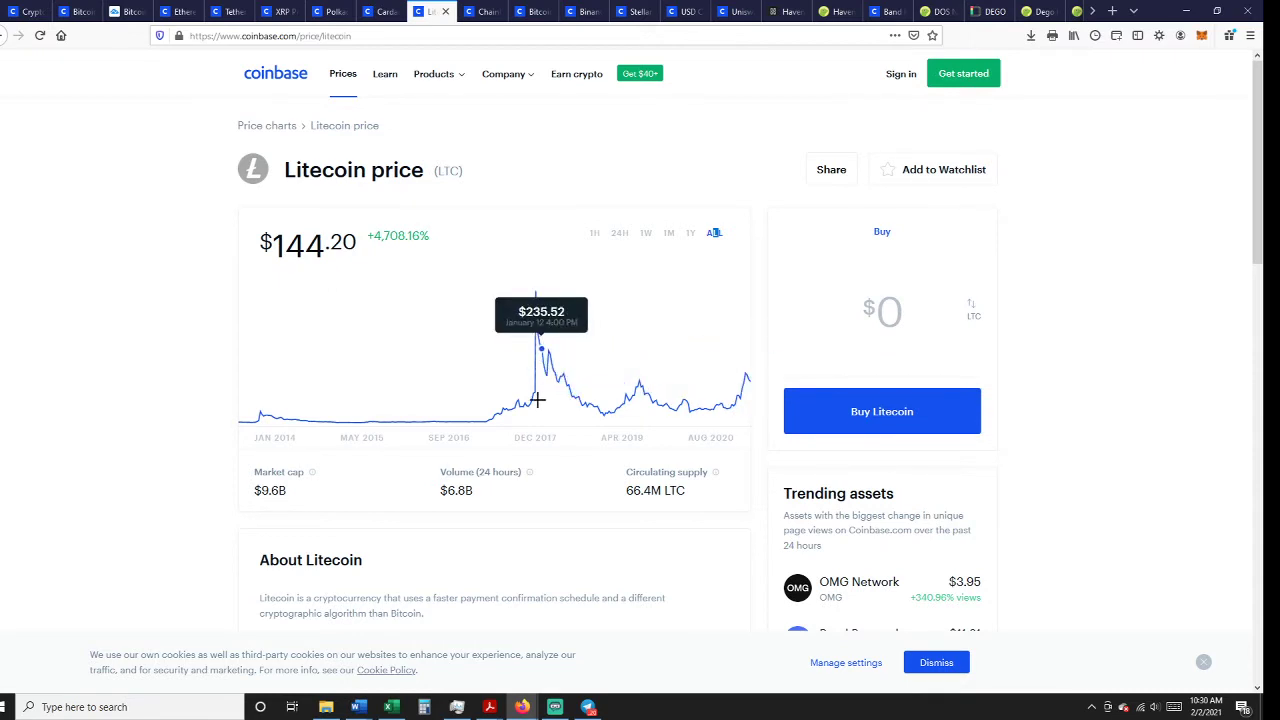
pyautogui.moveTo(570, 390)
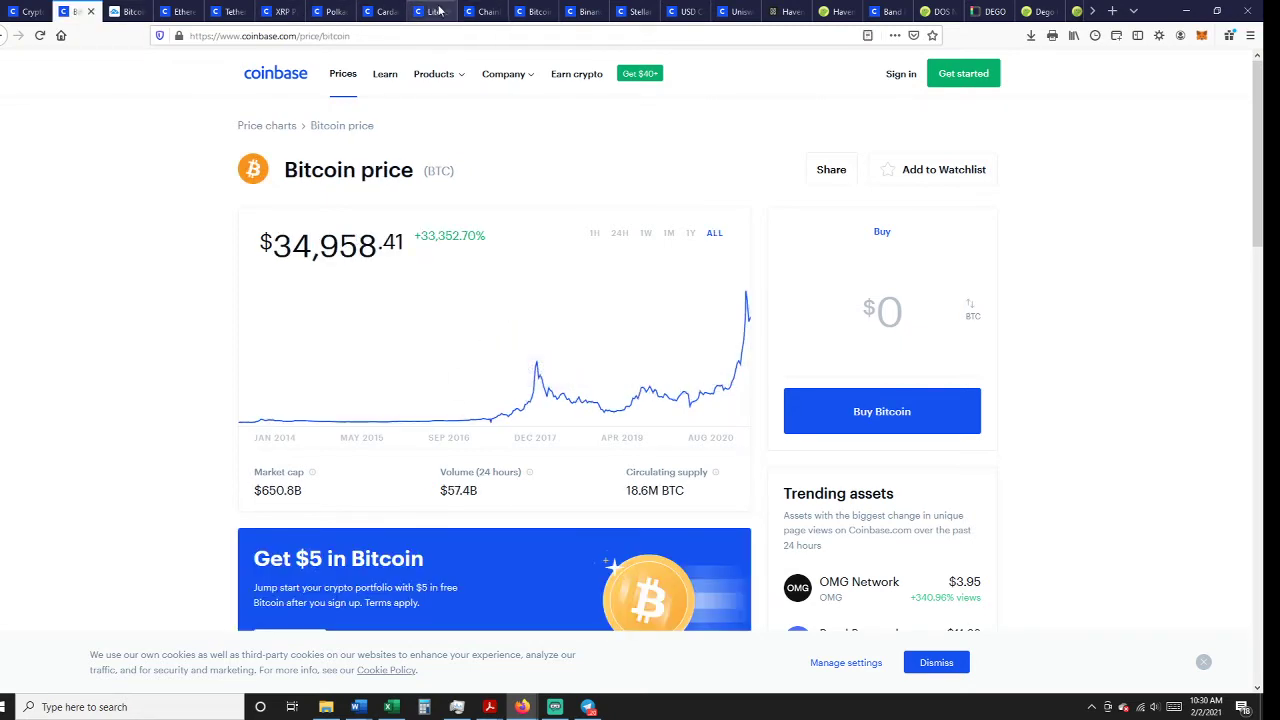
pyautogui.click(432, 12)
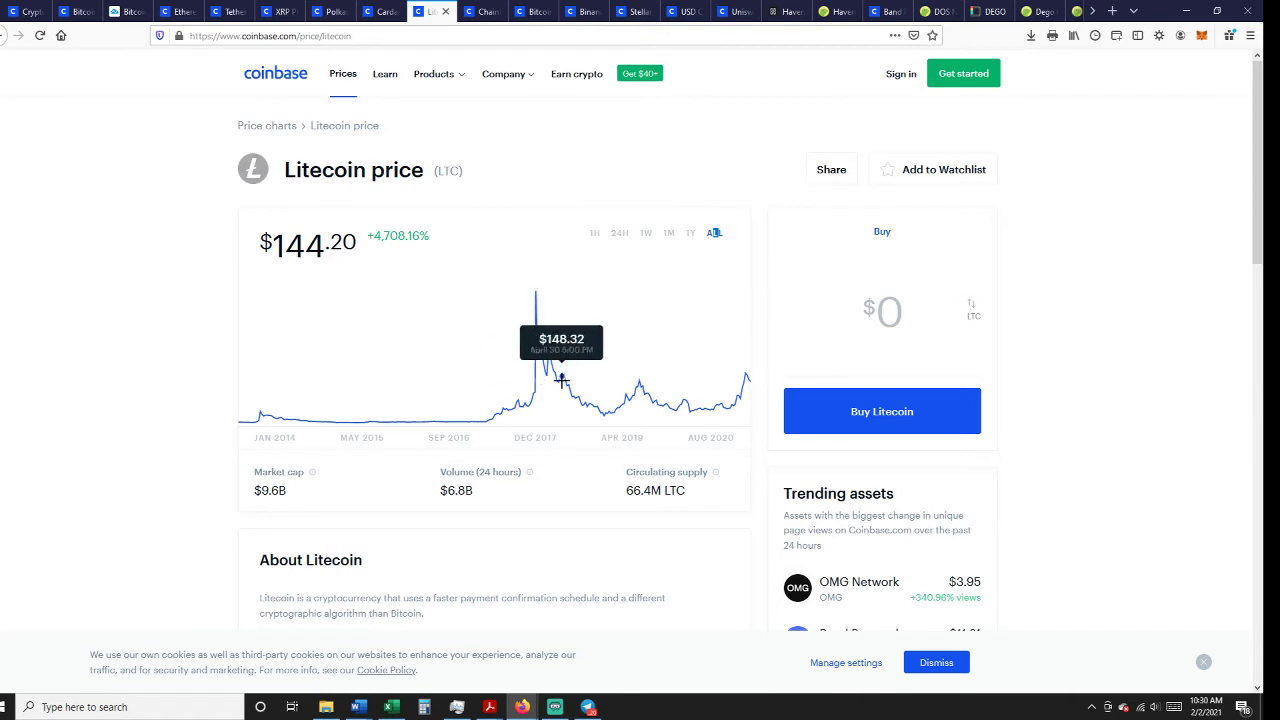
pyautogui.click(178, 12)
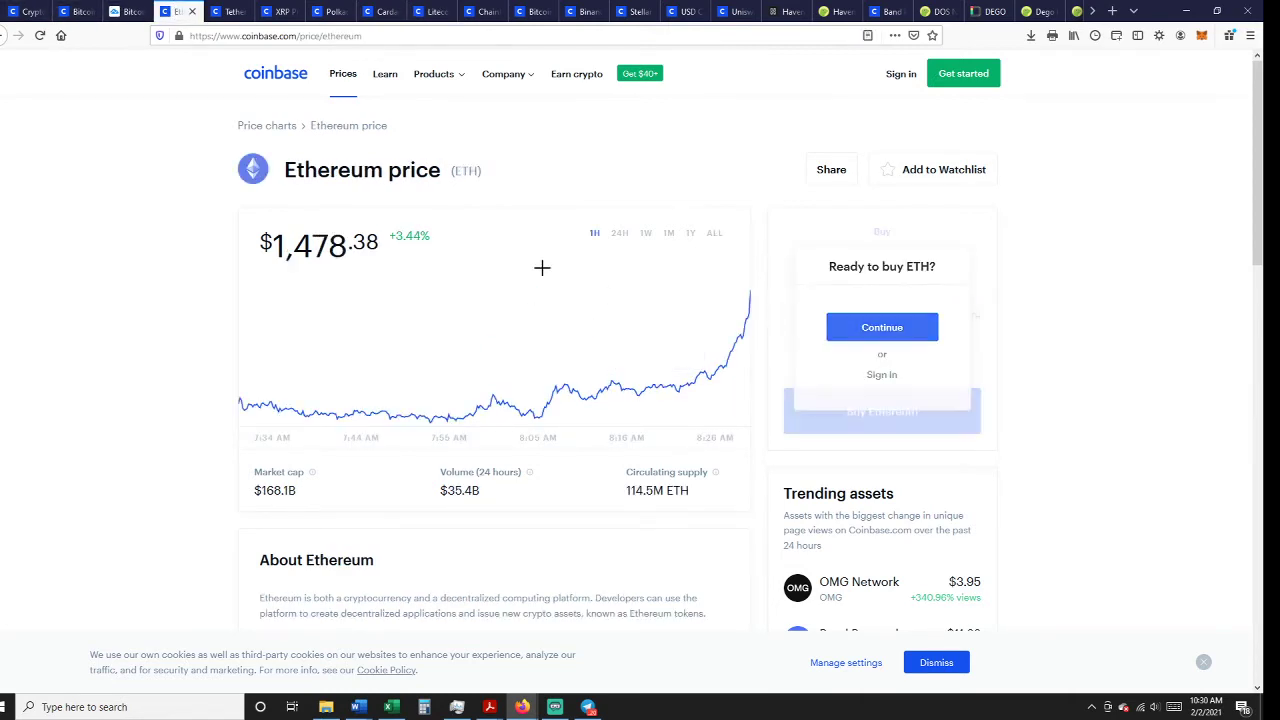
pyautogui.click(714, 232)
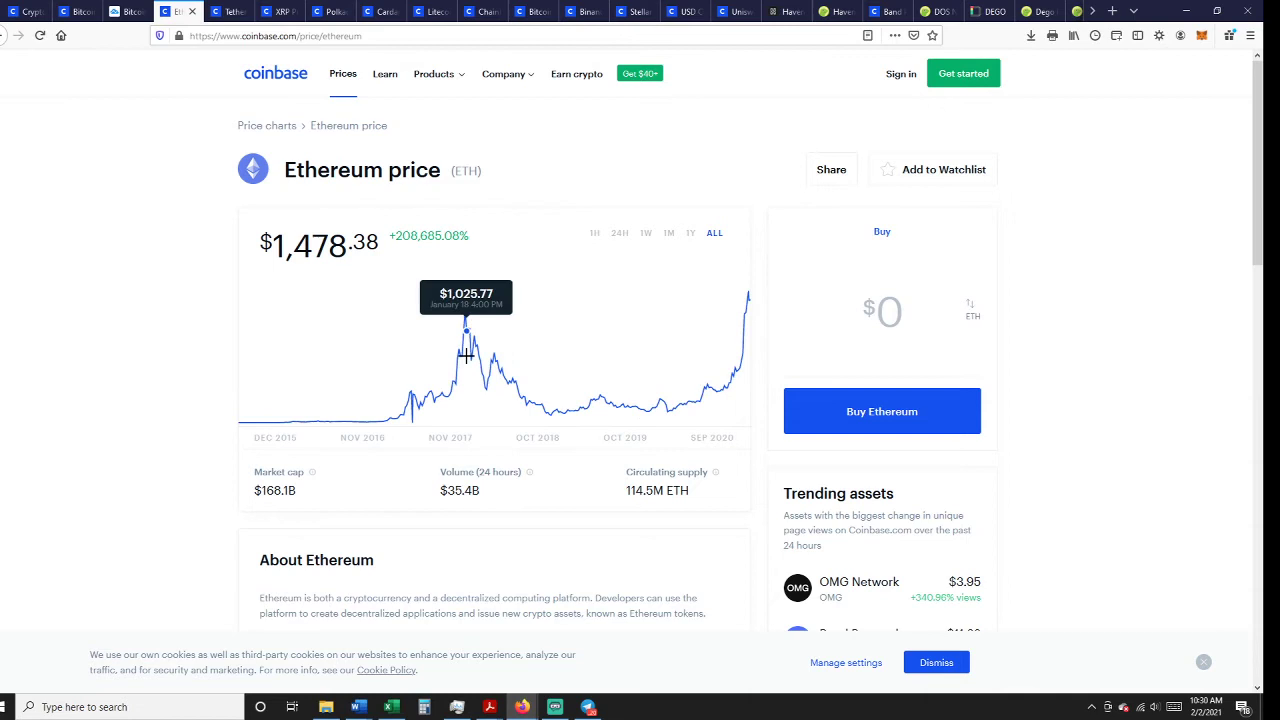
pyautogui.moveTo(456, 52)
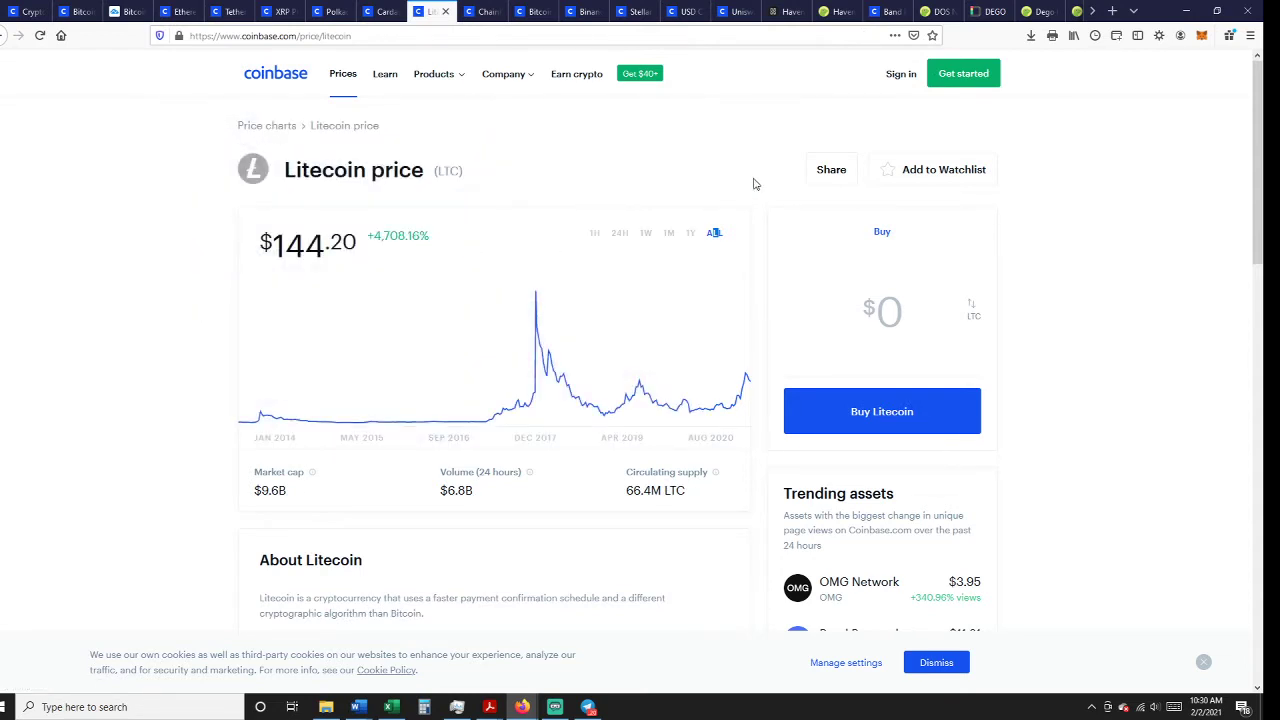
pyautogui.moveTo(758, 354)
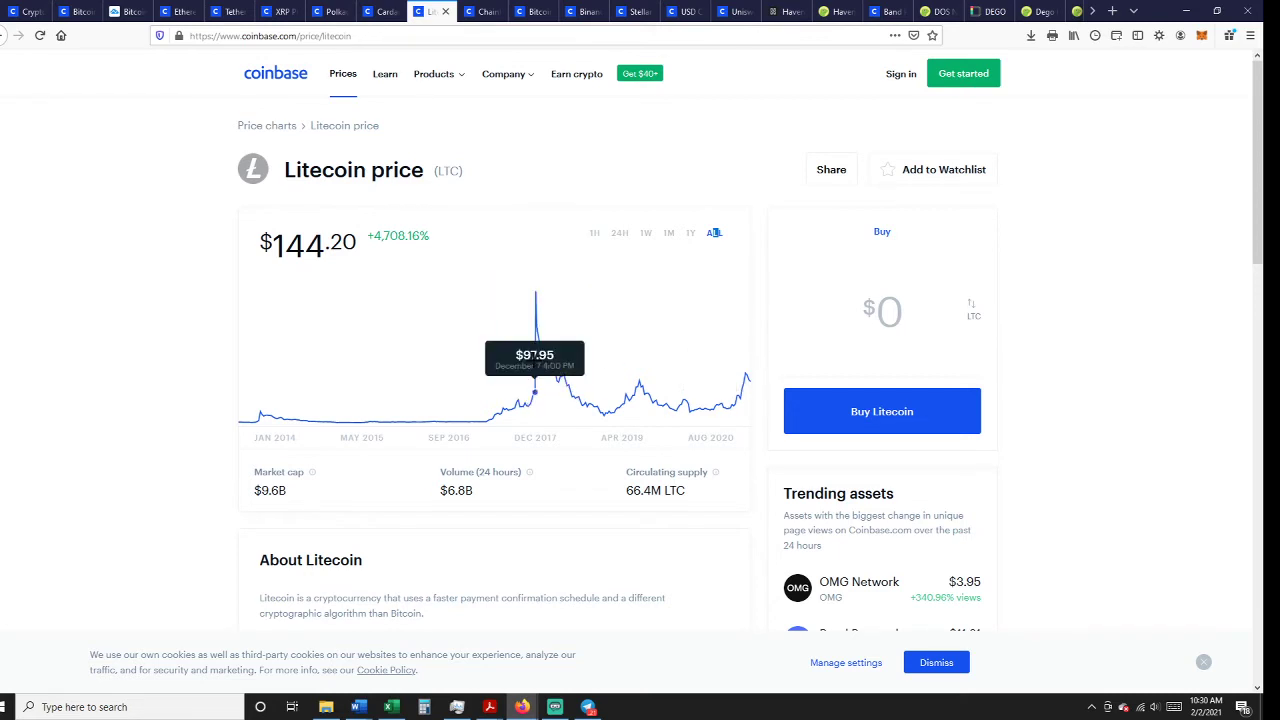
pyautogui.moveTo(688, 262)
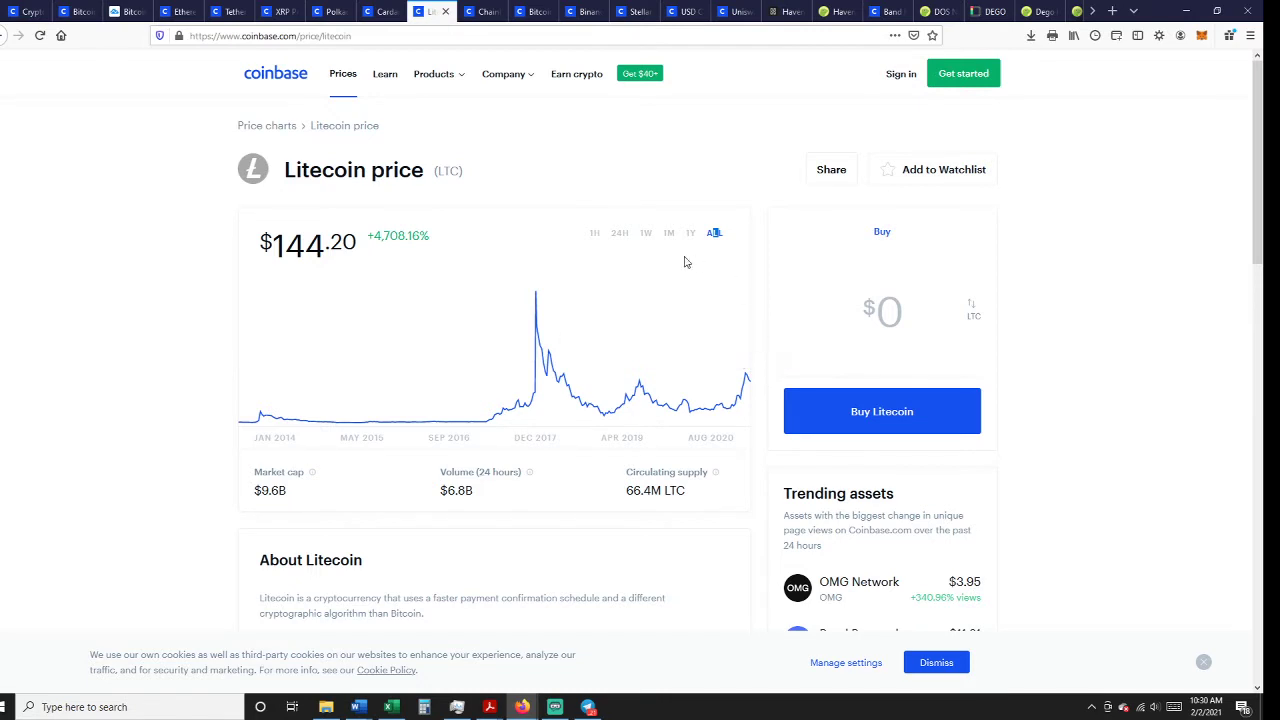
pyautogui.moveTo(658, 232)
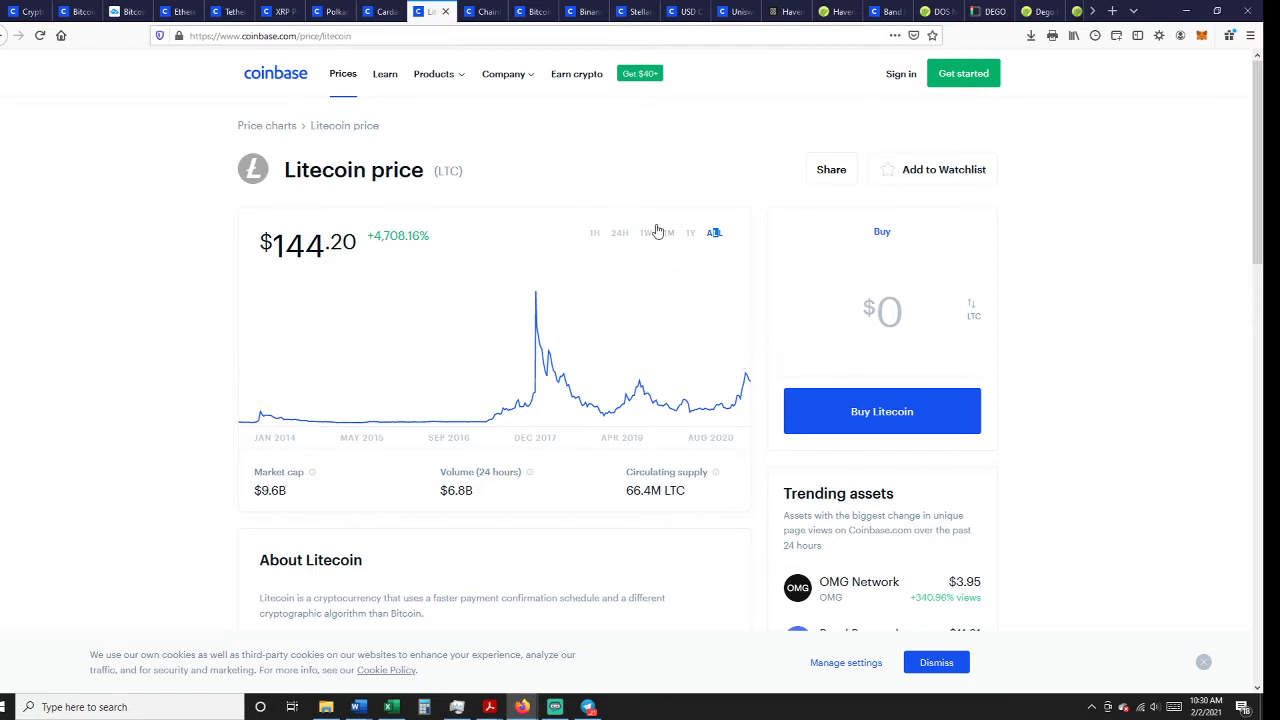
pyautogui.moveTo(434, 100)
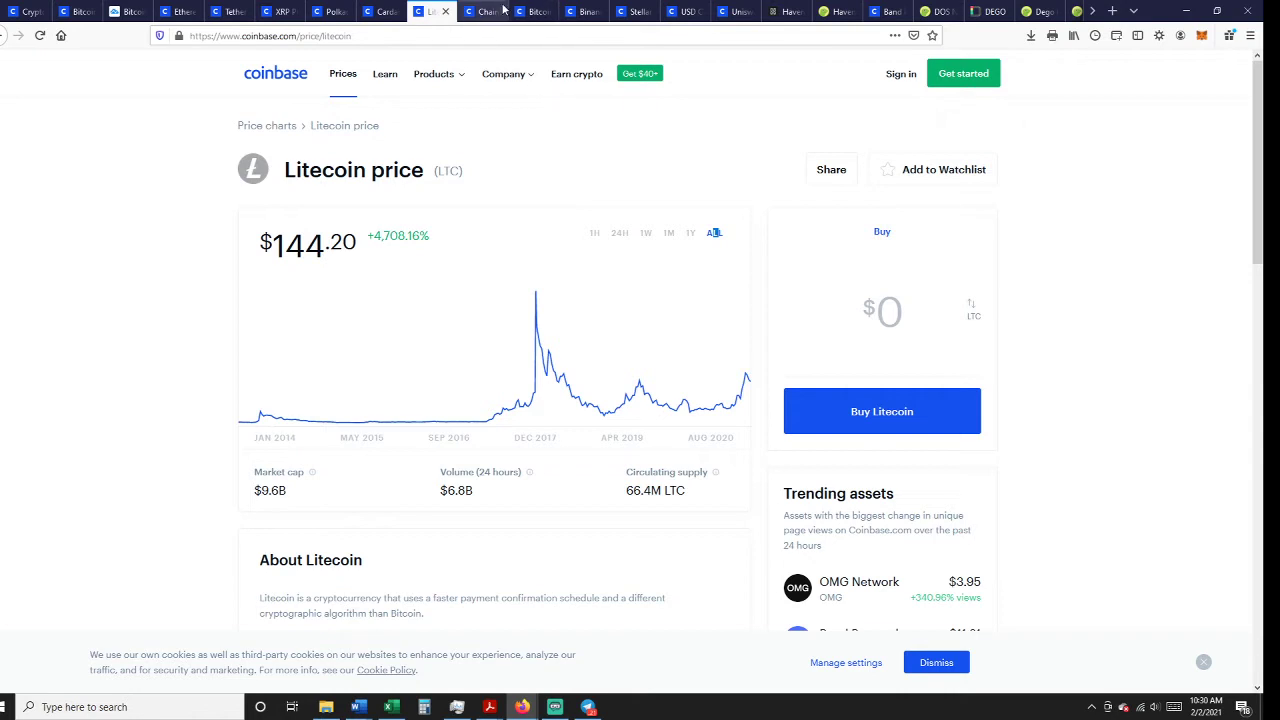
pyautogui.moveTo(500, 12)
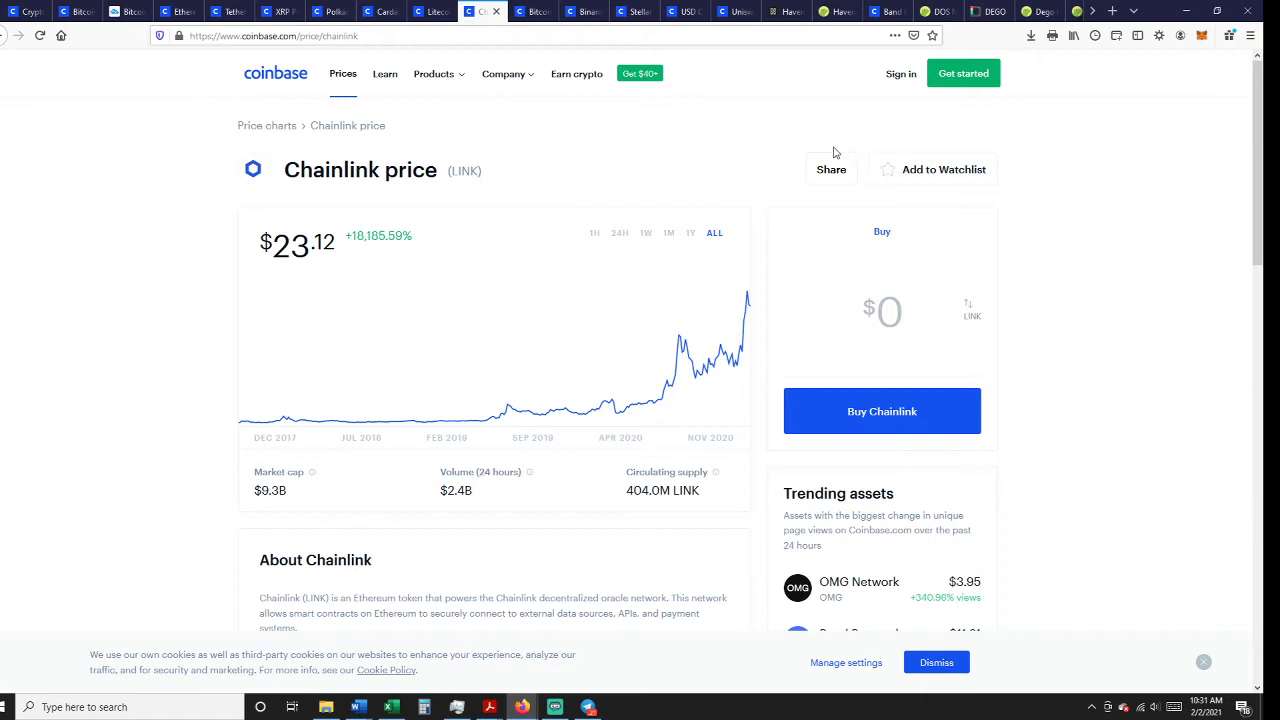
pyautogui.moveTo(1148, 336)
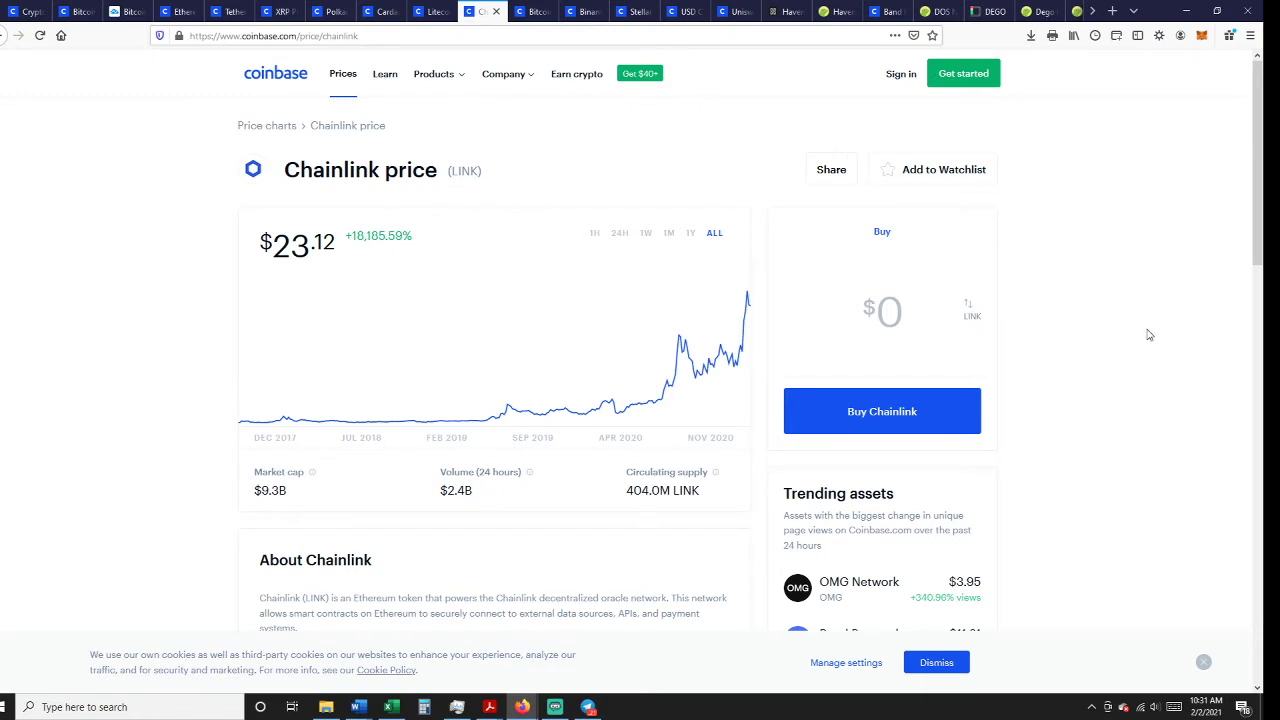
pyautogui.moveTo(1146, 328)
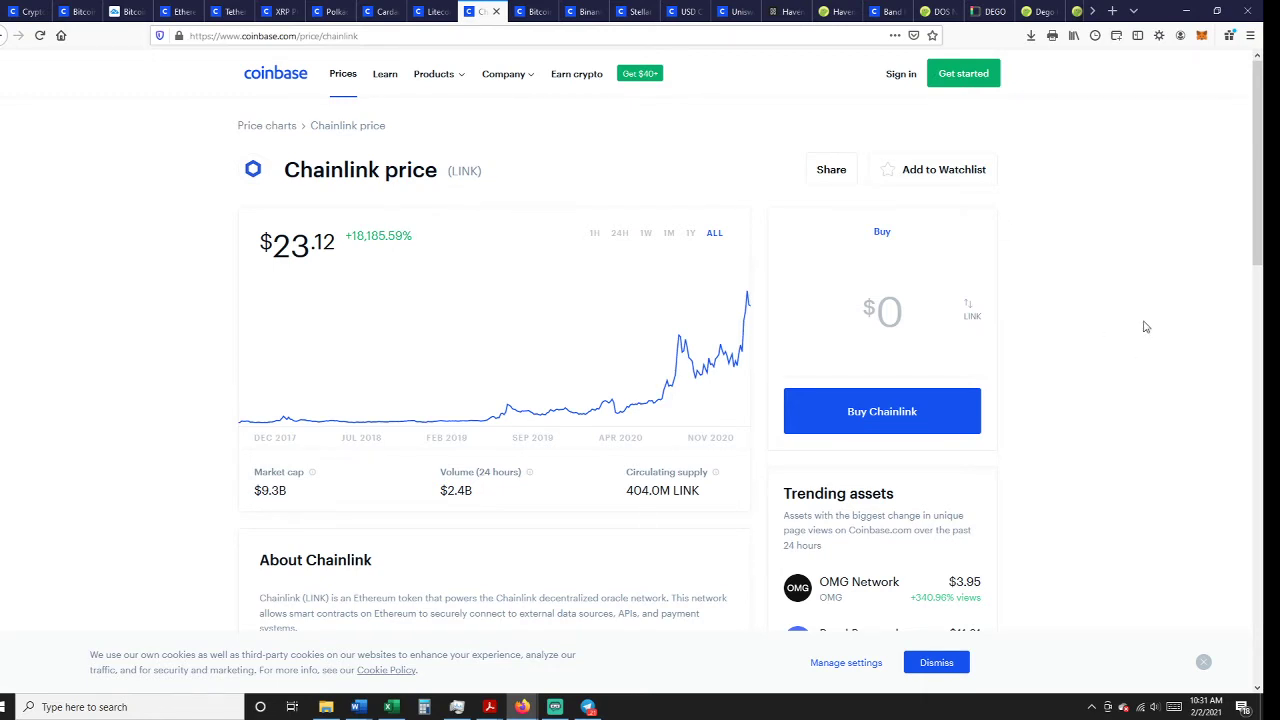
pyautogui.moveTo(532, 180)
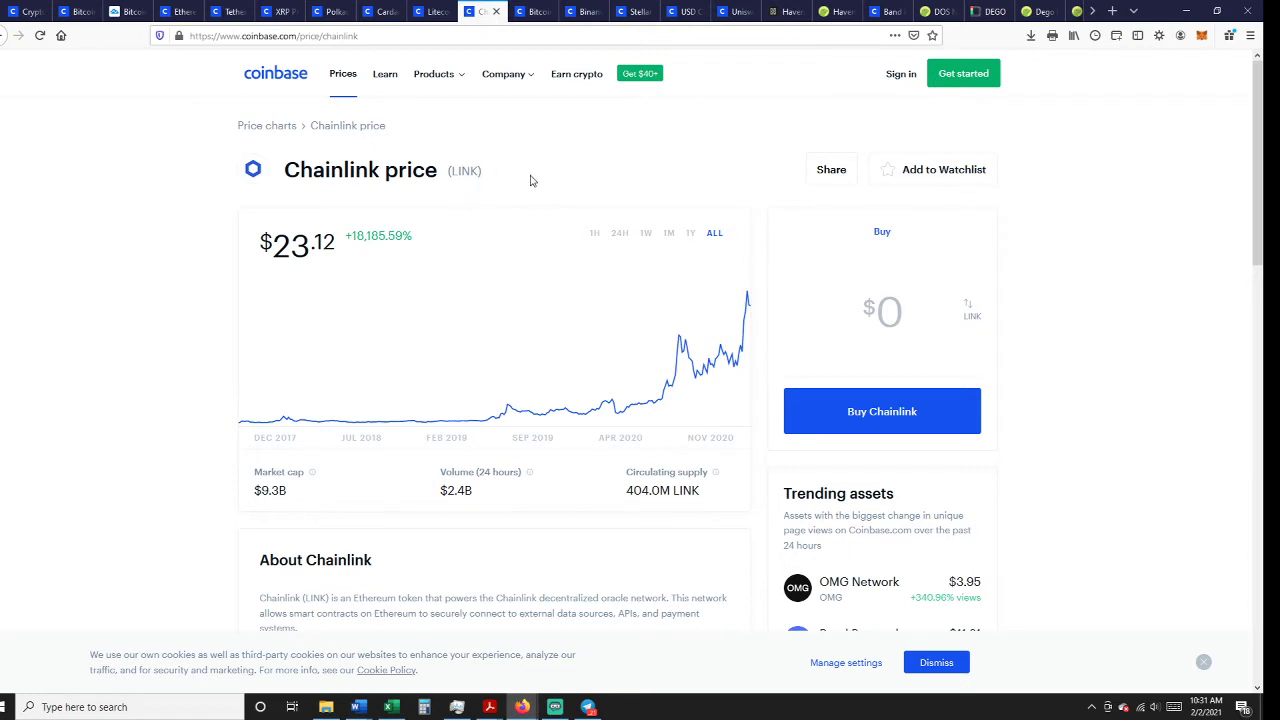
pyautogui.moveTo(536, 496)
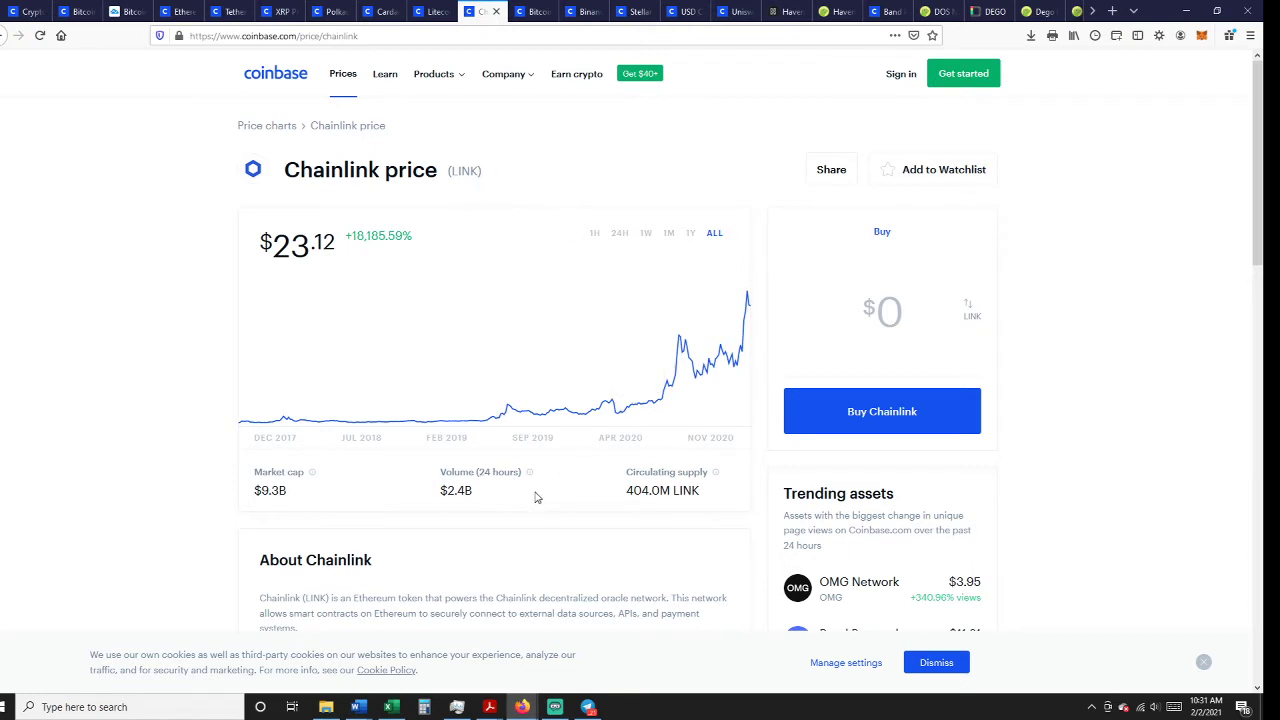
pyautogui.moveTo(716, 232)
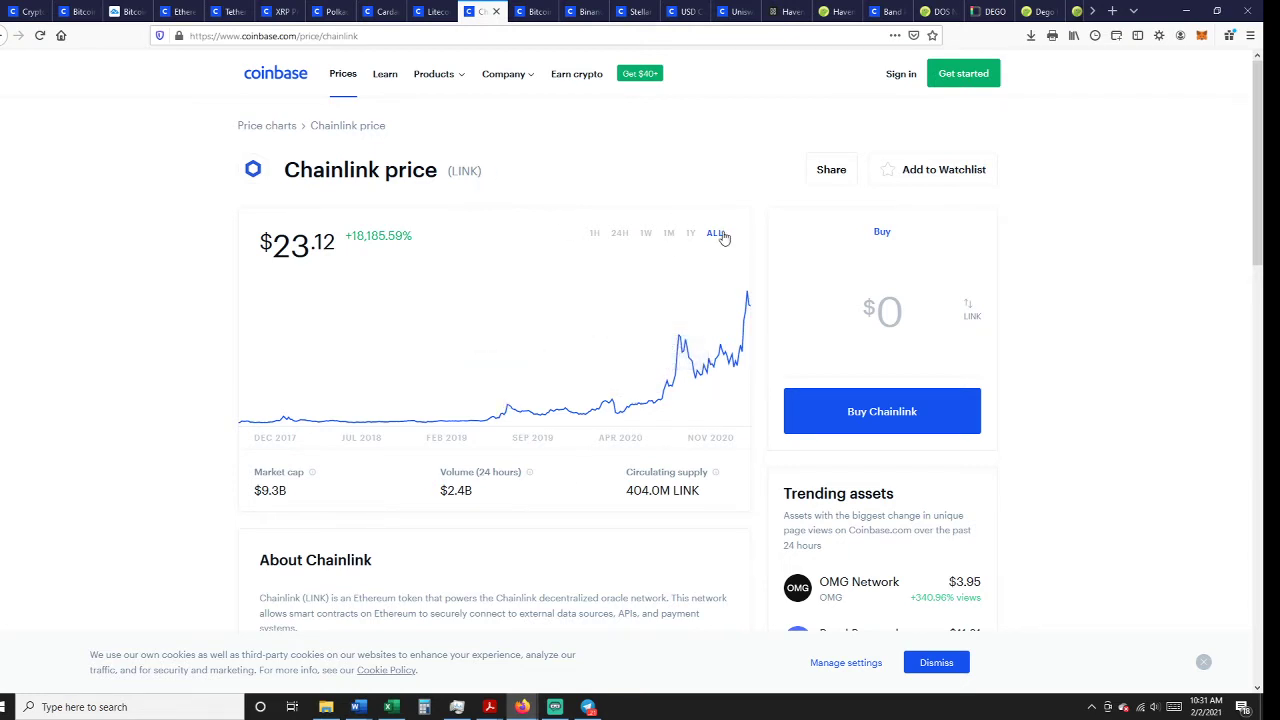
pyautogui.moveTo(744, 304)
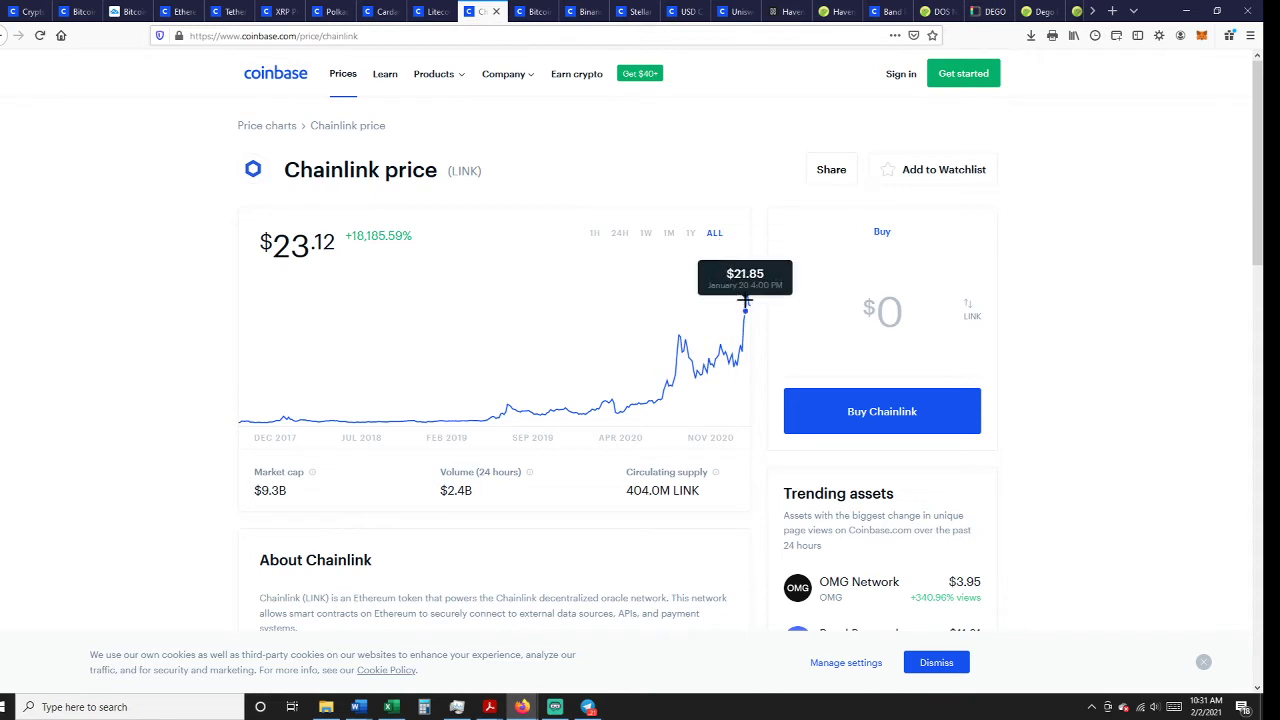
pyautogui.moveTo(746, 300)
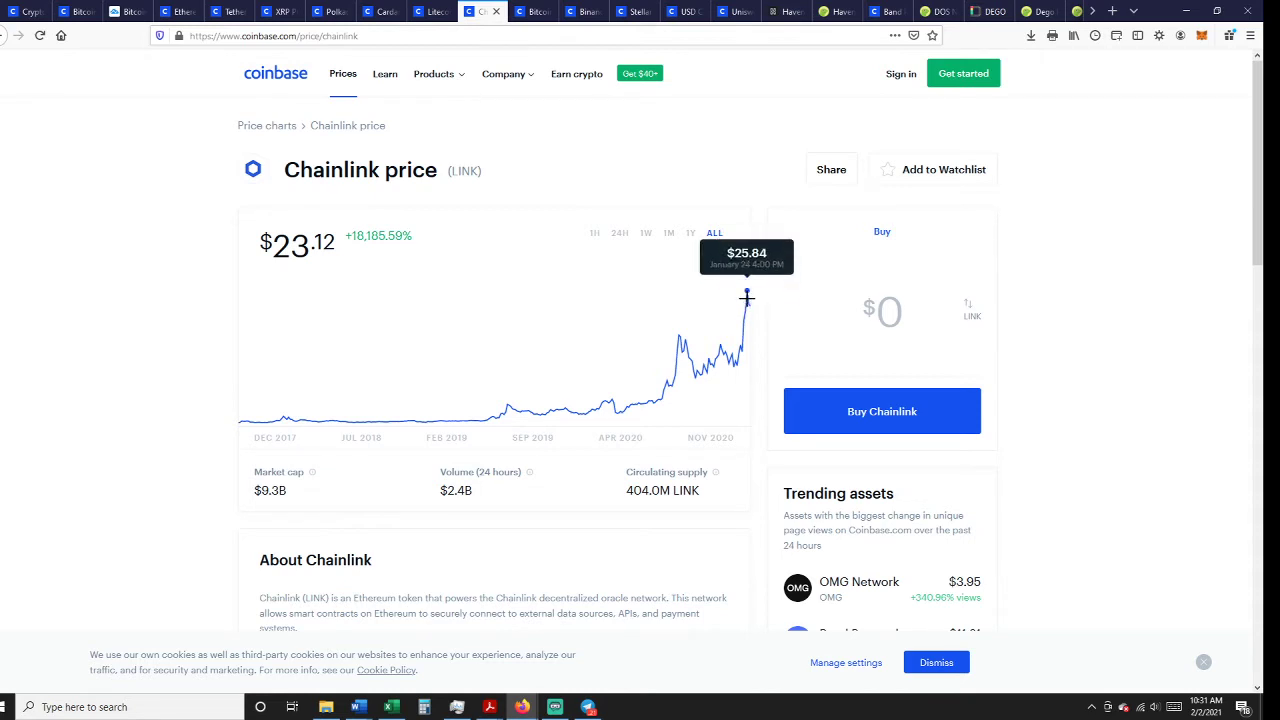
pyautogui.moveTo(764, 242)
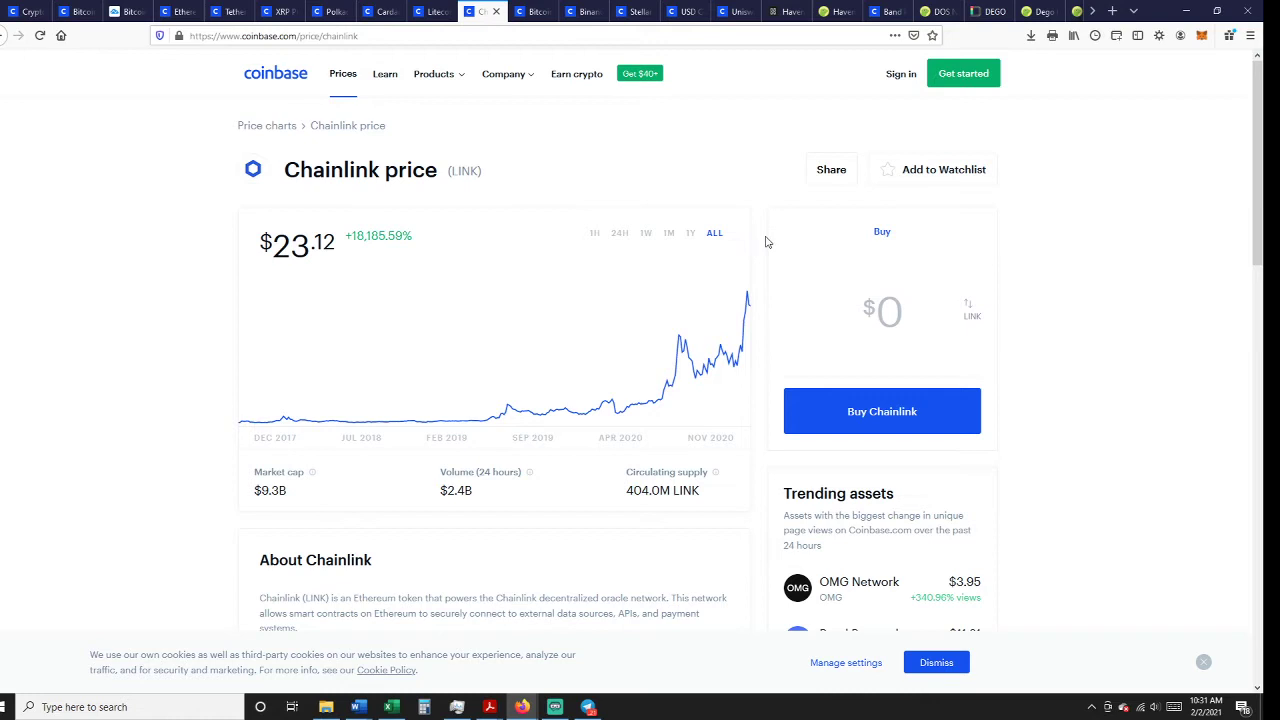
pyautogui.moveTo(450, 170)
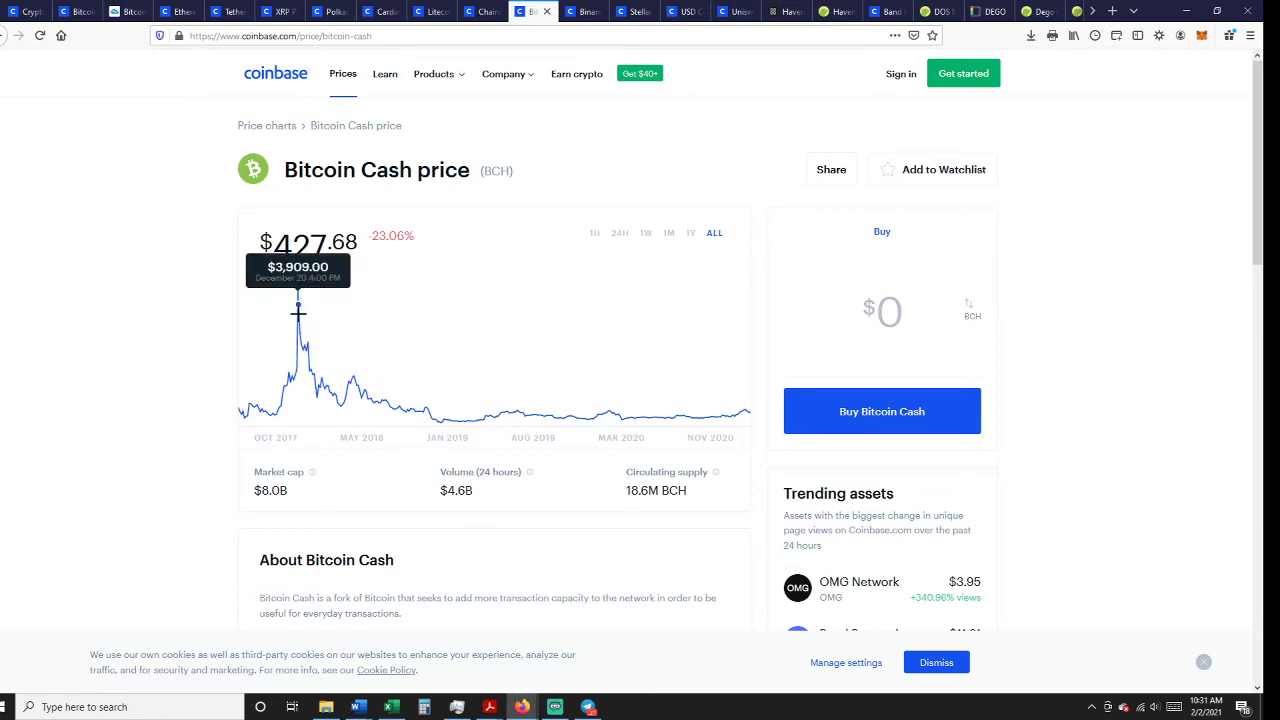
pyautogui.moveTo(300, 330)
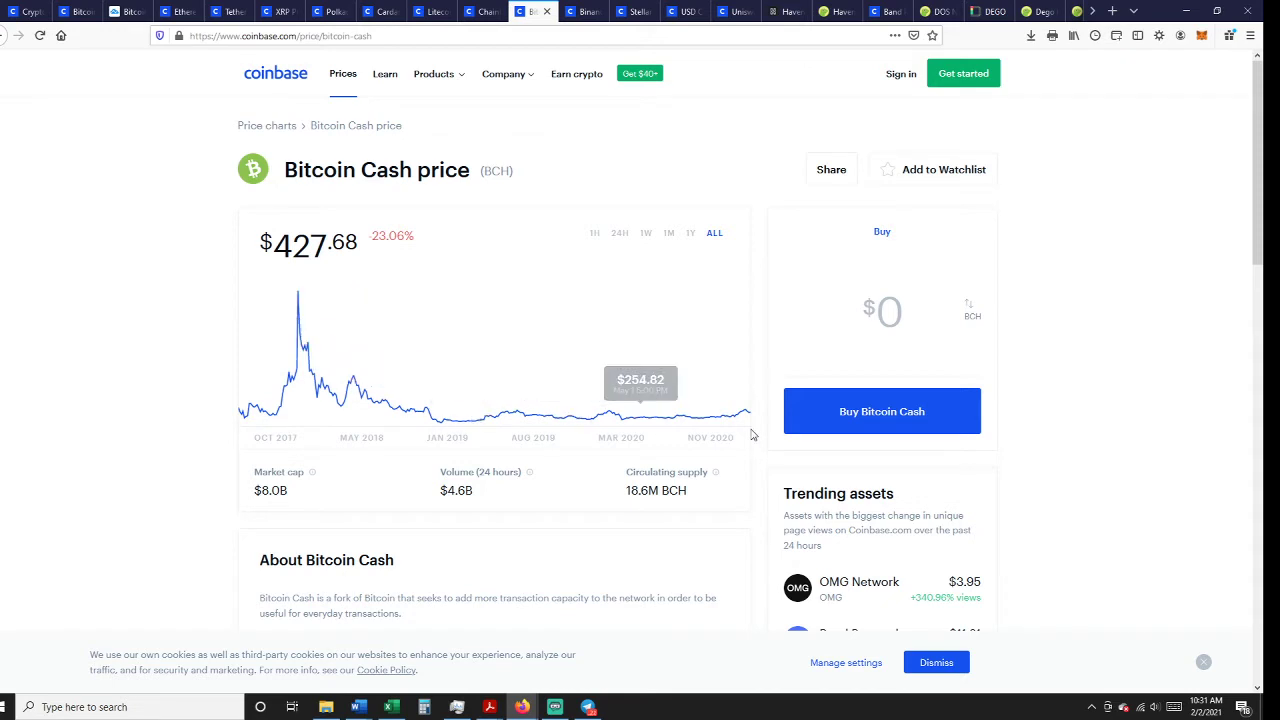
pyautogui.moveTo(748, 408)
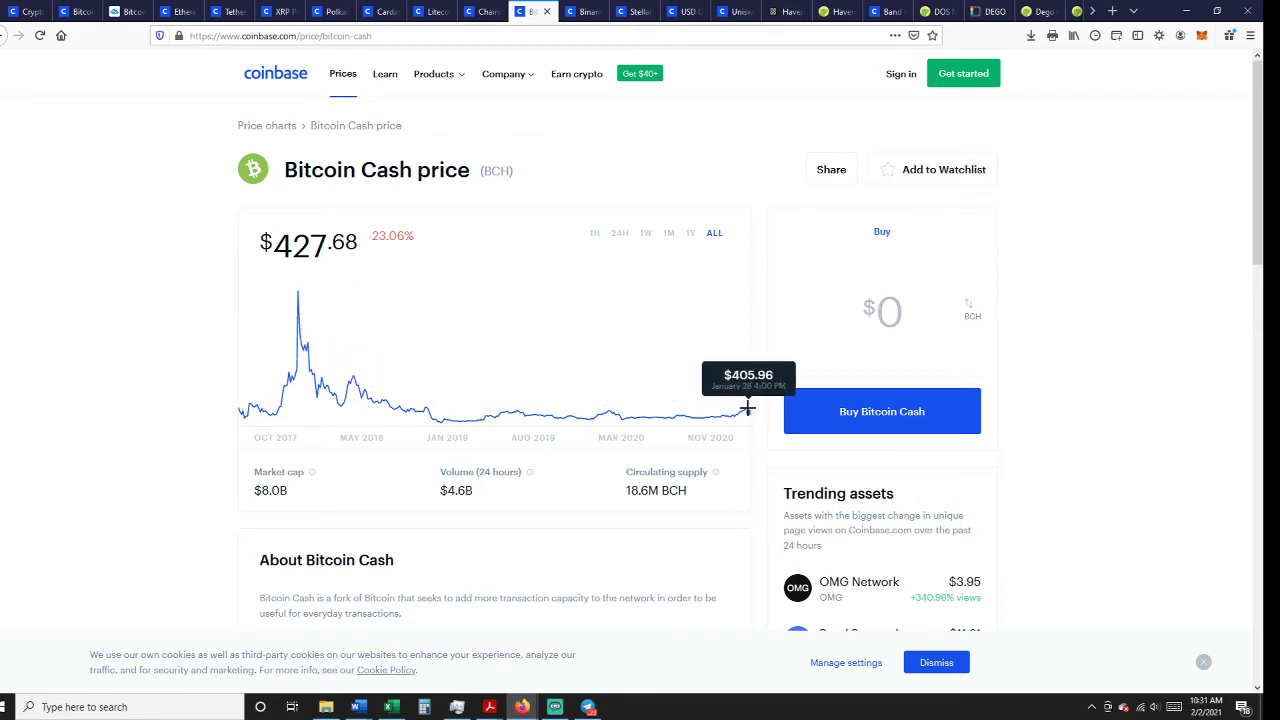
pyautogui.moveTo(740, 414)
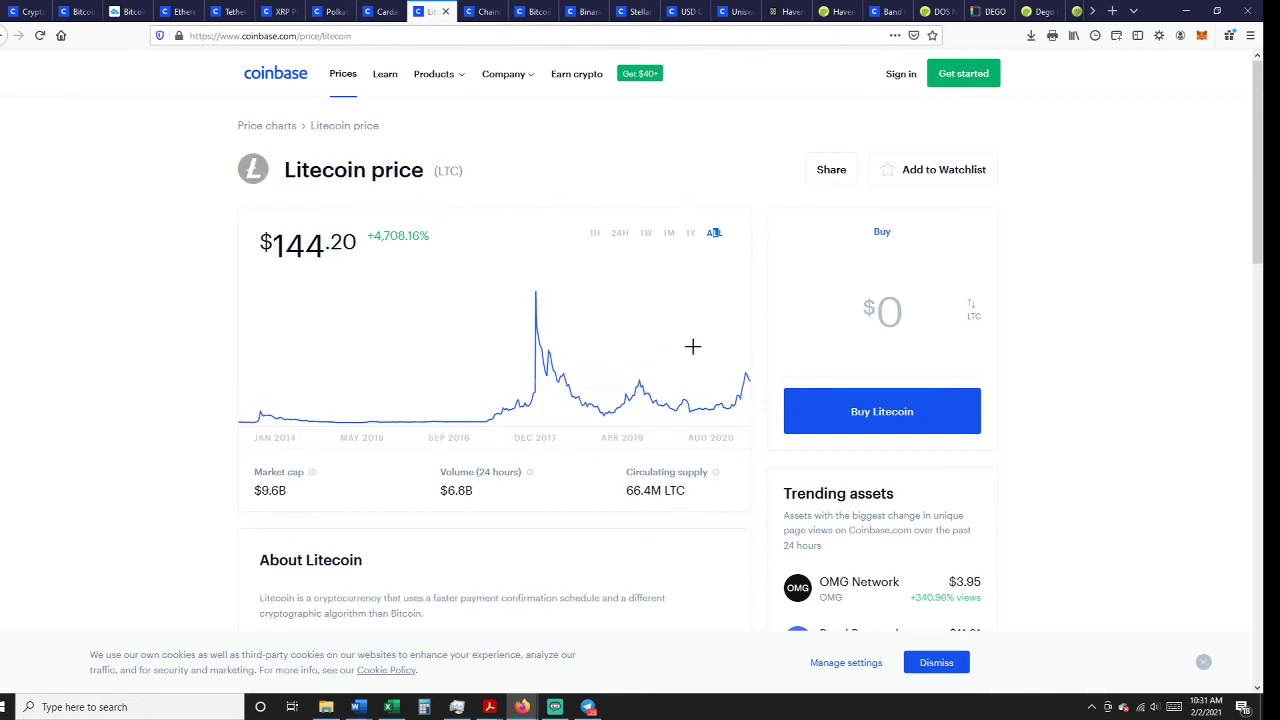
# Return to Bitcoin Cash's page, then view Binance Coin's page at $50.25
pyautogui.click(584, 12)
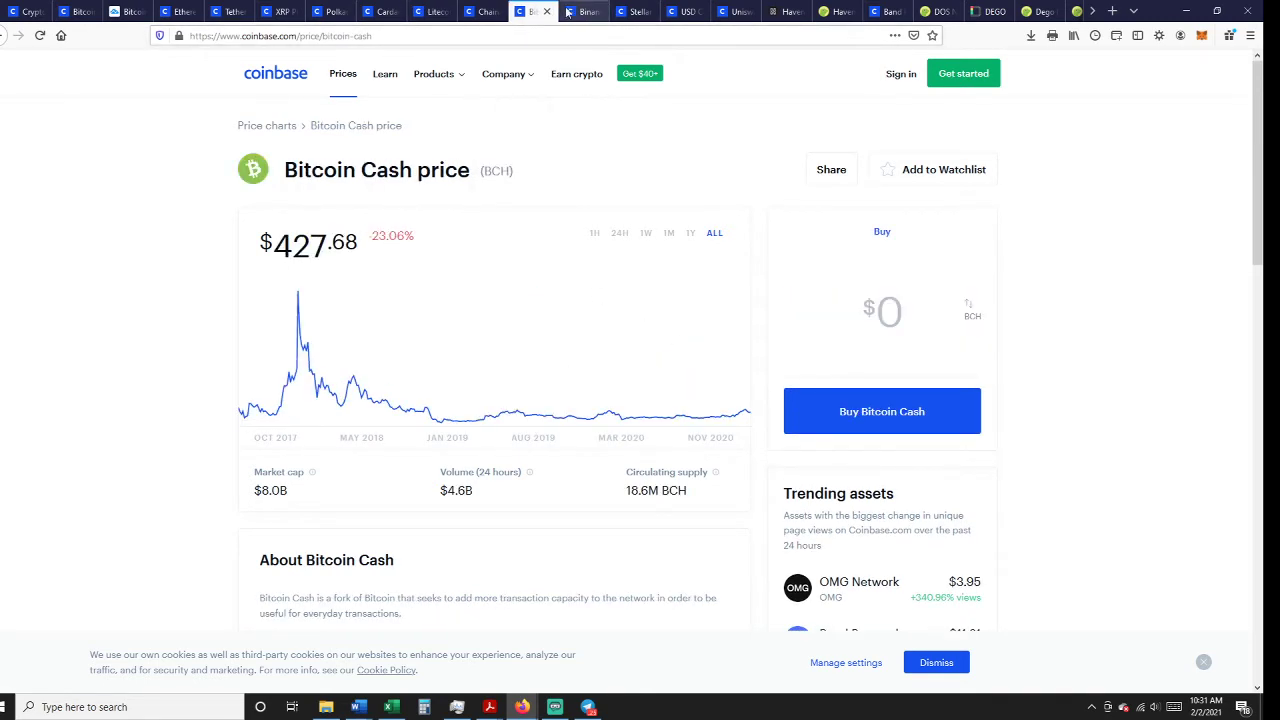
pyautogui.click(584, 12)
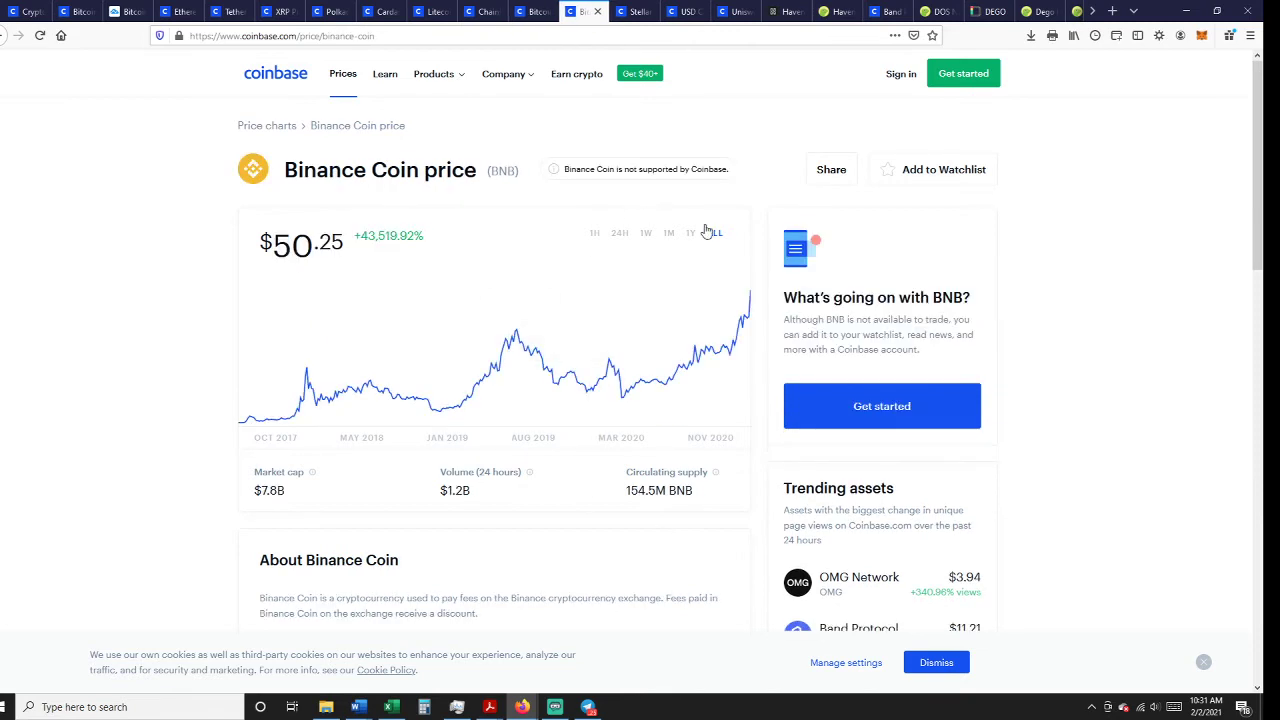
pyautogui.click(714, 232)
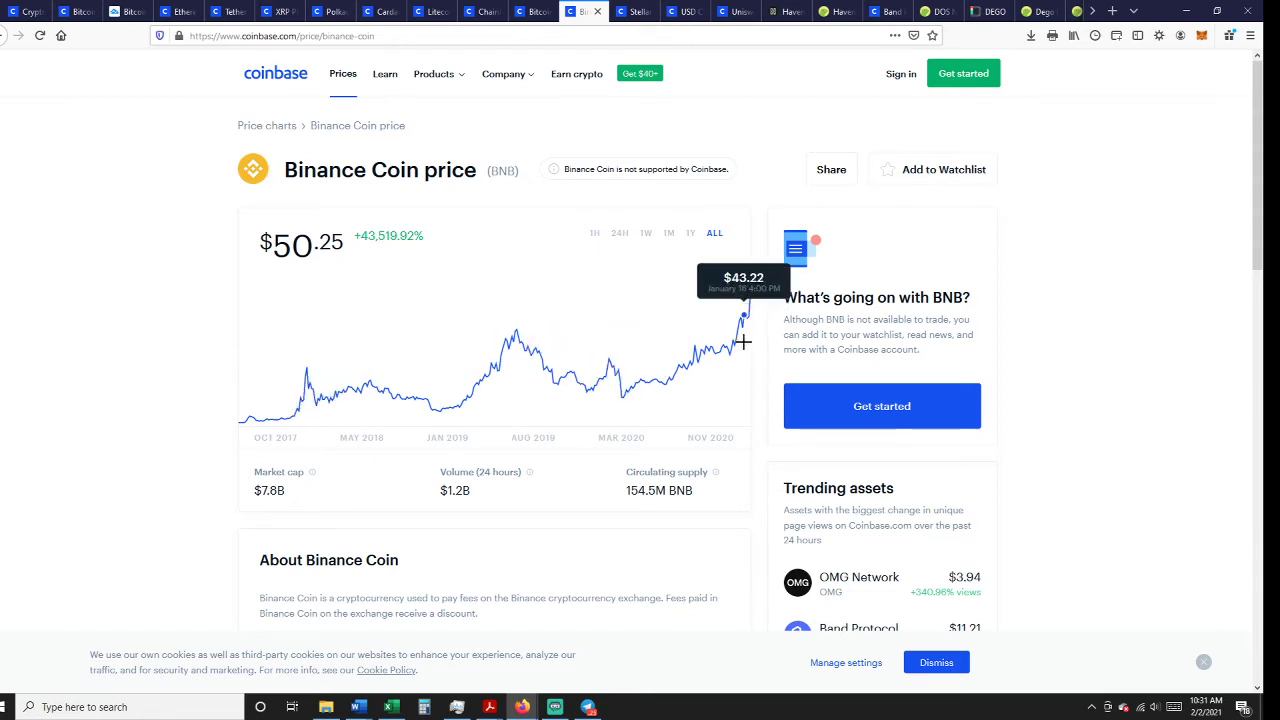
pyautogui.moveTo(756, 348)
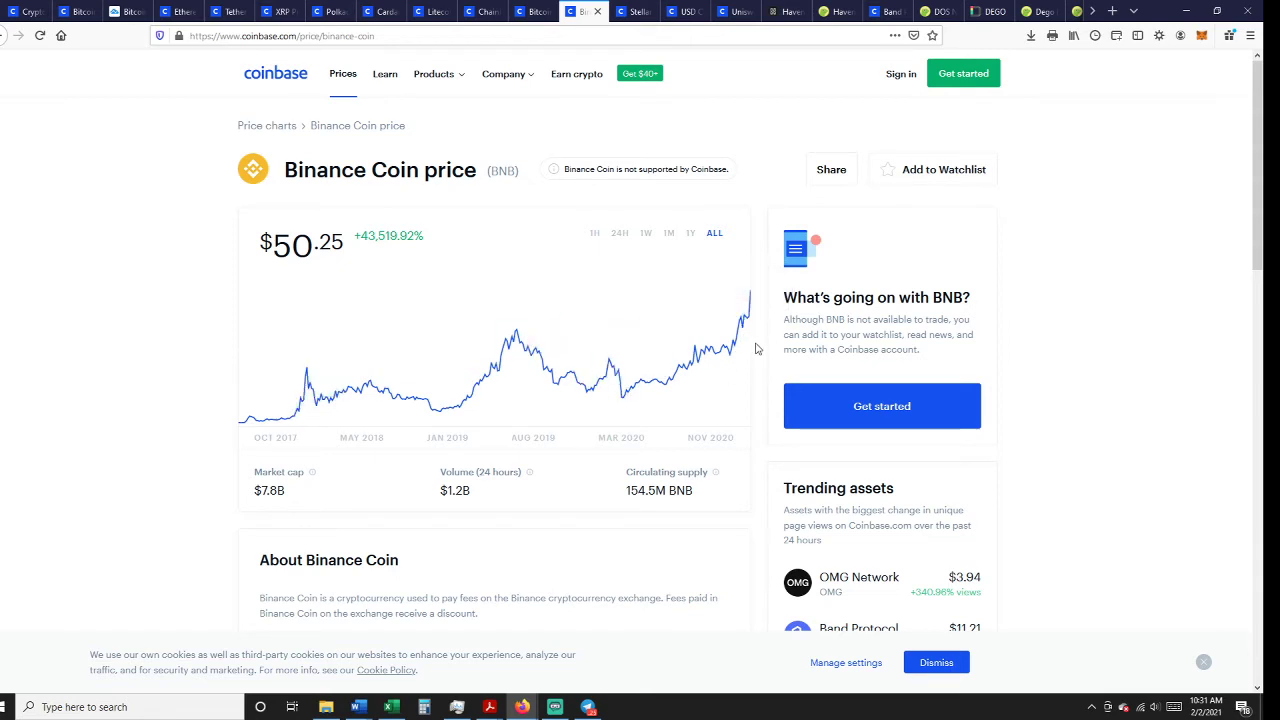
pyautogui.moveTo(740, 330)
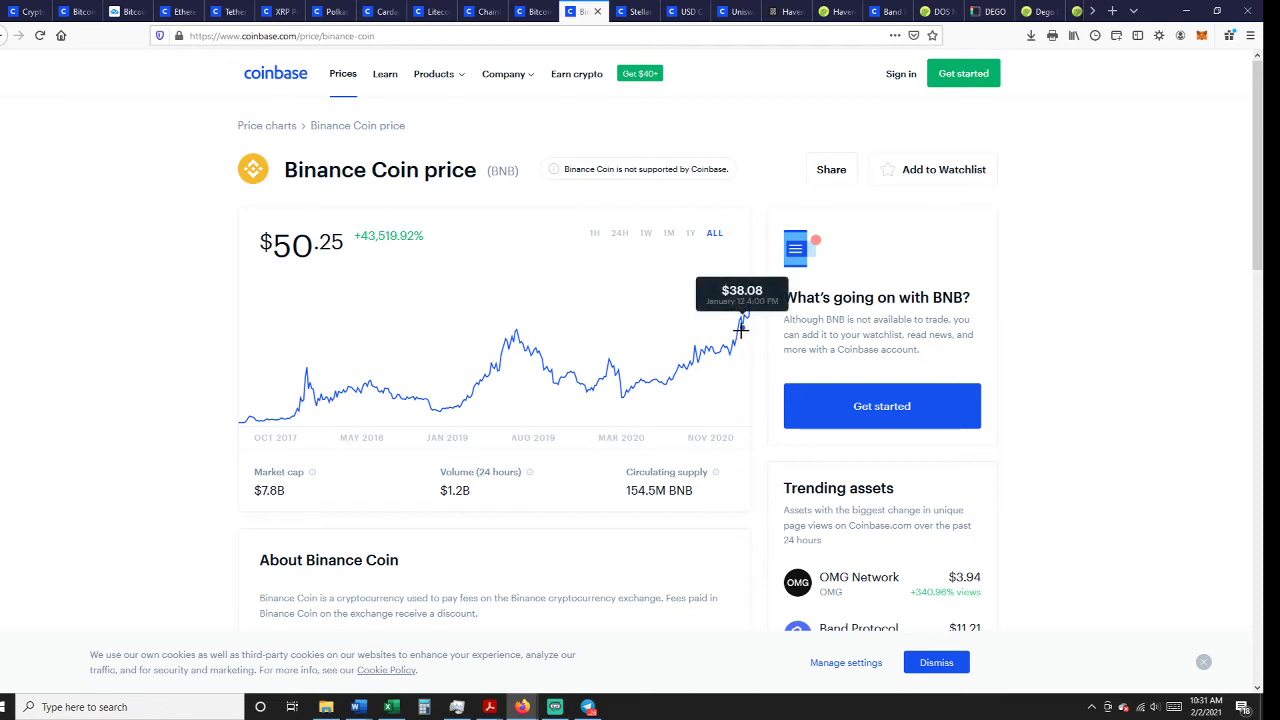
pyautogui.moveTo(668, 322)
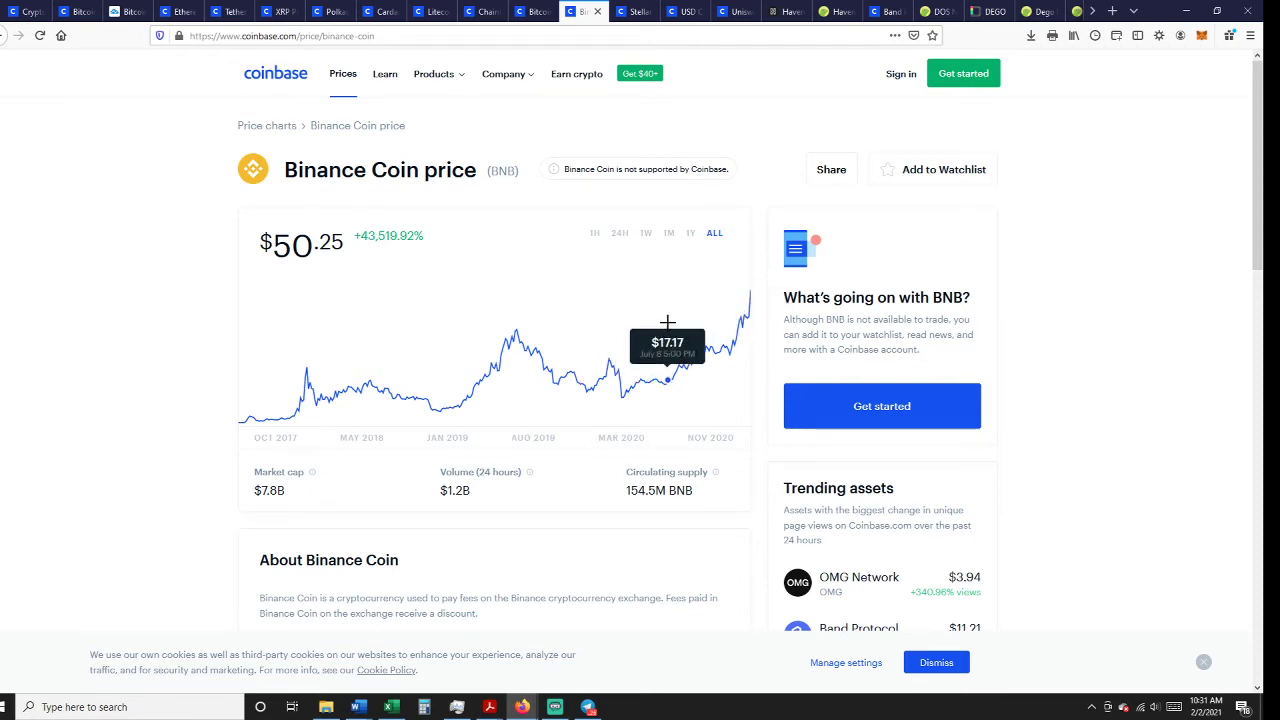
pyautogui.moveTo(690, 136)
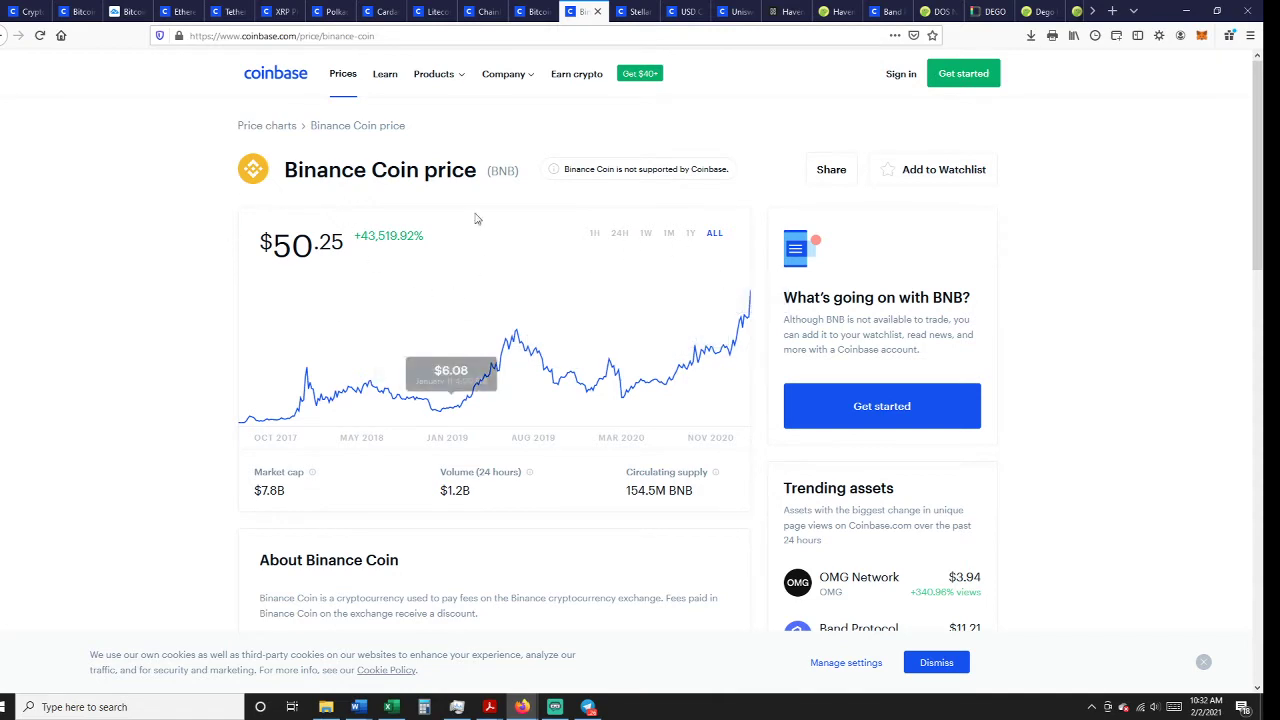
pyautogui.moveTo(632, 12)
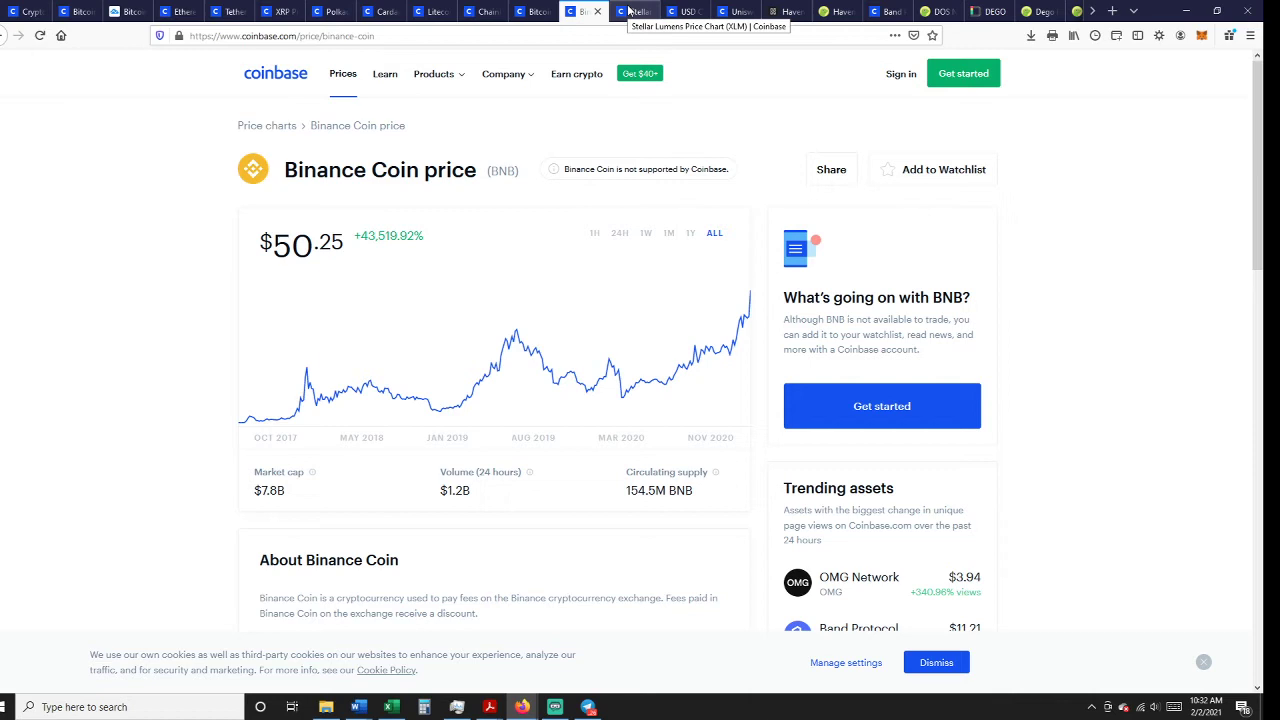
# View Stellar Lumens' Coinbase price page at $0.33 with its all-time chart
pyautogui.click(636, 12)
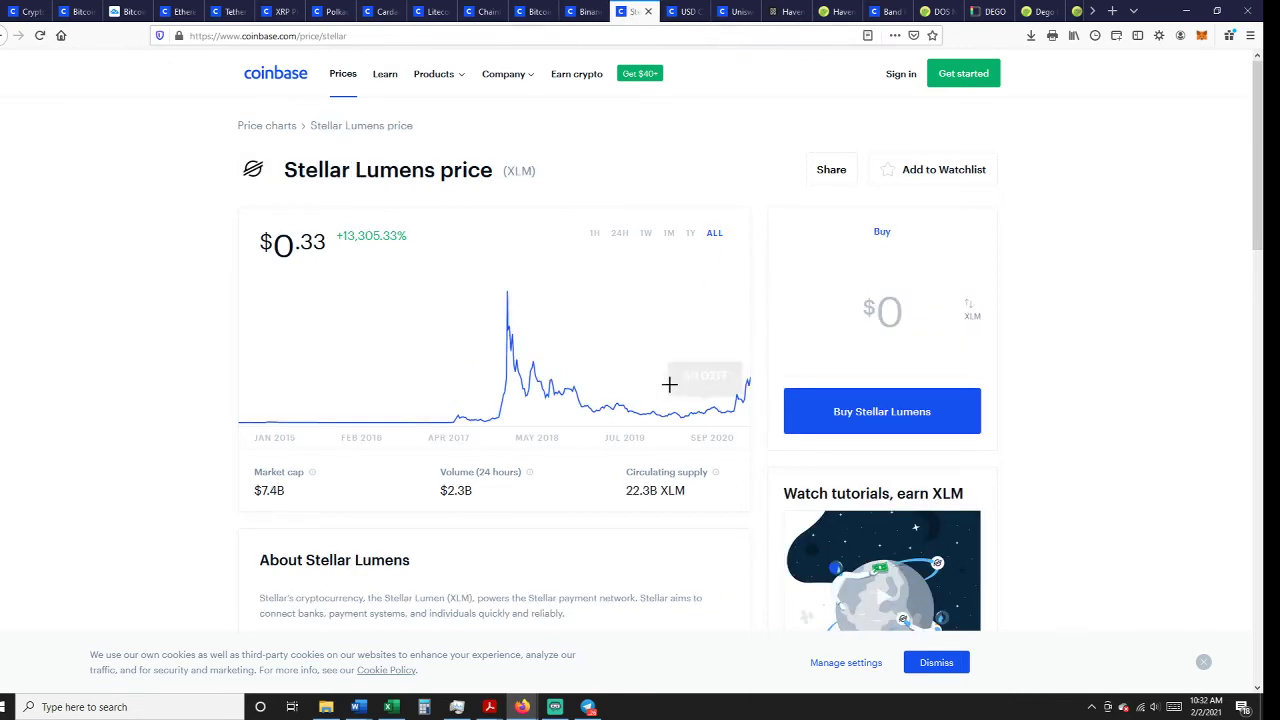
pyautogui.moveTo(508, 388)
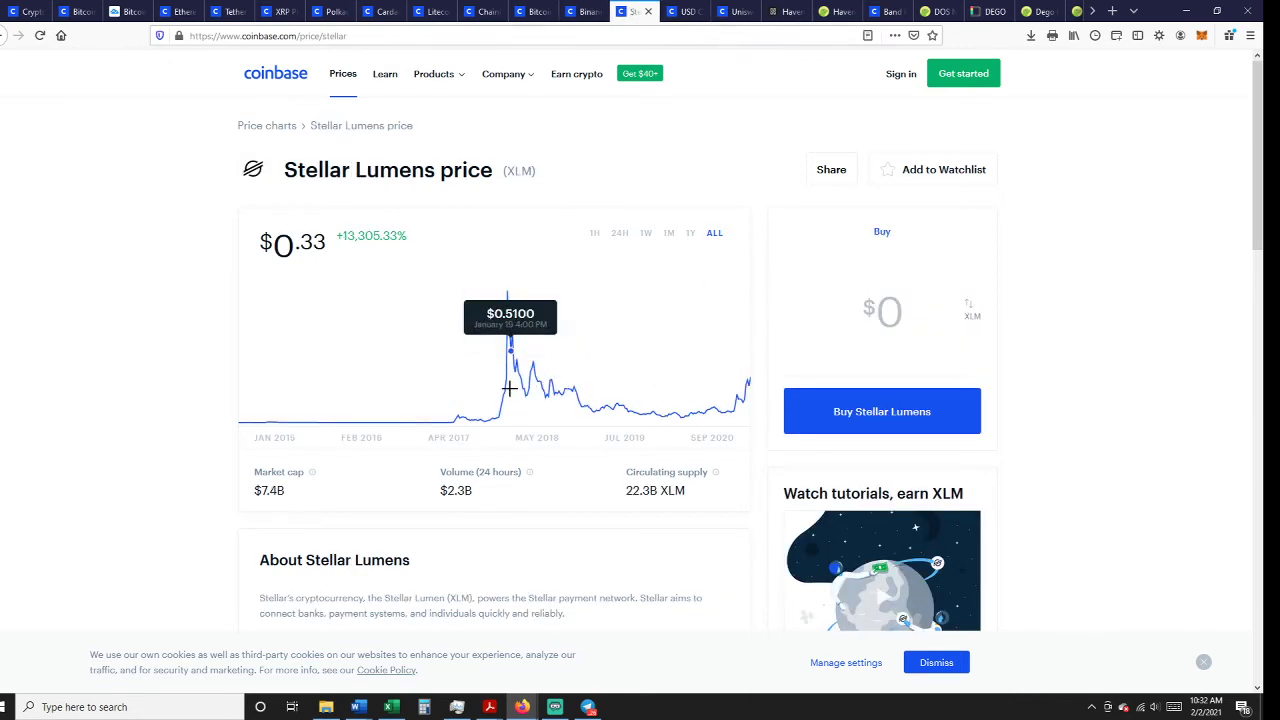
pyautogui.moveTo(508, 344)
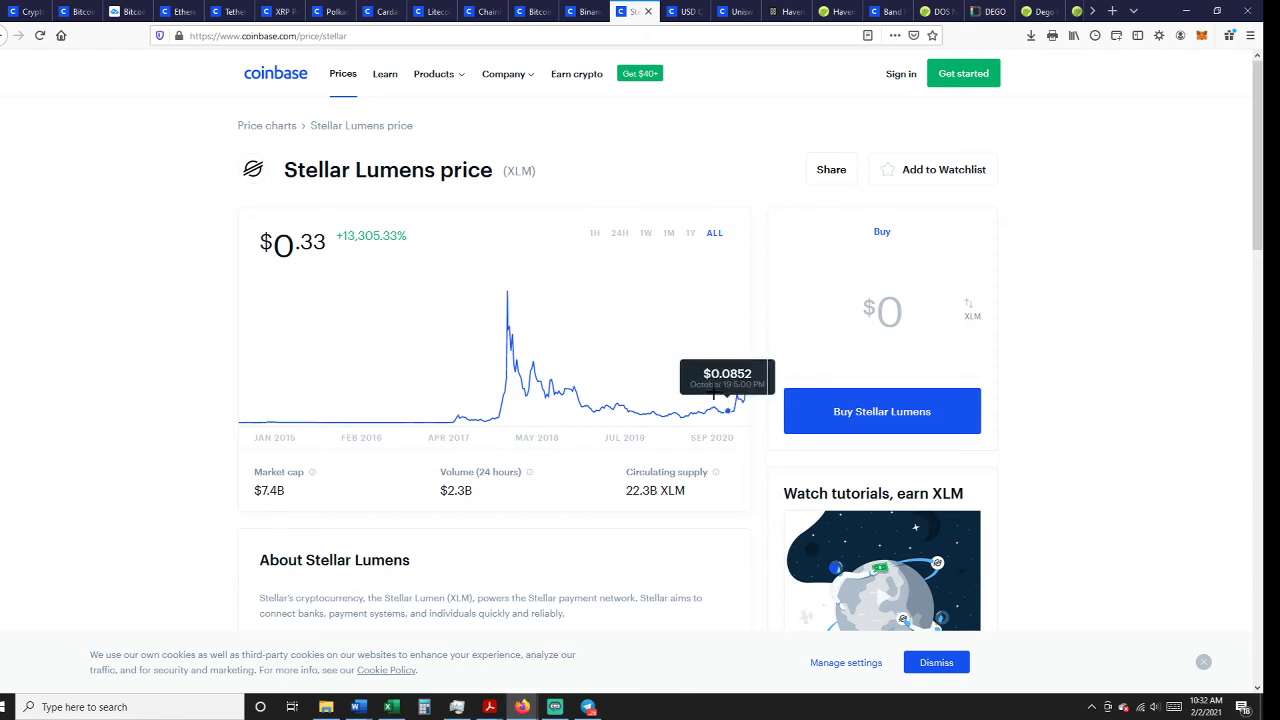
pyautogui.moveTo(744, 176)
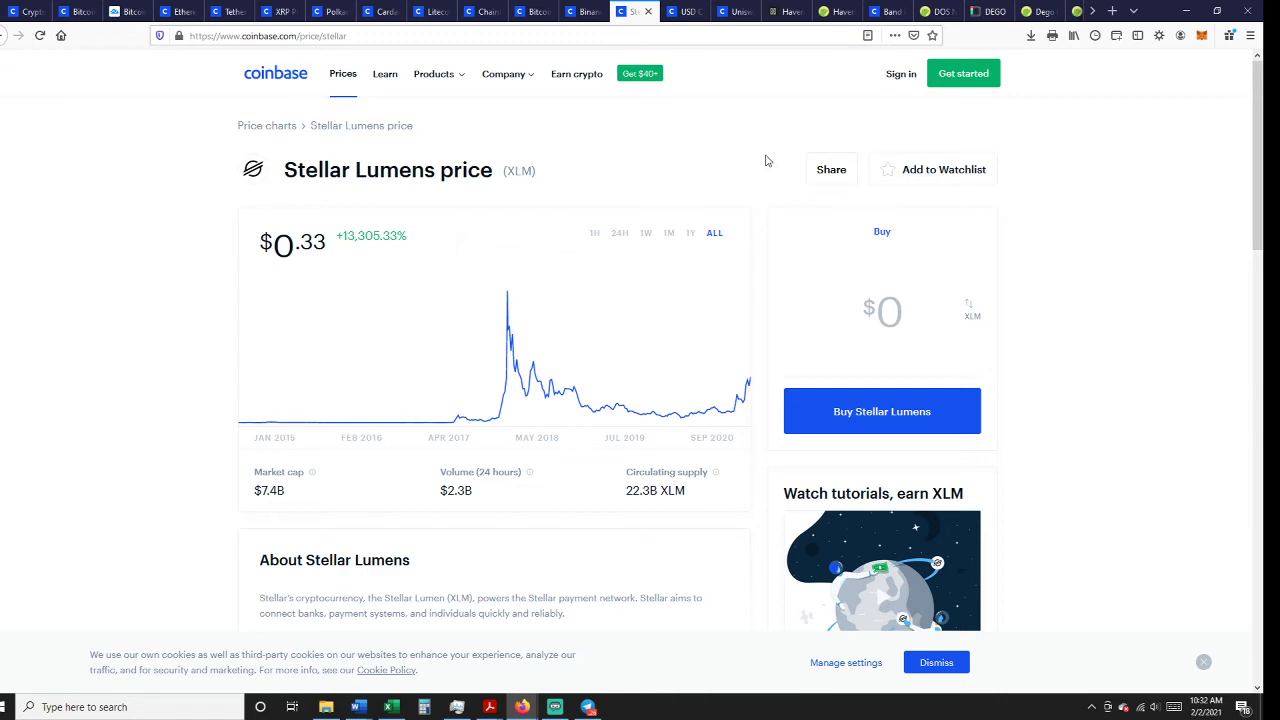
pyautogui.moveTo(764, 160)
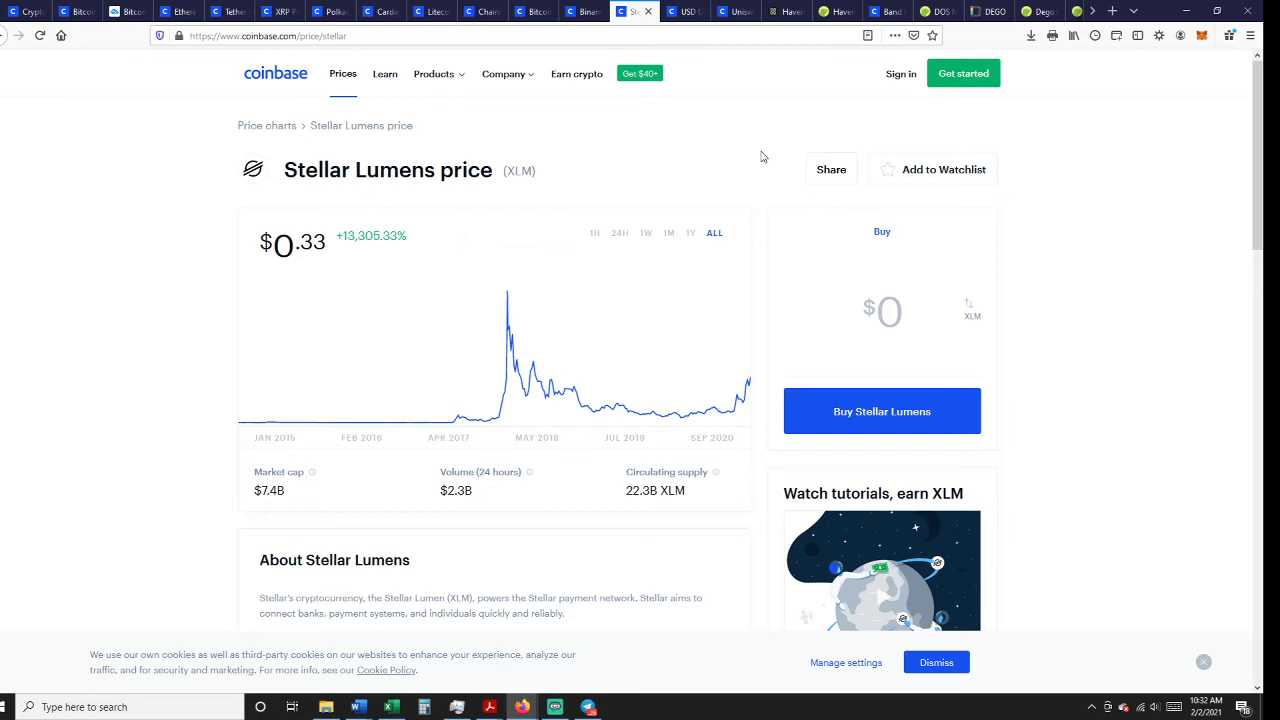
pyautogui.moveTo(770, 158)
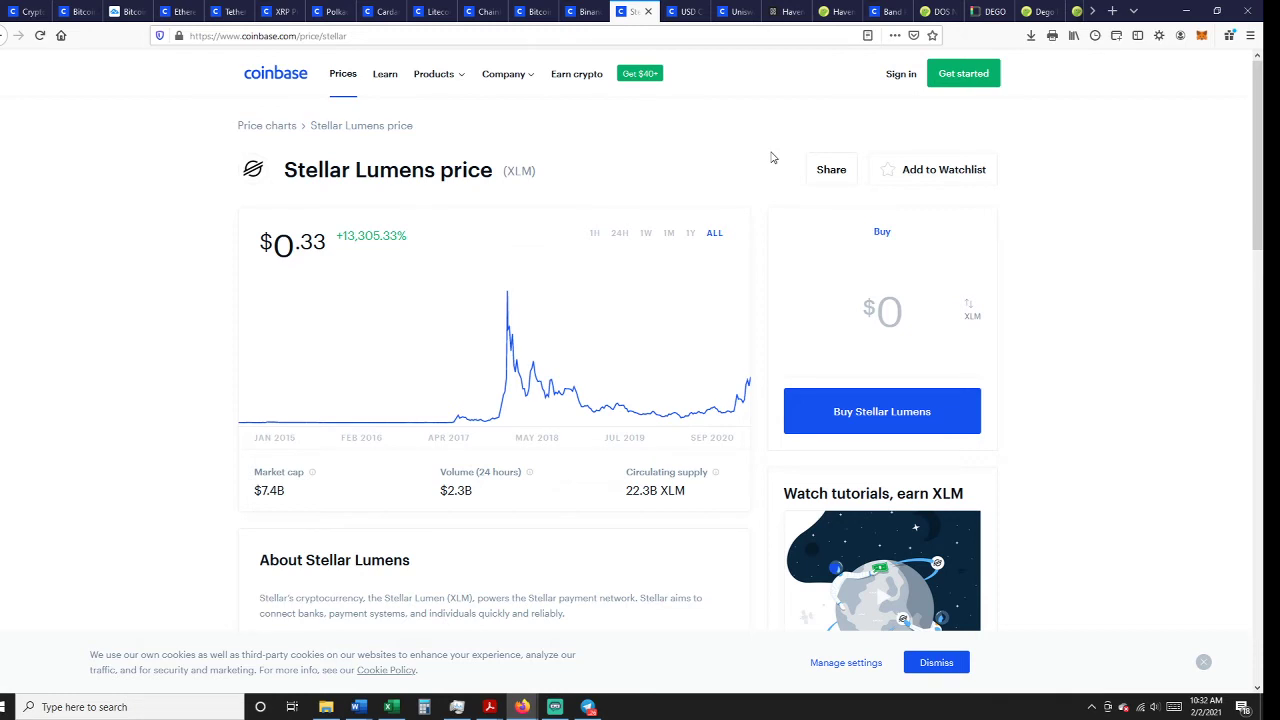
pyautogui.moveTo(790, 96)
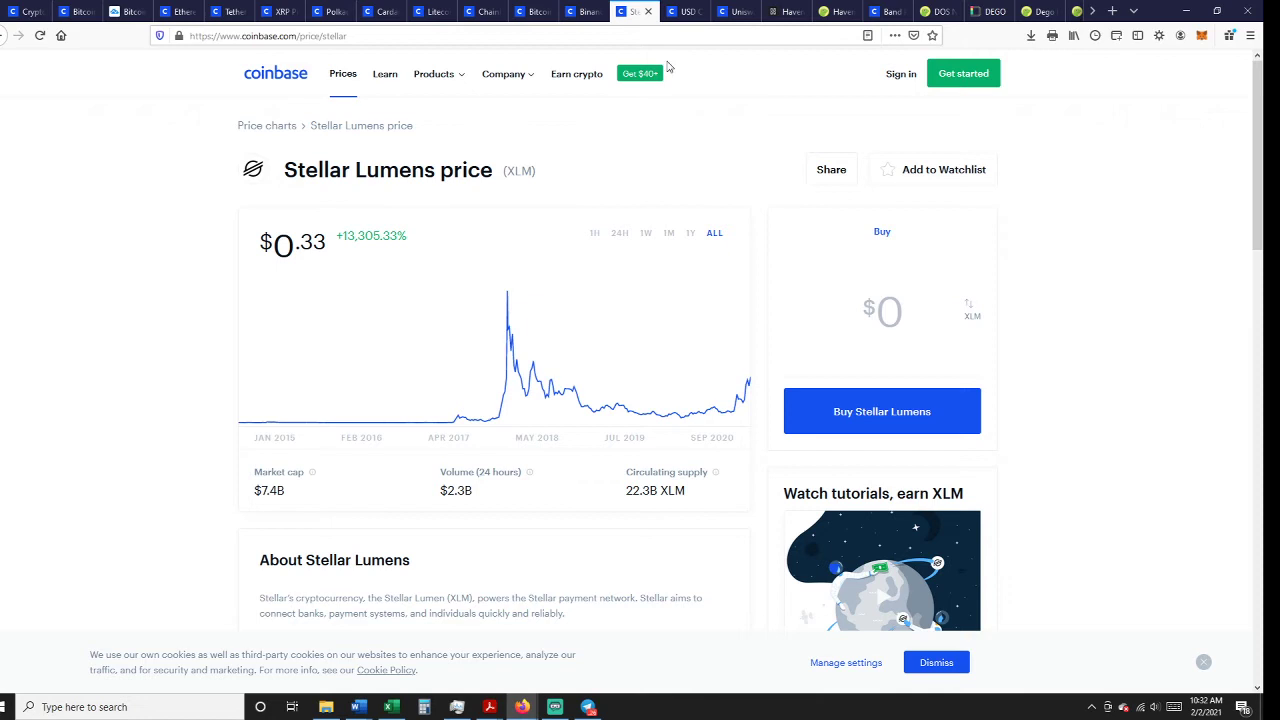
# Glance at USD Coin's page, then view Uniswap's page at $18.59
pyautogui.click(684, 12)
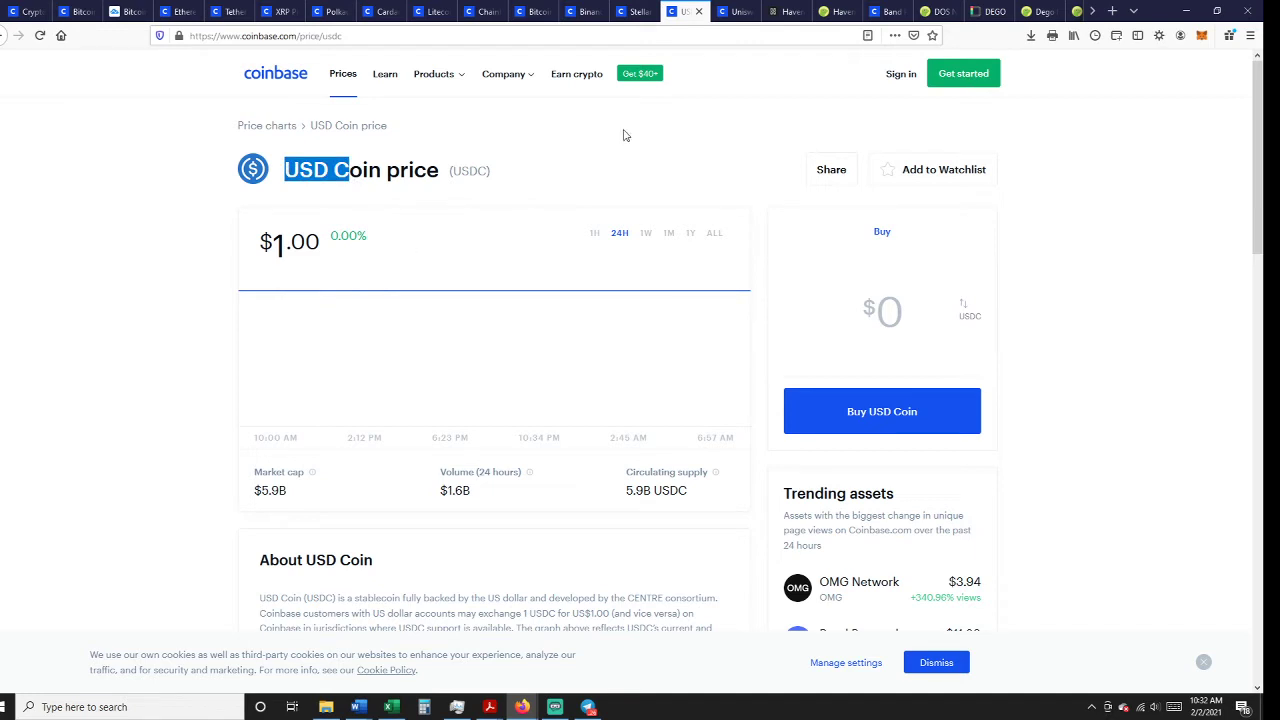
pyautogui.click(730, 12)
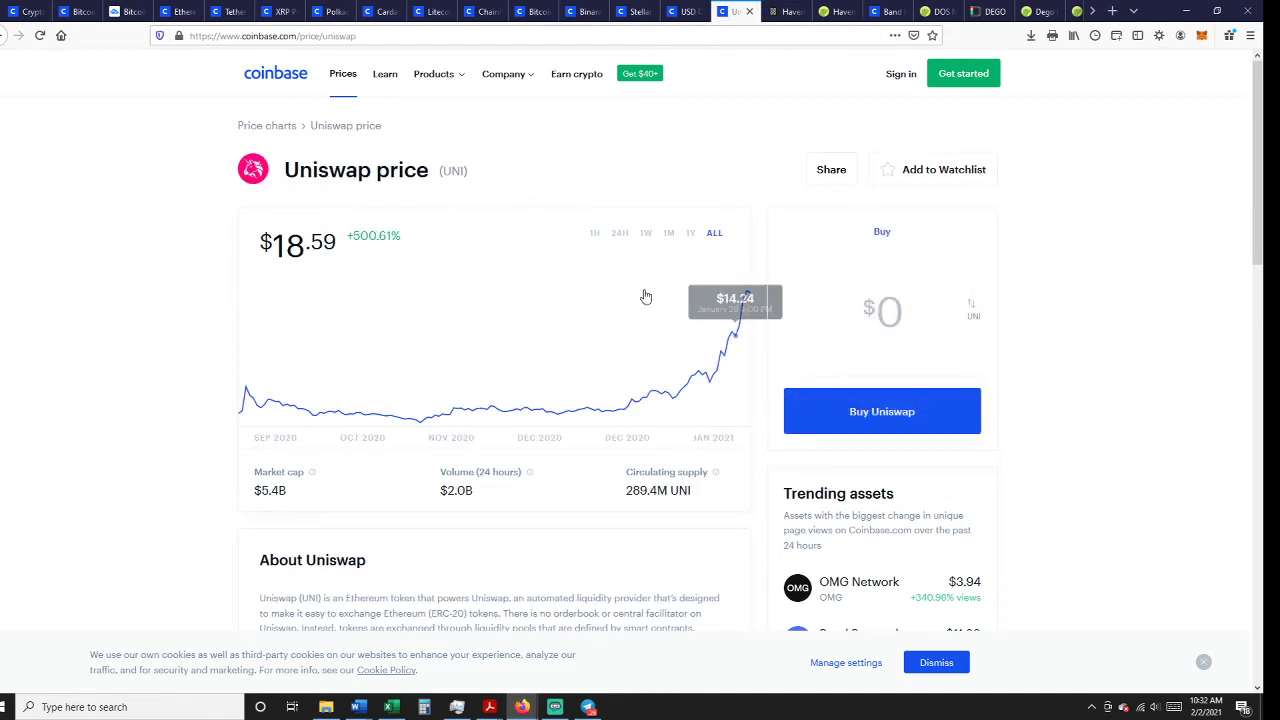
pyautogui.moveTo(908, 384)
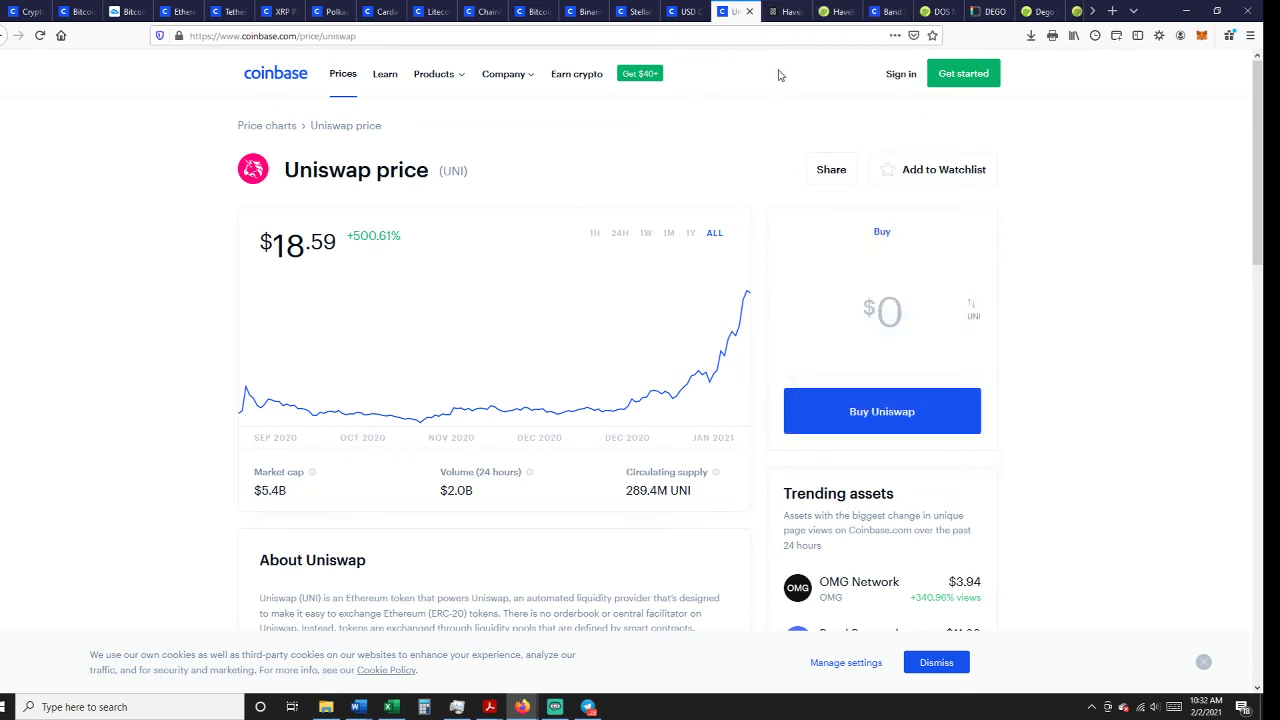
pyautogui.moveTo(710, 376)
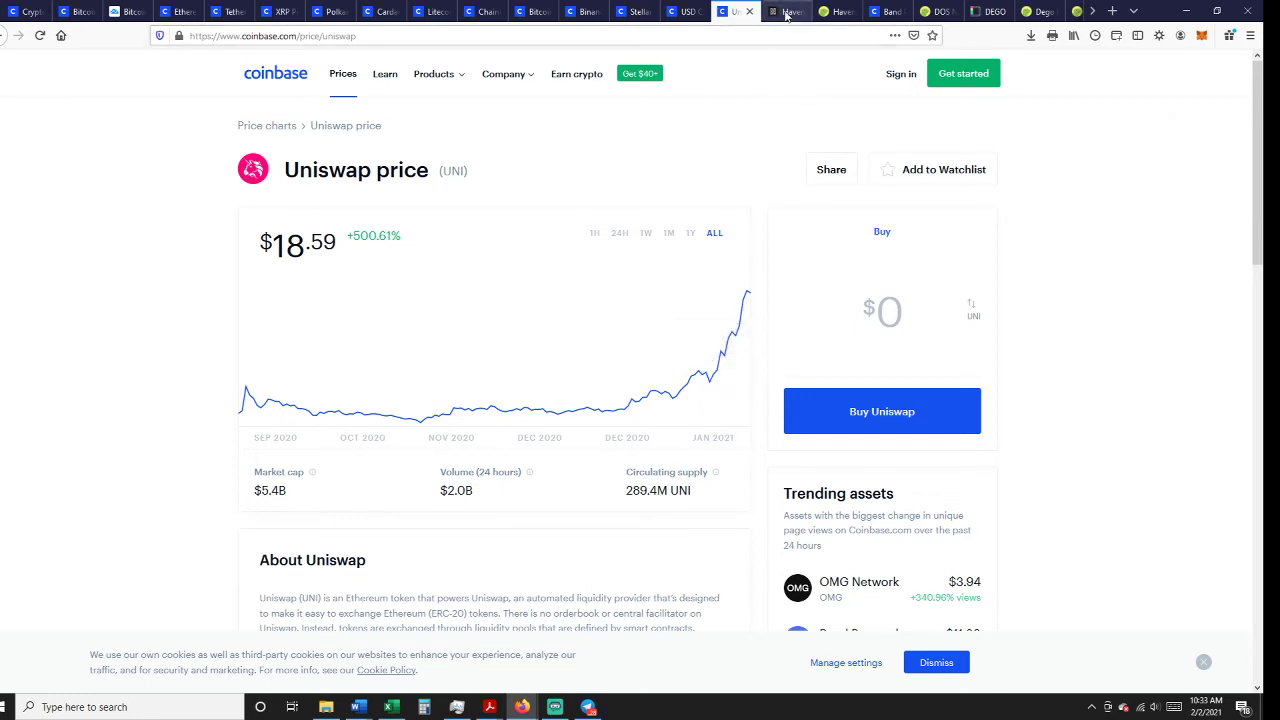
# Bring up the Haven Protocol homepage with its Private Money headline and Haven Vault offer
pyautogui.click(786, 12)
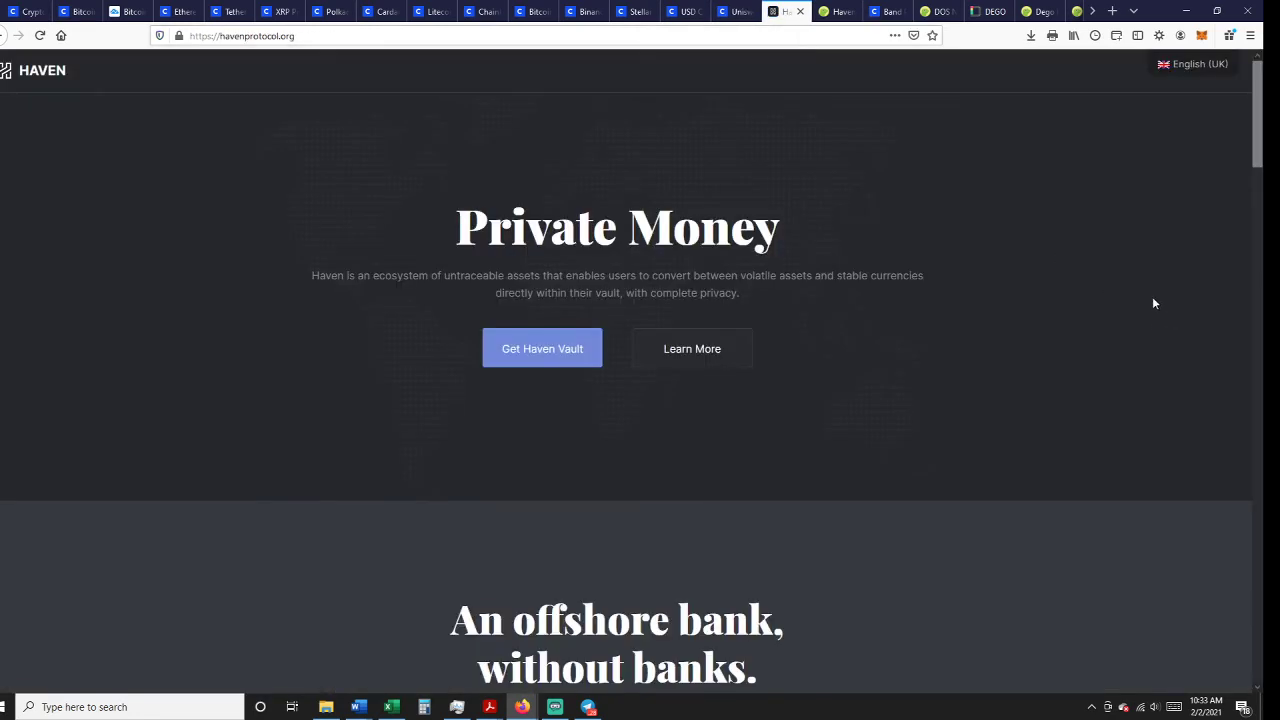
pyautogui.moveTo(856, 150)
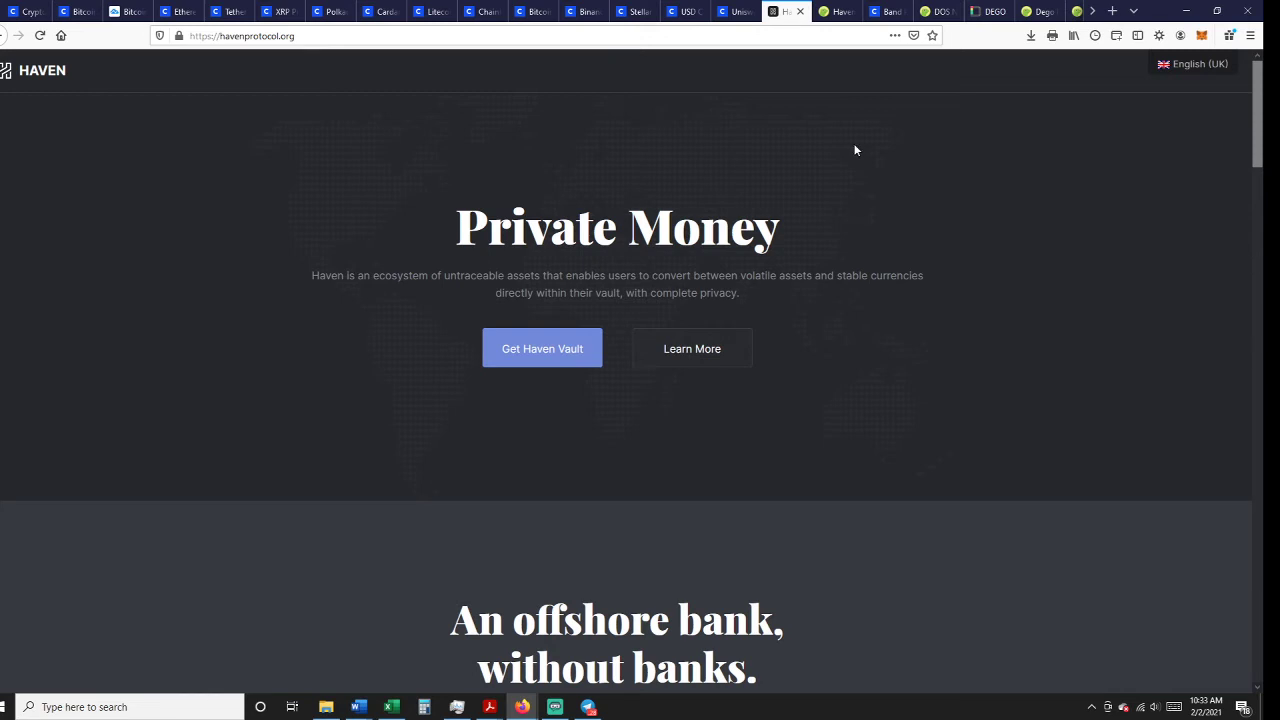
pyautogui.moveTo(20, 72)
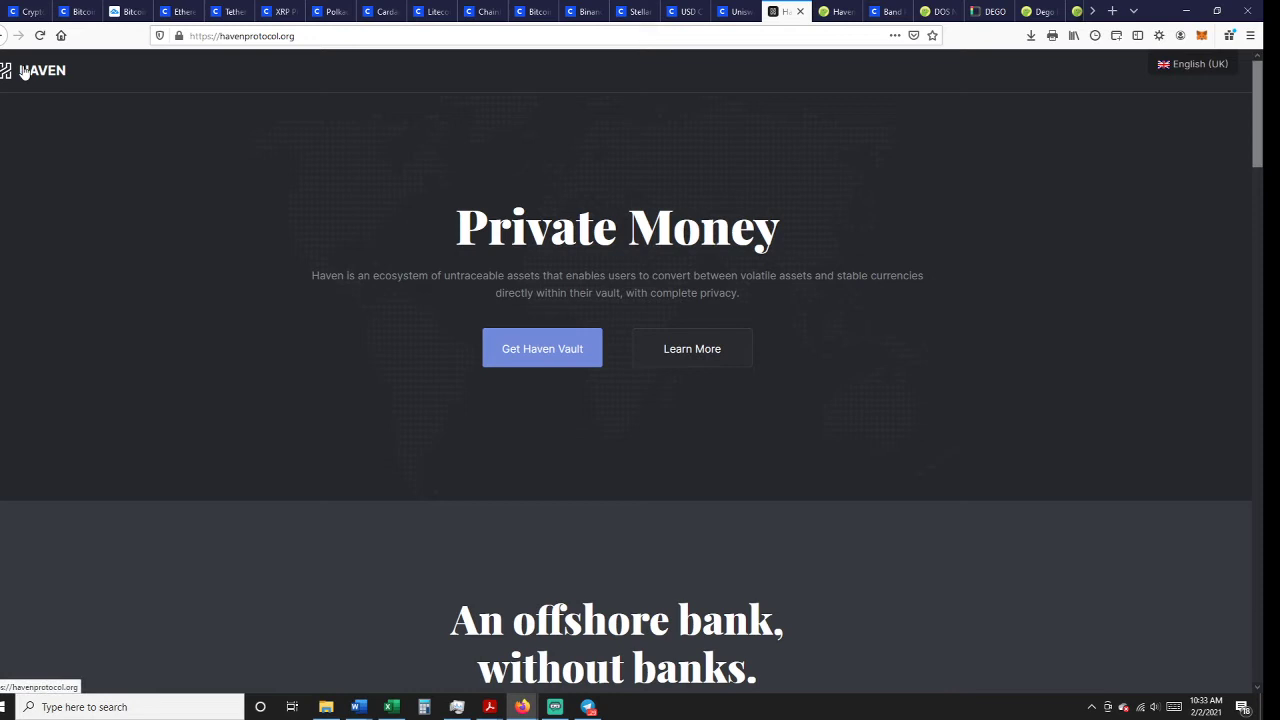
pyautogui.moveTo(964, 300)
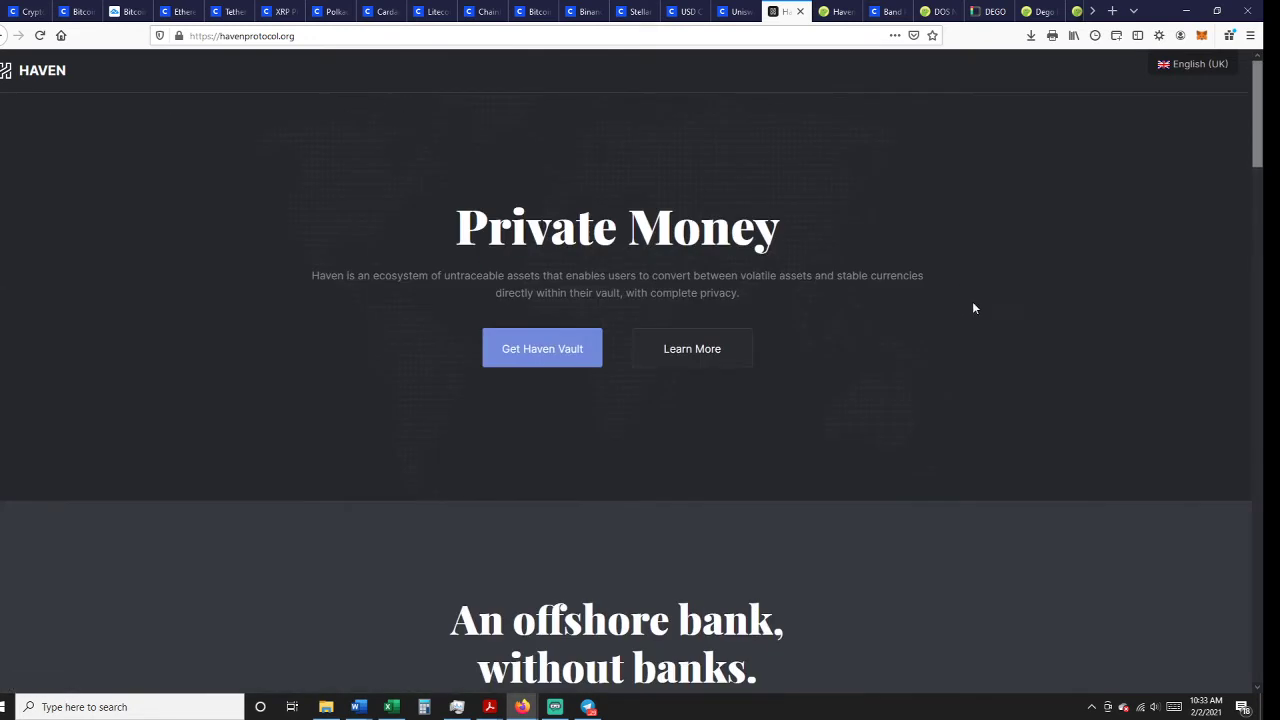
pyautogui.moveTo(852, 172)
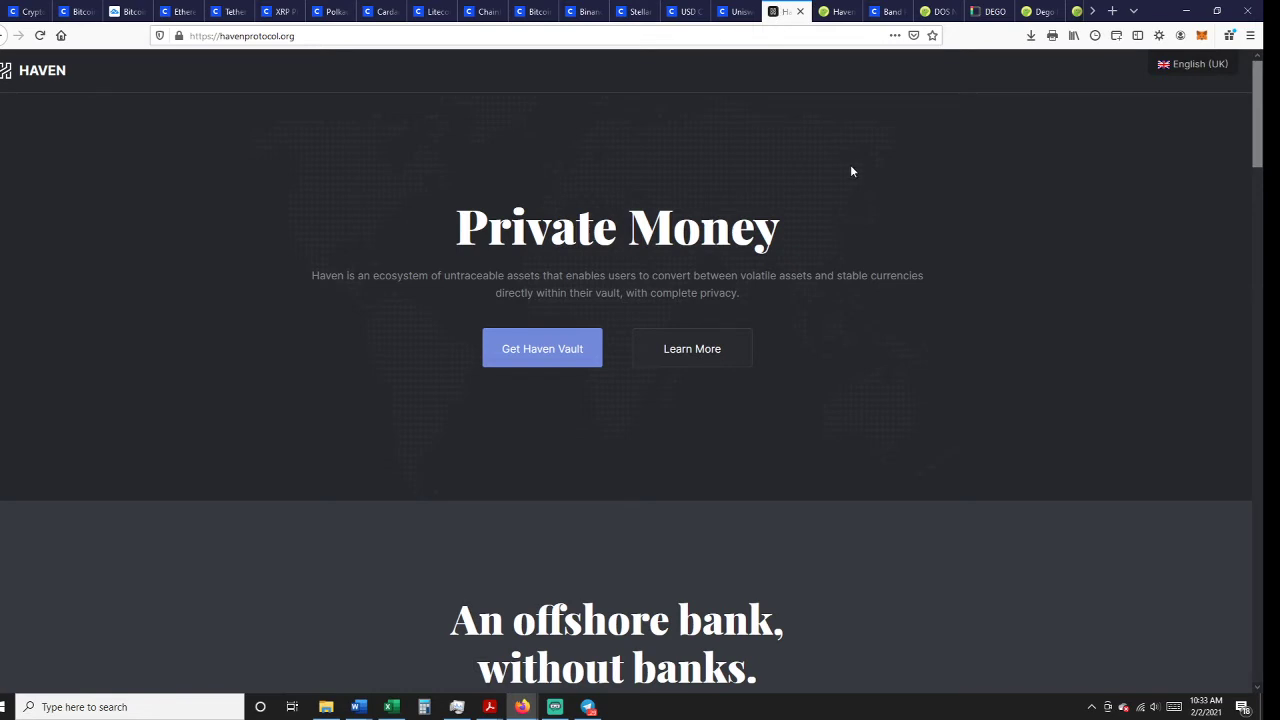
pyautogui.moveTo(856, 182)
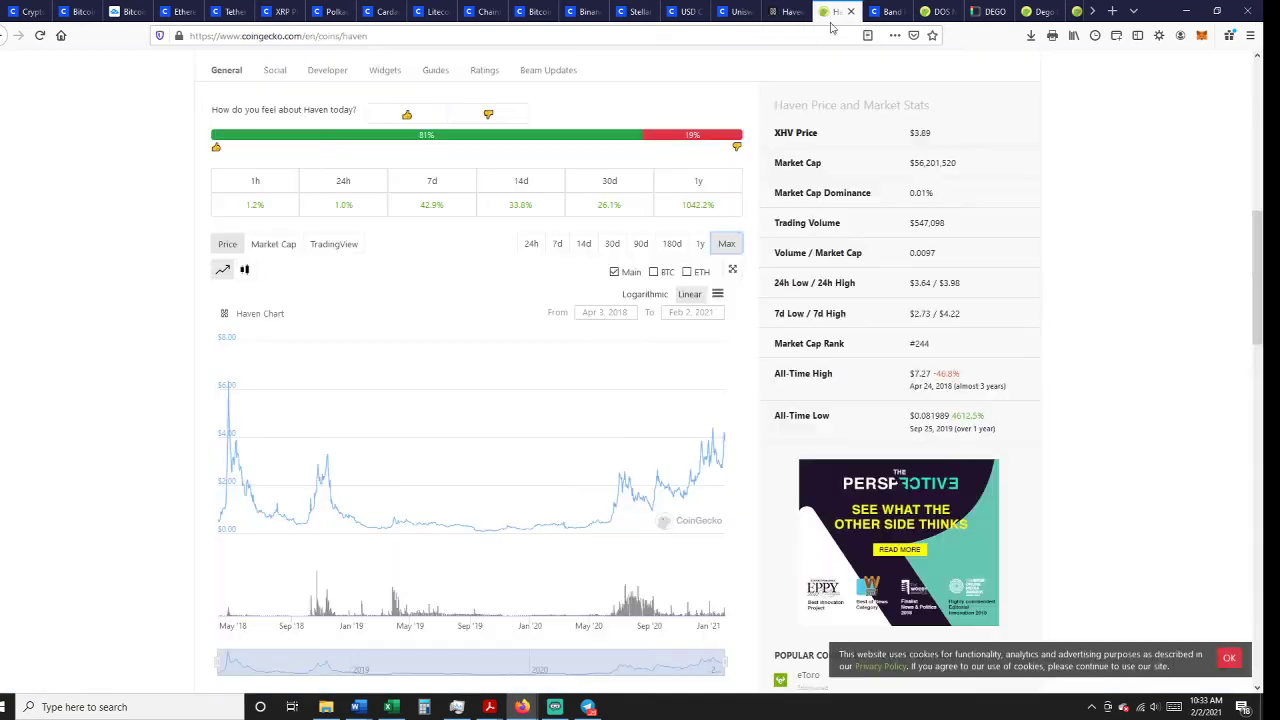
pyautogui.moveTo(232, 388)
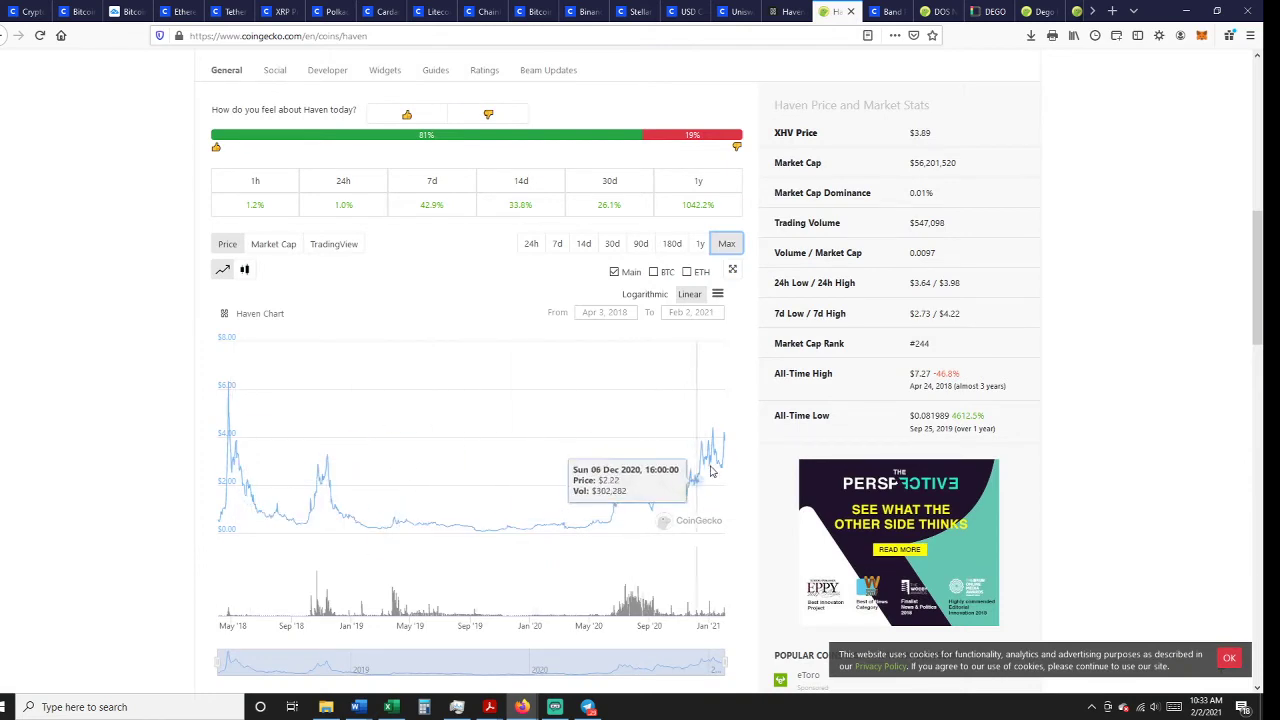
pyautogui.moveTo(680, 476)
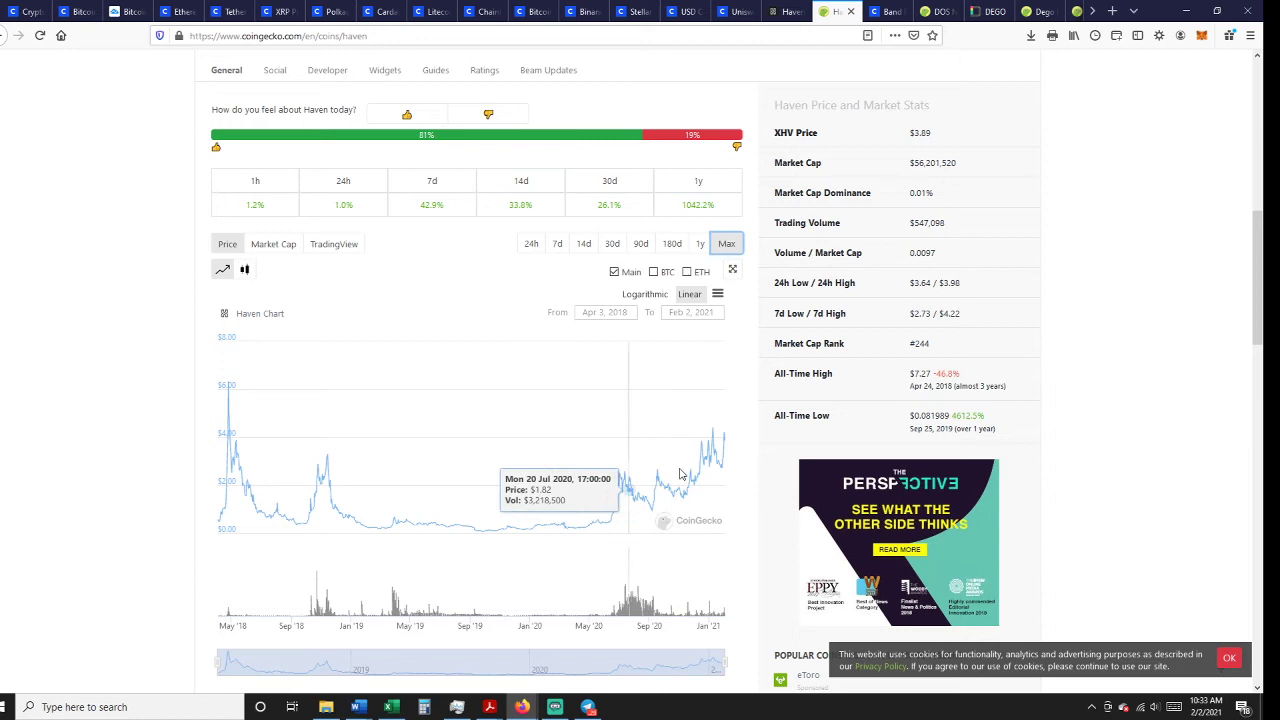
pyautogui.moveTo(716, 418)
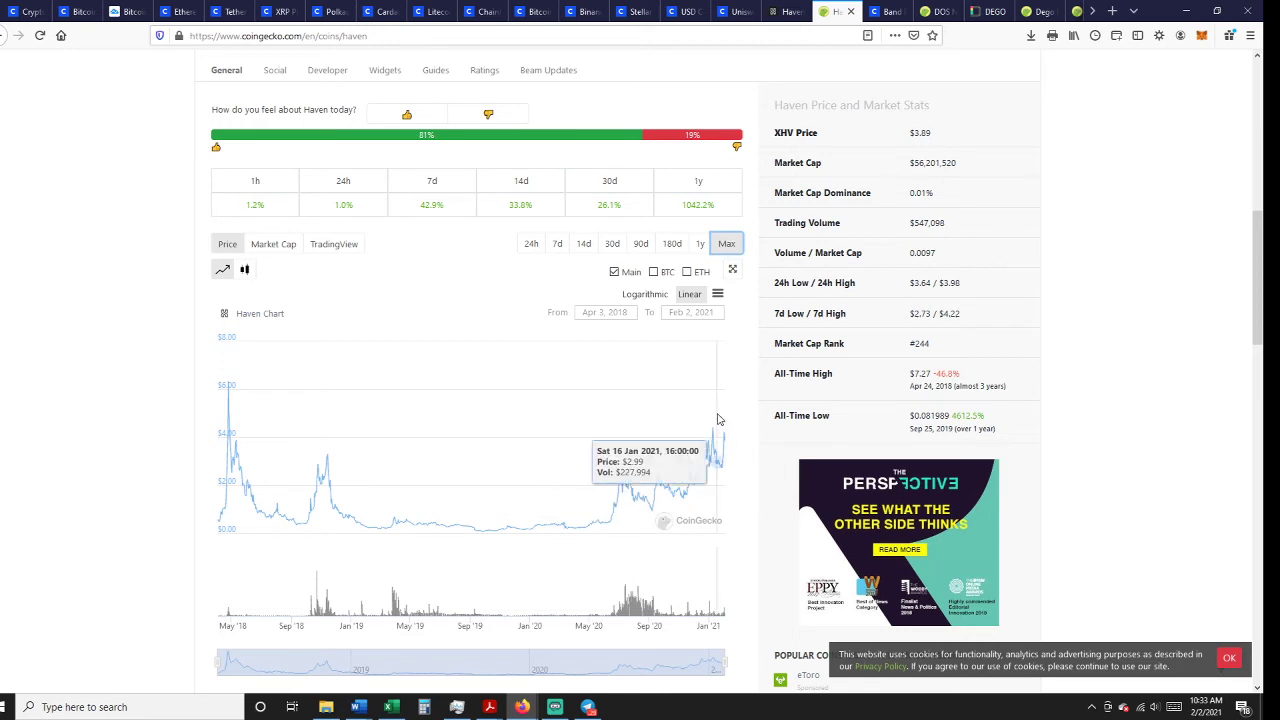
pyautogui.moveTo(460, 208)
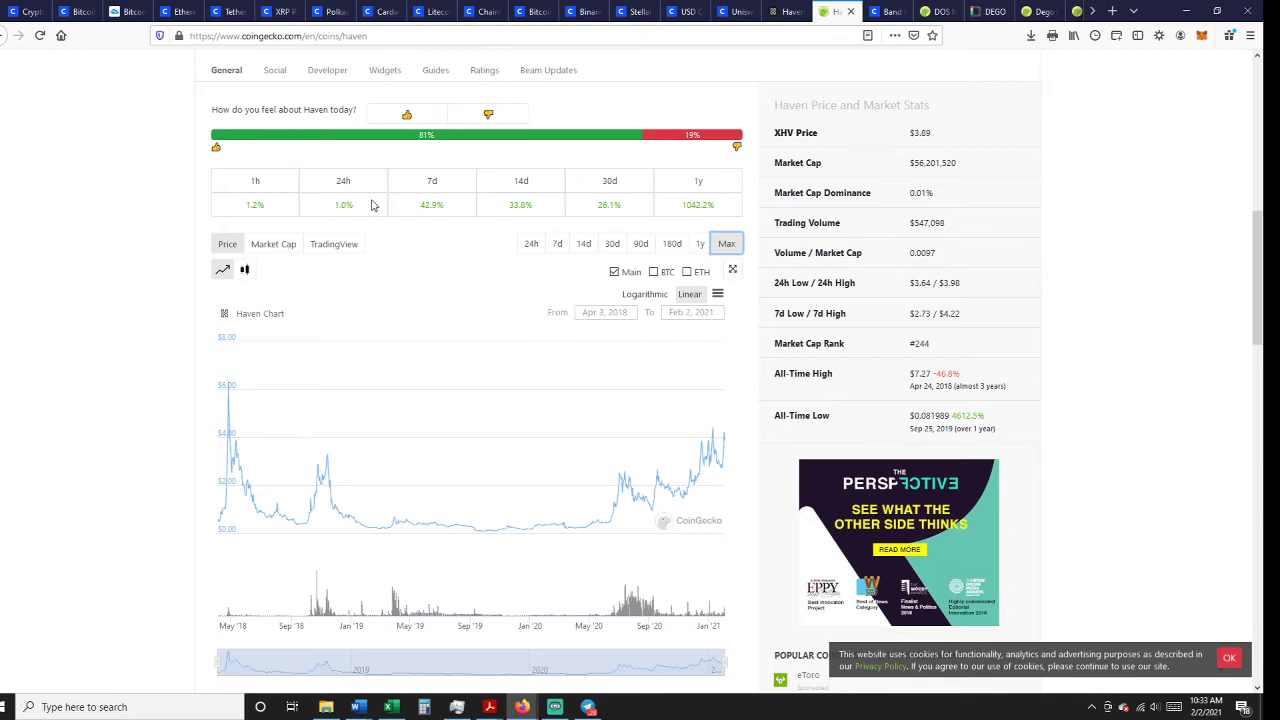
pyautogui.moveTo(610, 522)
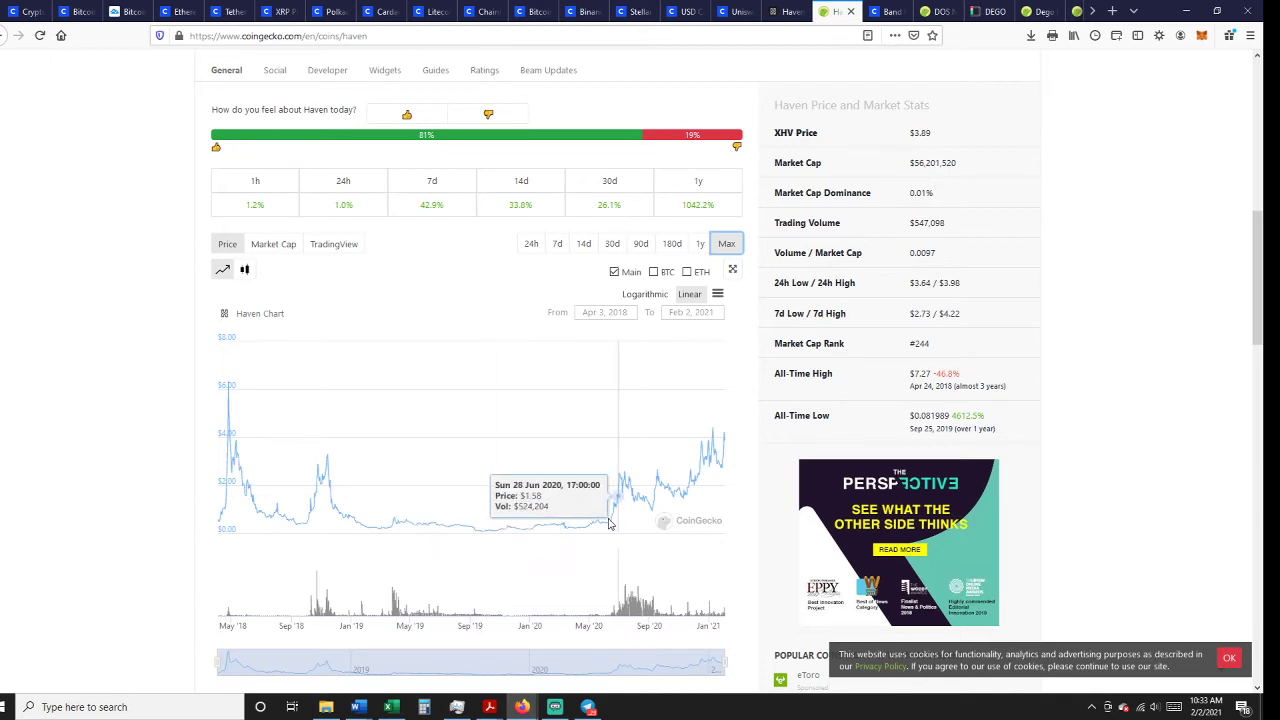
pyautogui.moveTo(616, 516)
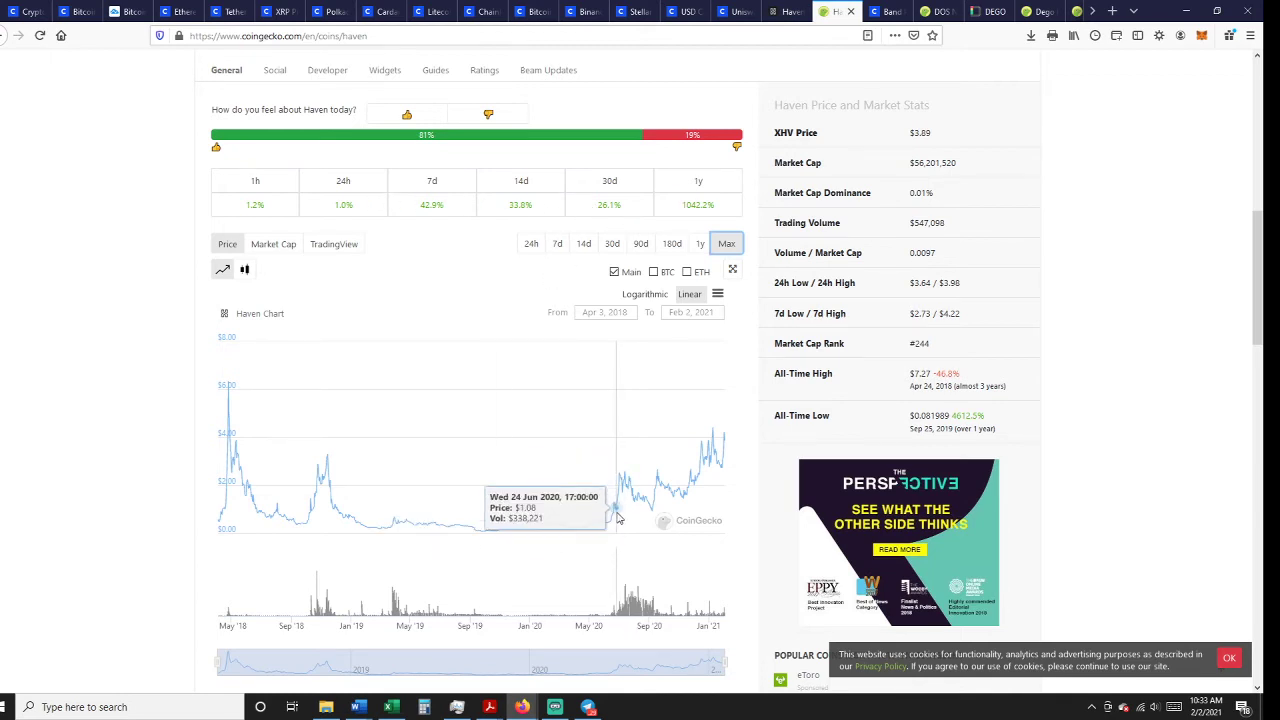
pyautogui.moveTo(716, 444)
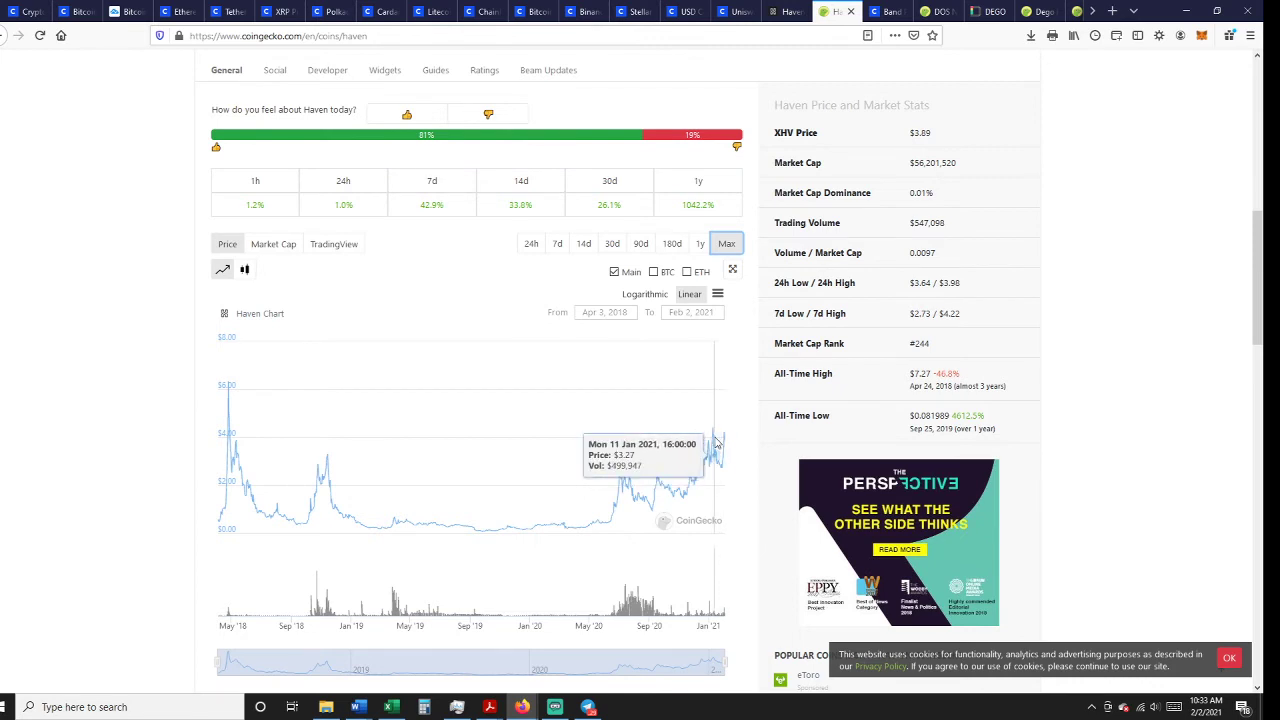
pyautogui.moveTo(722, 470)
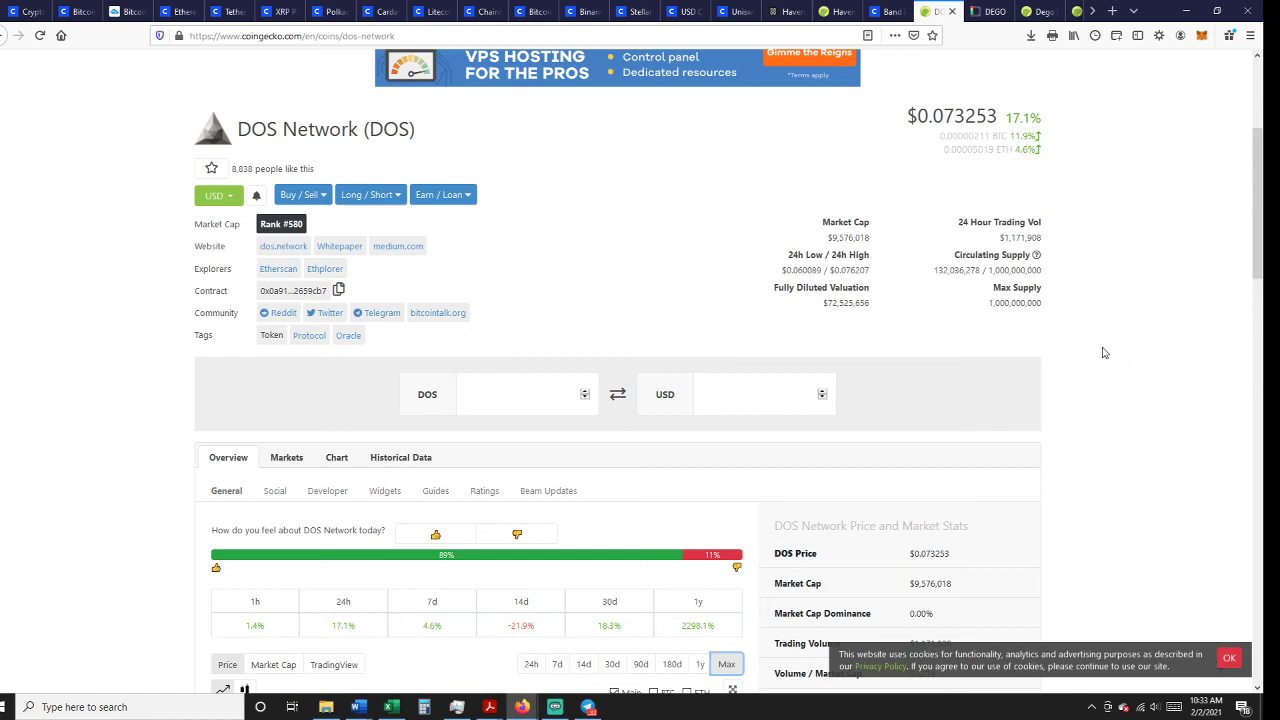
# Review DOS Network's all-time chart, exchange trading pairs and description, returning near the top
pyautogui.scroll(-3)
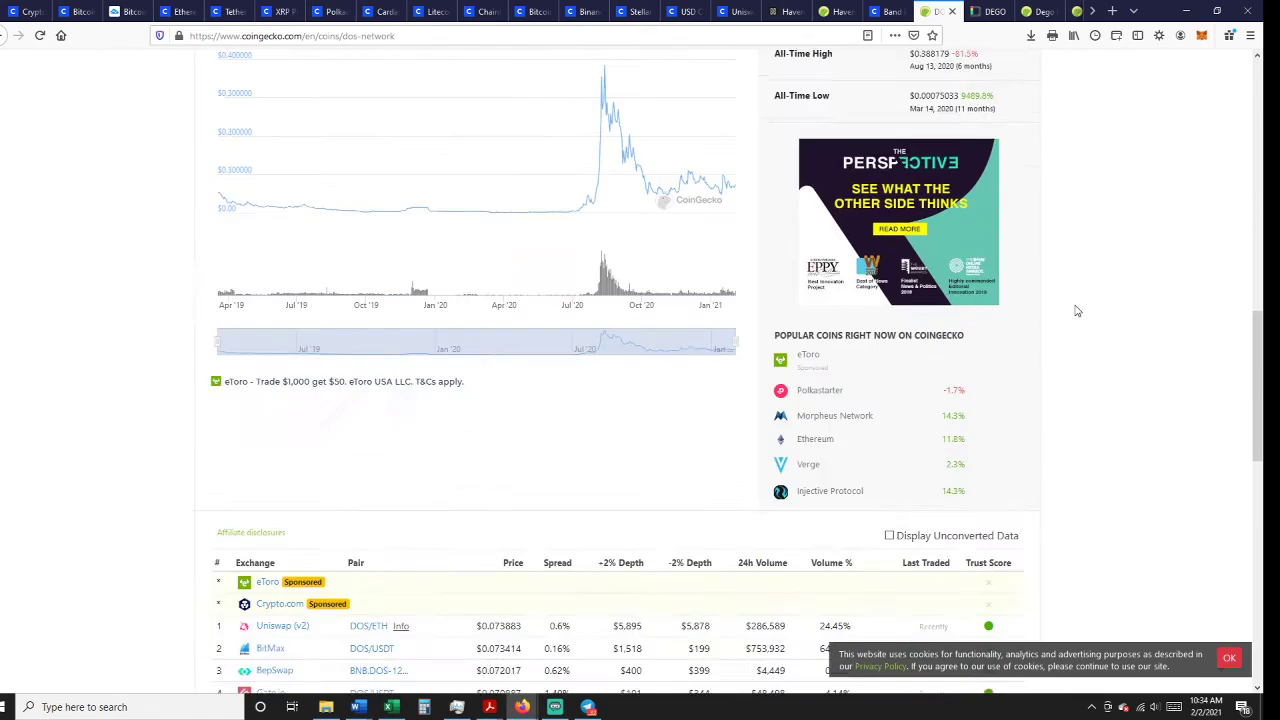
pyautogui.scroll(-3)
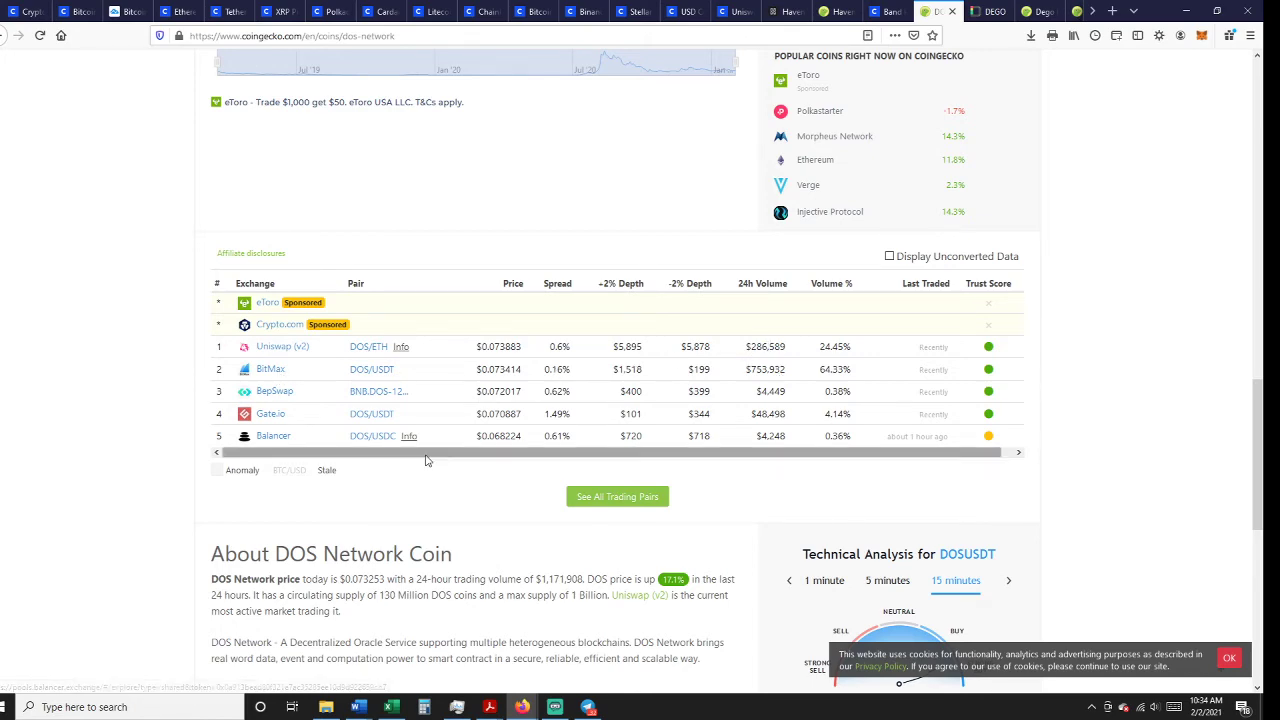
pyautogui.scroll(-3)
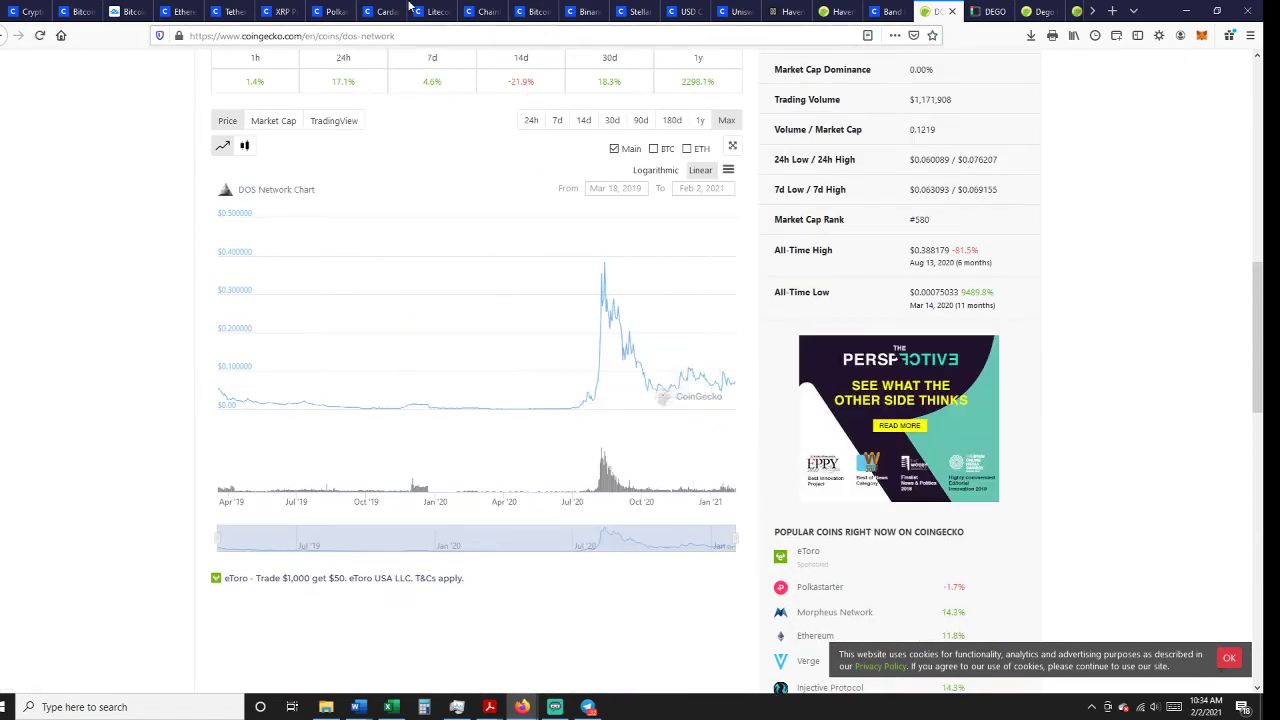
pyautogui.moveTo(1156, 308)
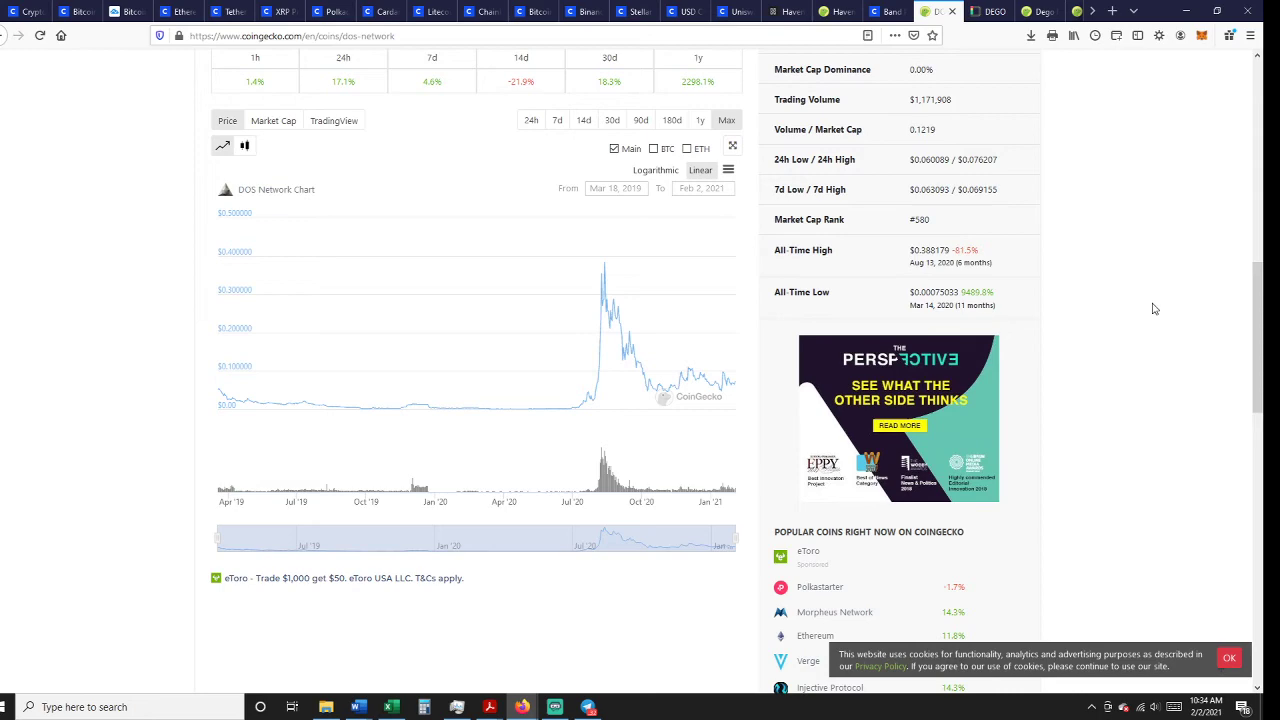
pyautogui.scroll(3)
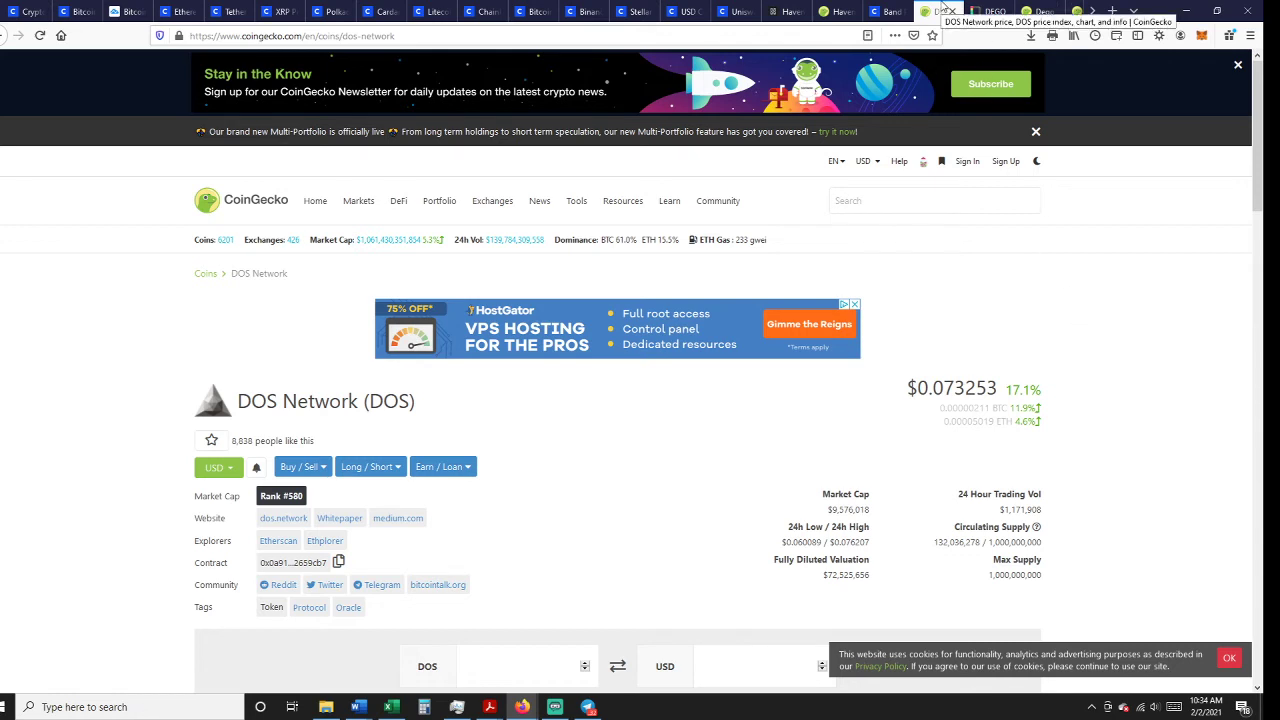
pyautogui.moveTo(996, 204)
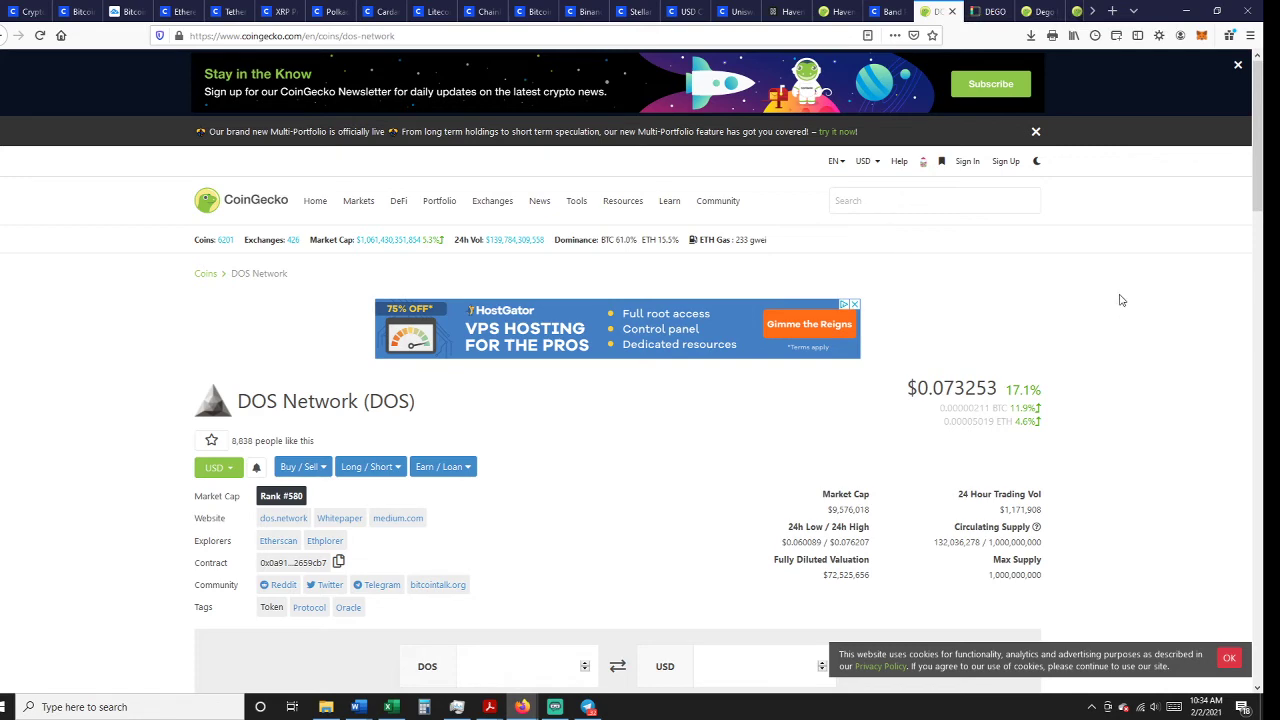
pyautogui.scroll(-3)
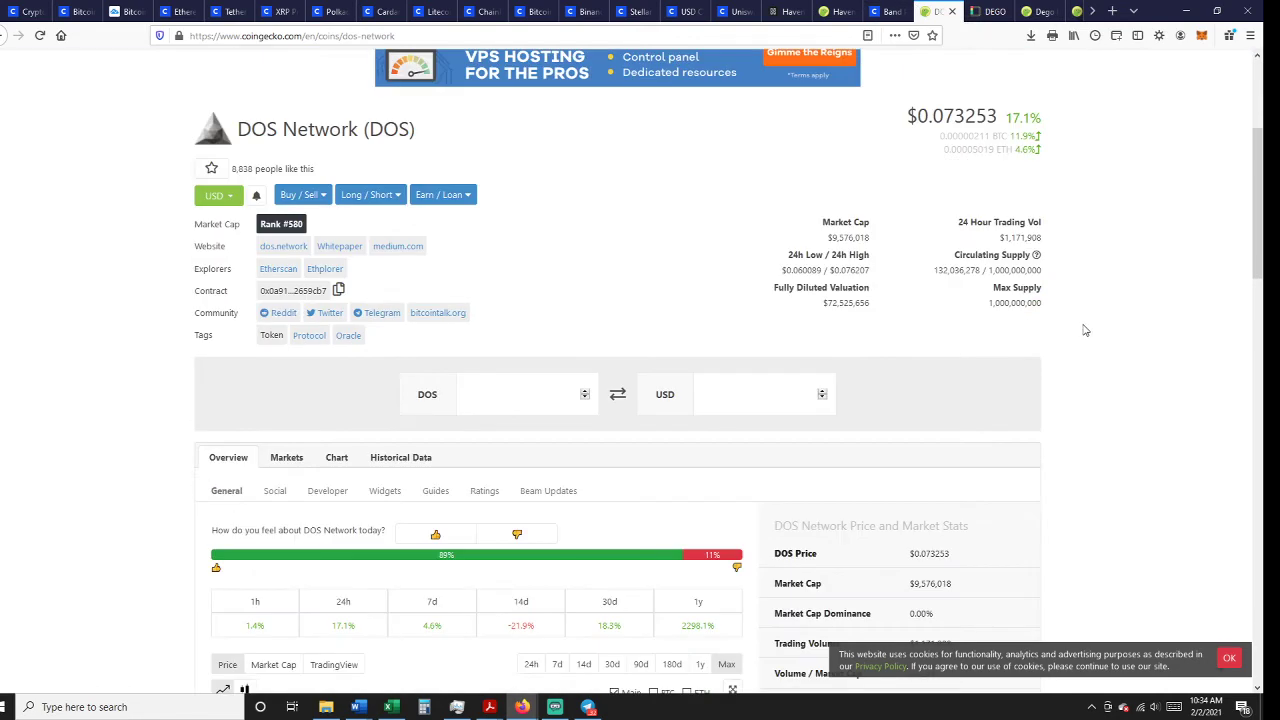
pyautogui.moveTo(980, 236)
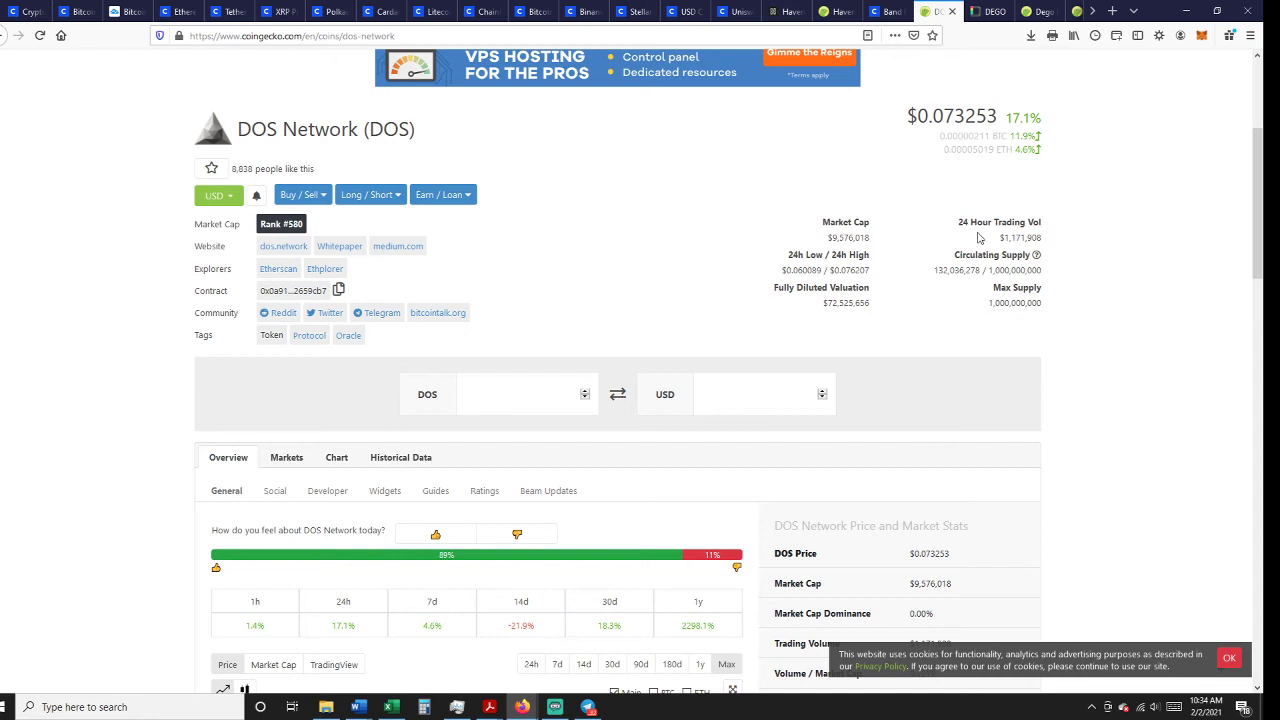
pyautogui.moveTo(716, 248)
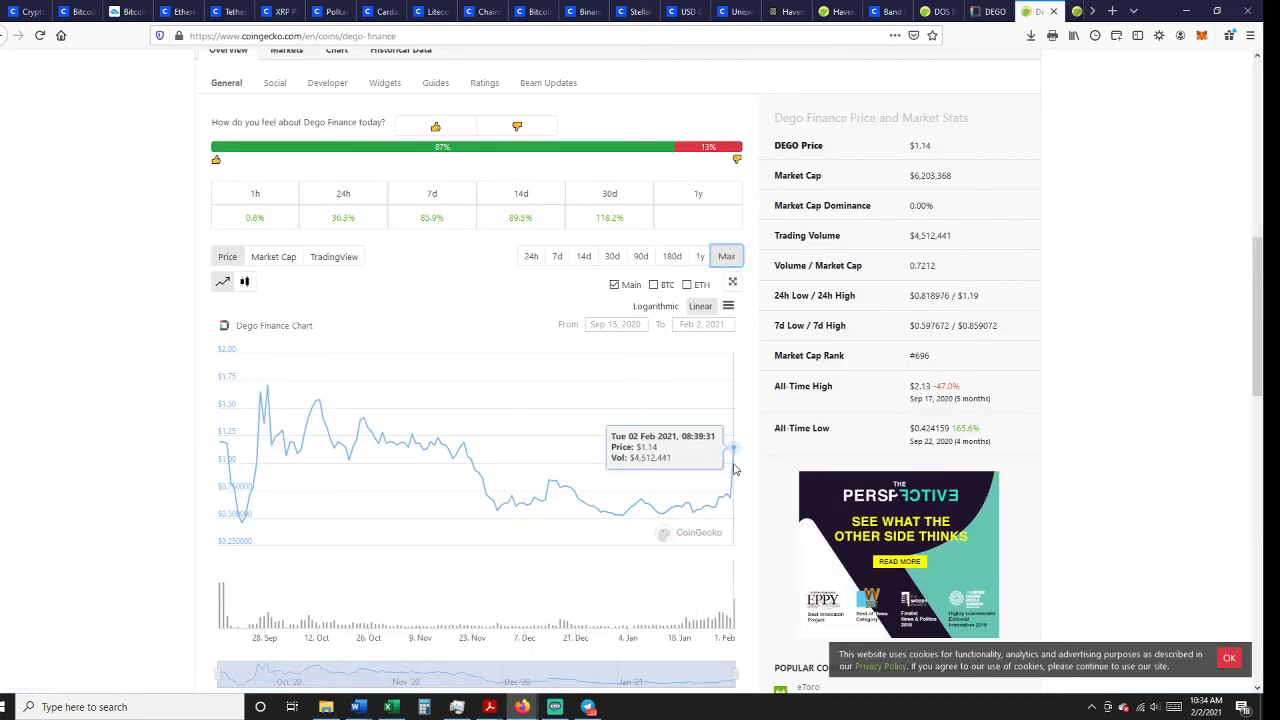
pyautogui.moveTo(364, 226)
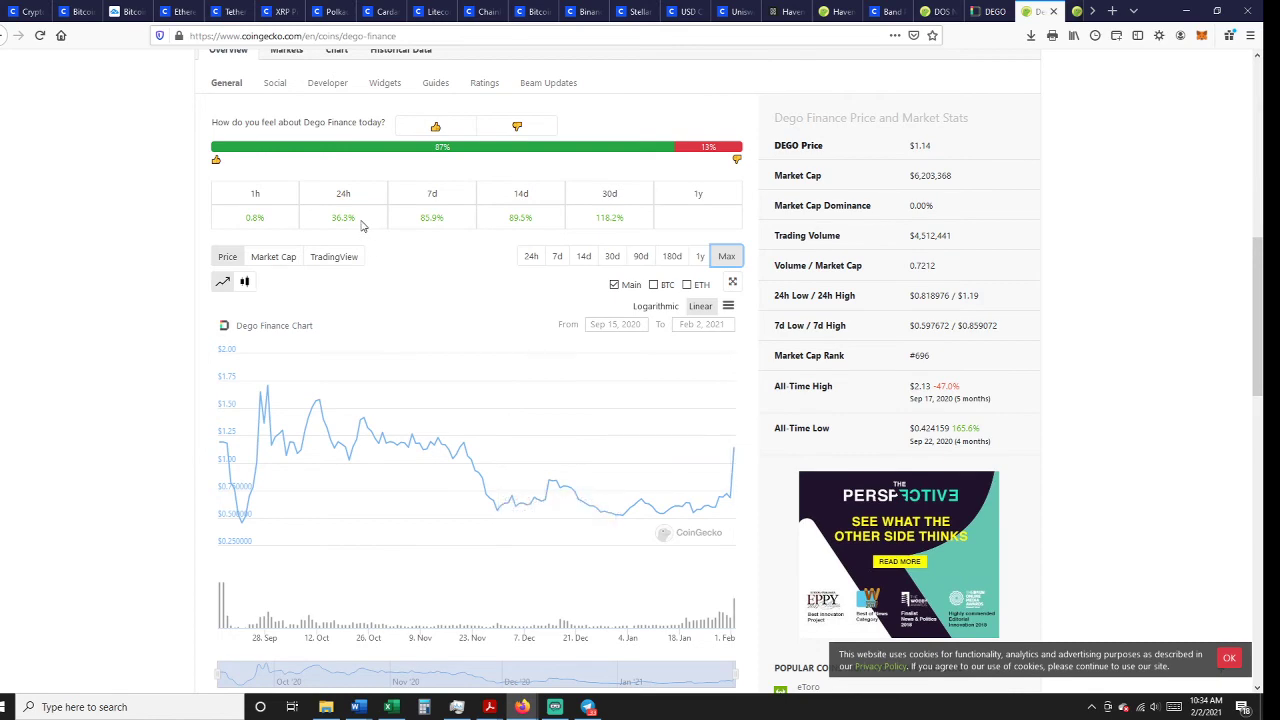
# Scroll back to the Dego Finance coin header showing $1.14, up 36.3%
pyautogui.scroll(3)
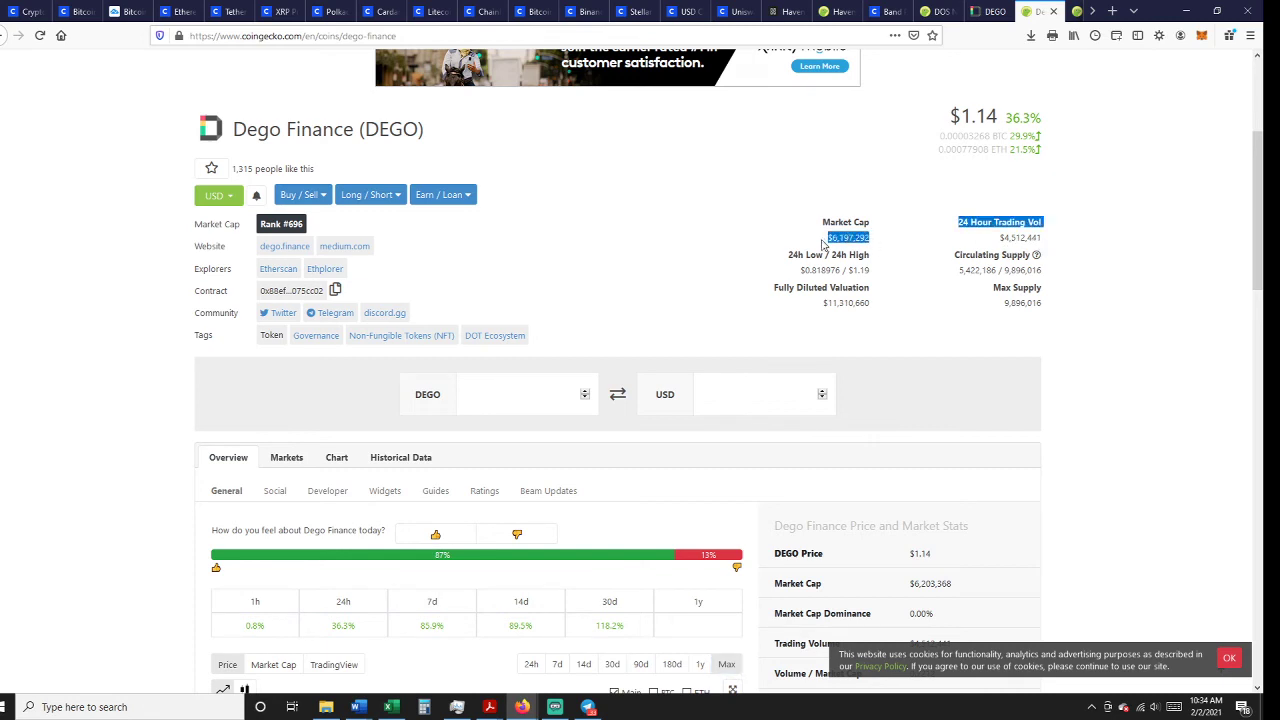
pyautogui.moveTo(880, 298)
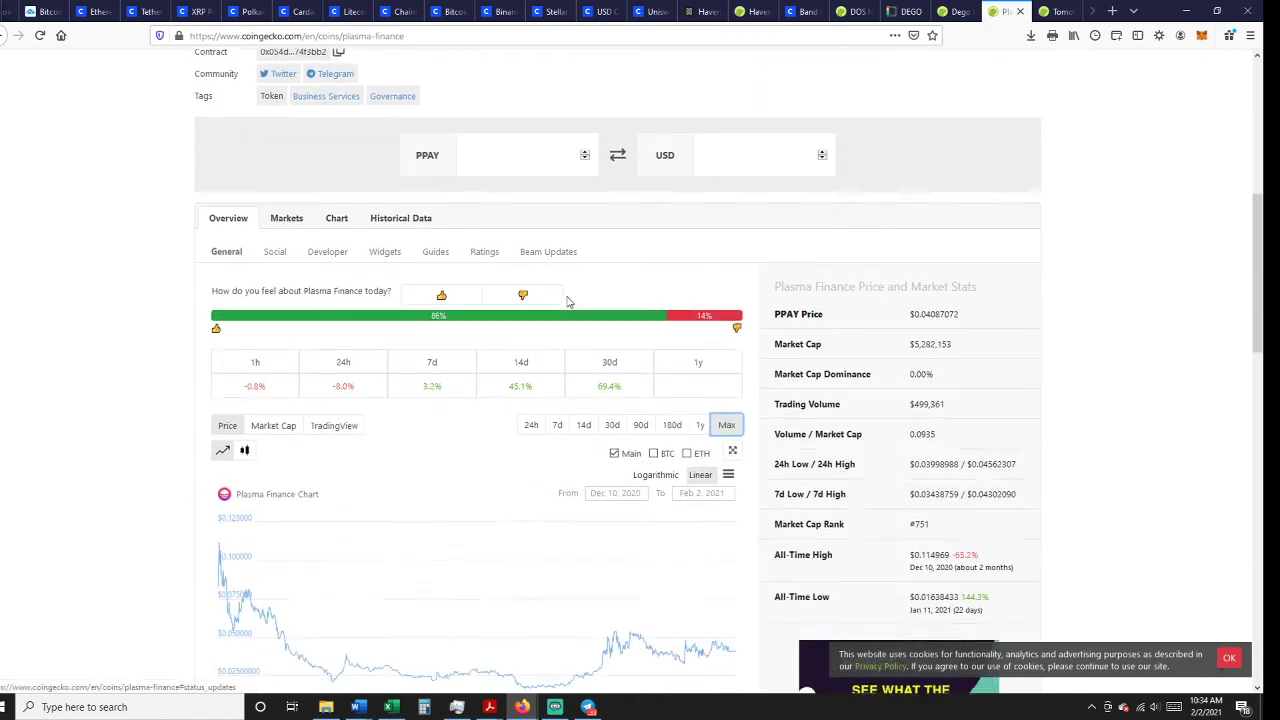
# Review Plasma Finance's $0.0408 price and market stats, then move on to TomoChain at $1.36
pyautogui.scroll(-3)
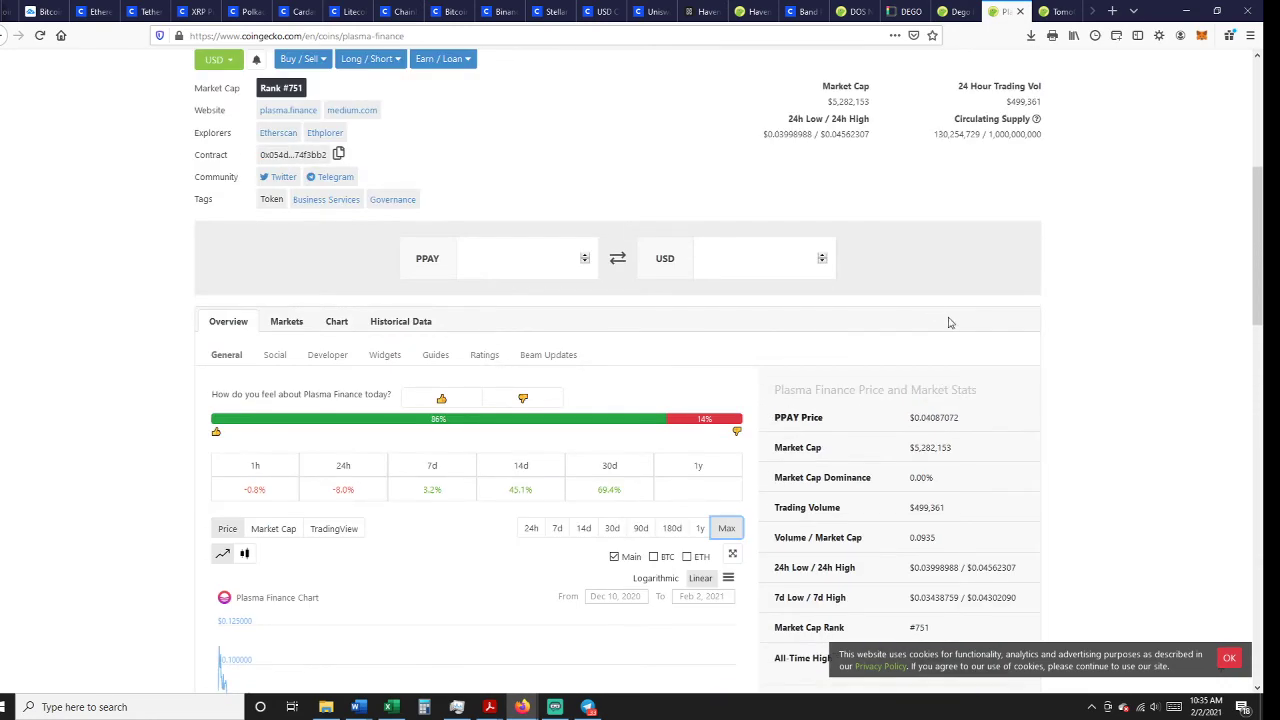
pyautogui.scroll(-3)
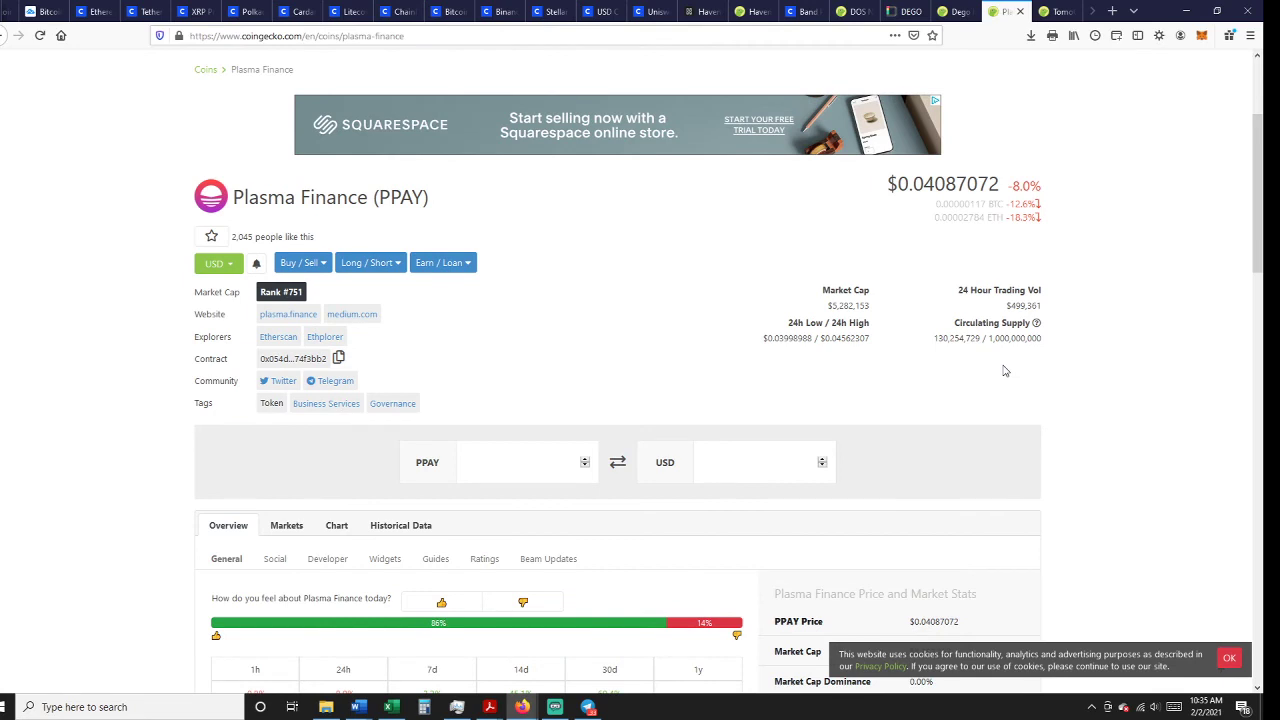
pyautogui.doubleClick(1024, 304)
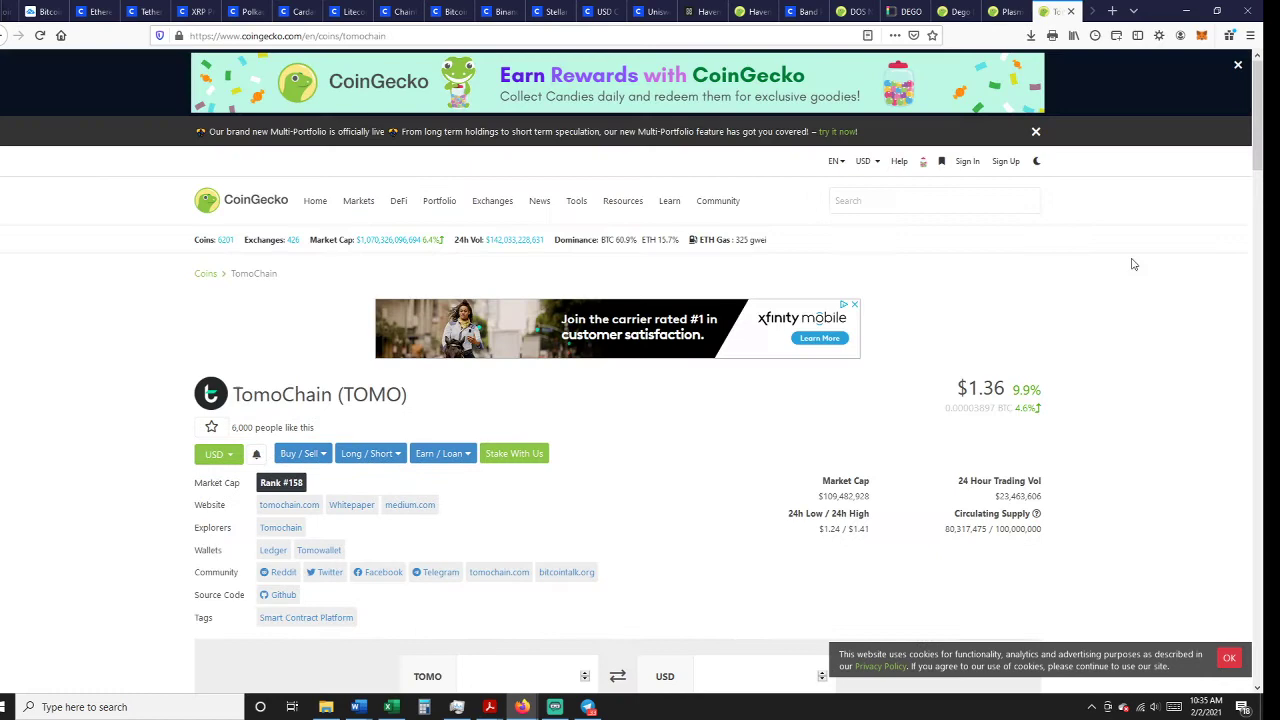
# Examine TomoChain's Max-range price chart, reading points along the line from 2019 to 2021
pyautogui.scroll(-3)
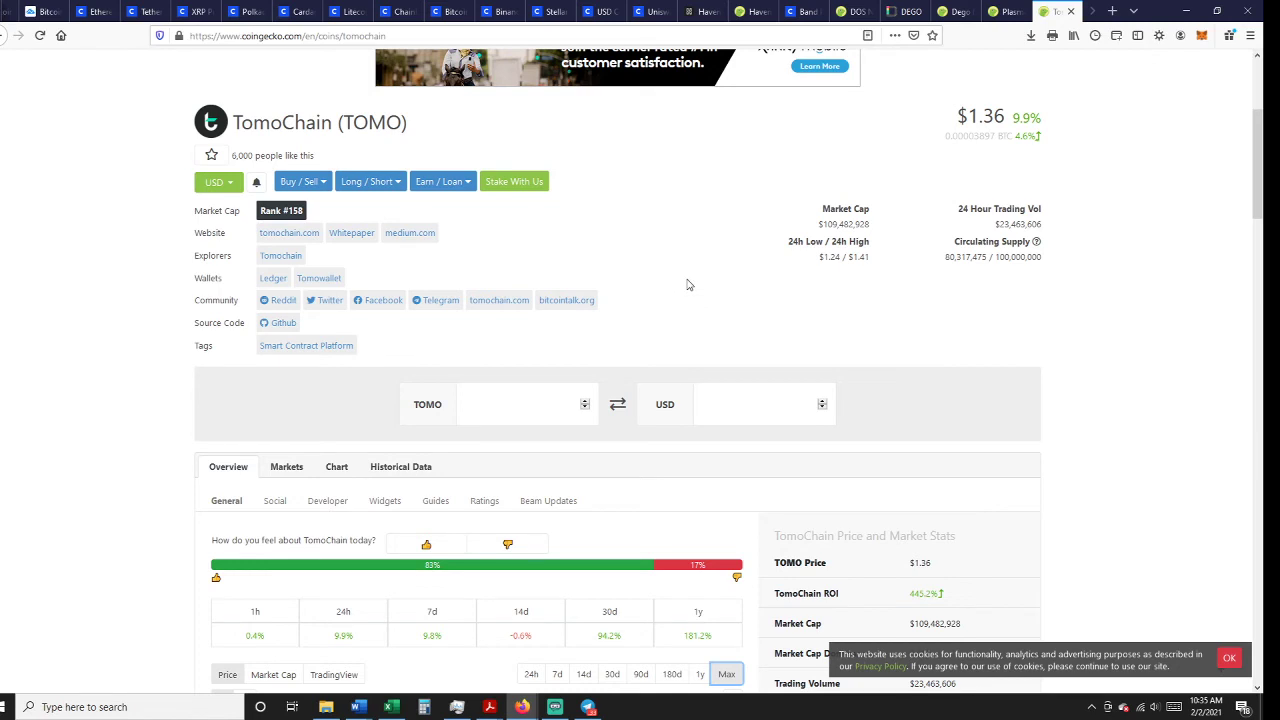
pyautogui.moveTo(838, 224)
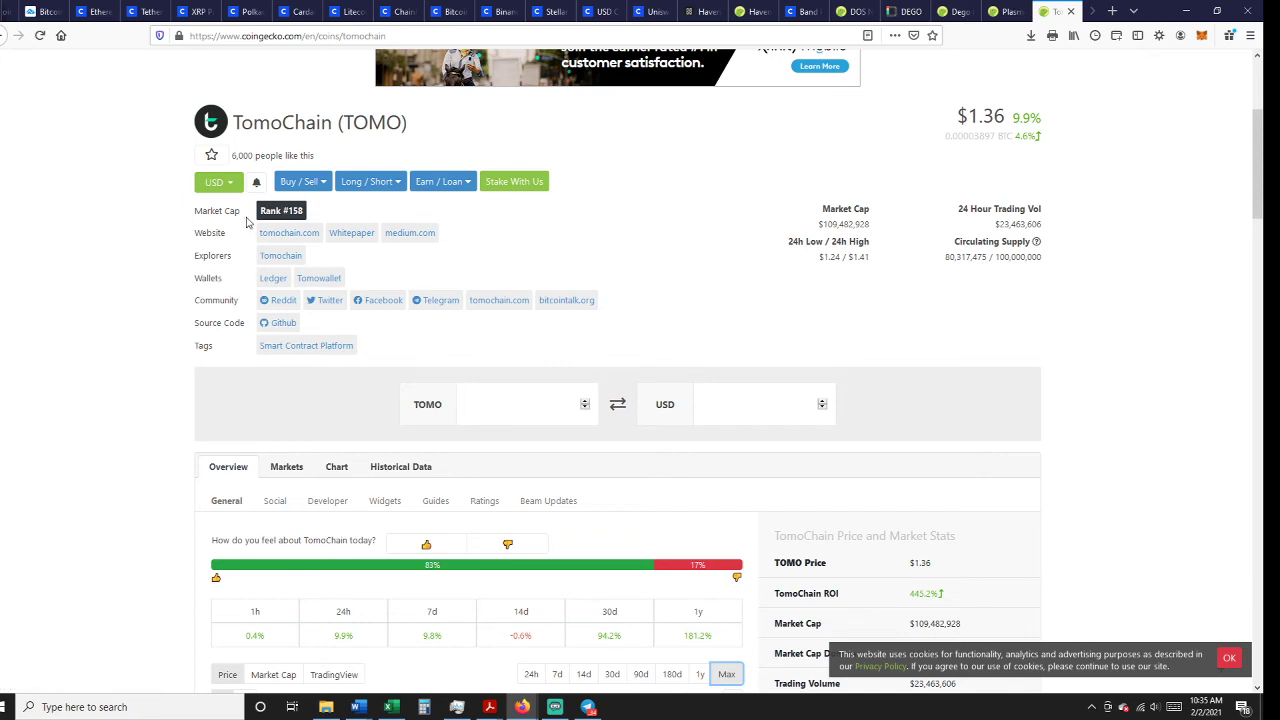
pyautogui.scroll(-3)
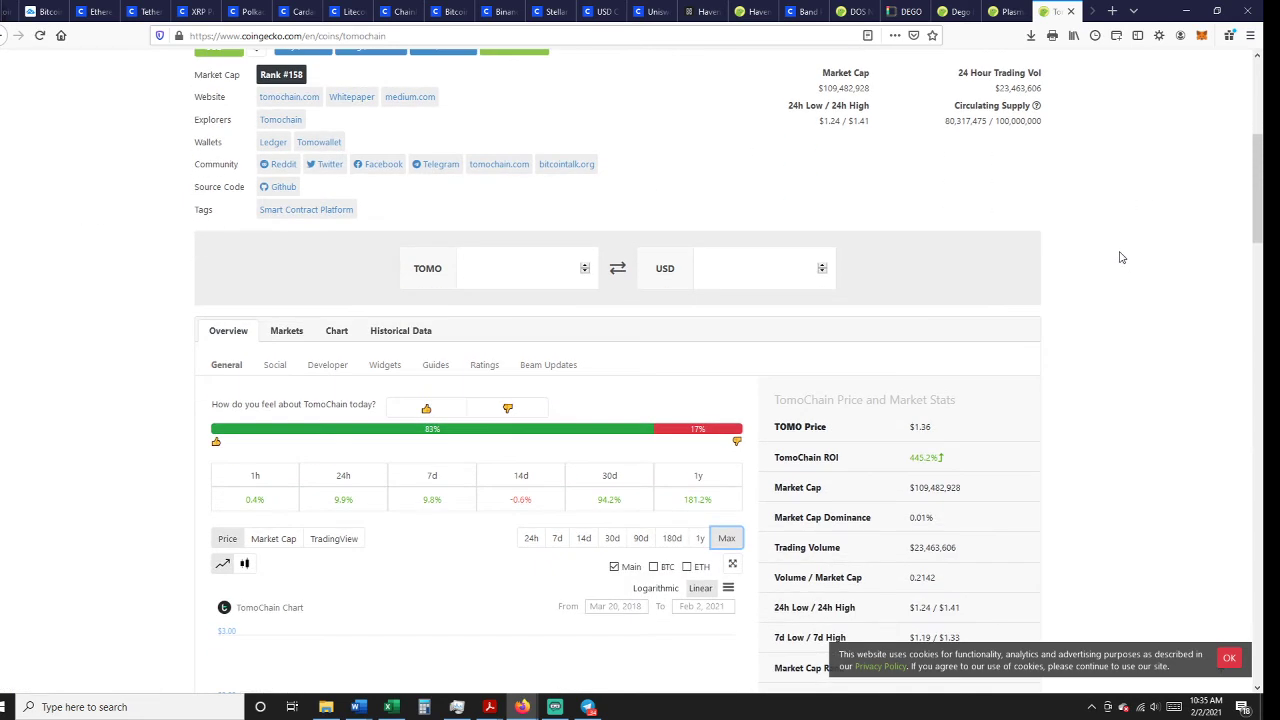
pyautogui.moveTo(1112, 248)
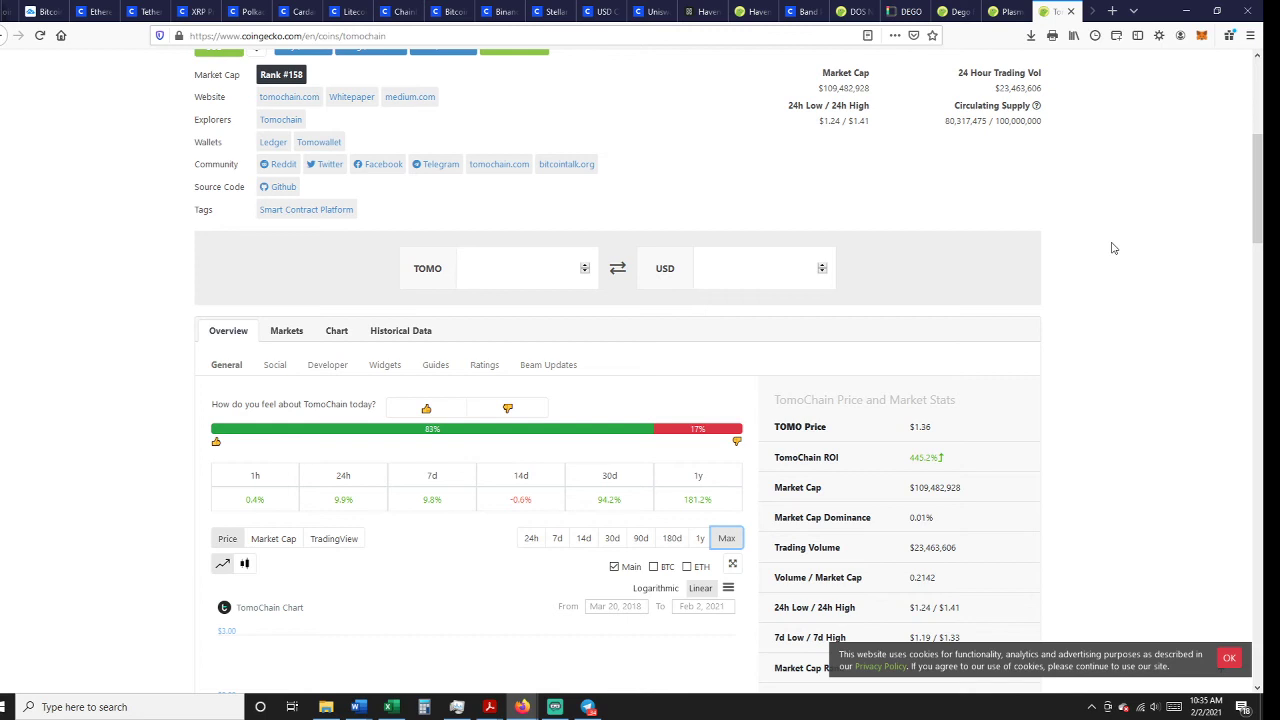
pyautogui.scroll(-3)
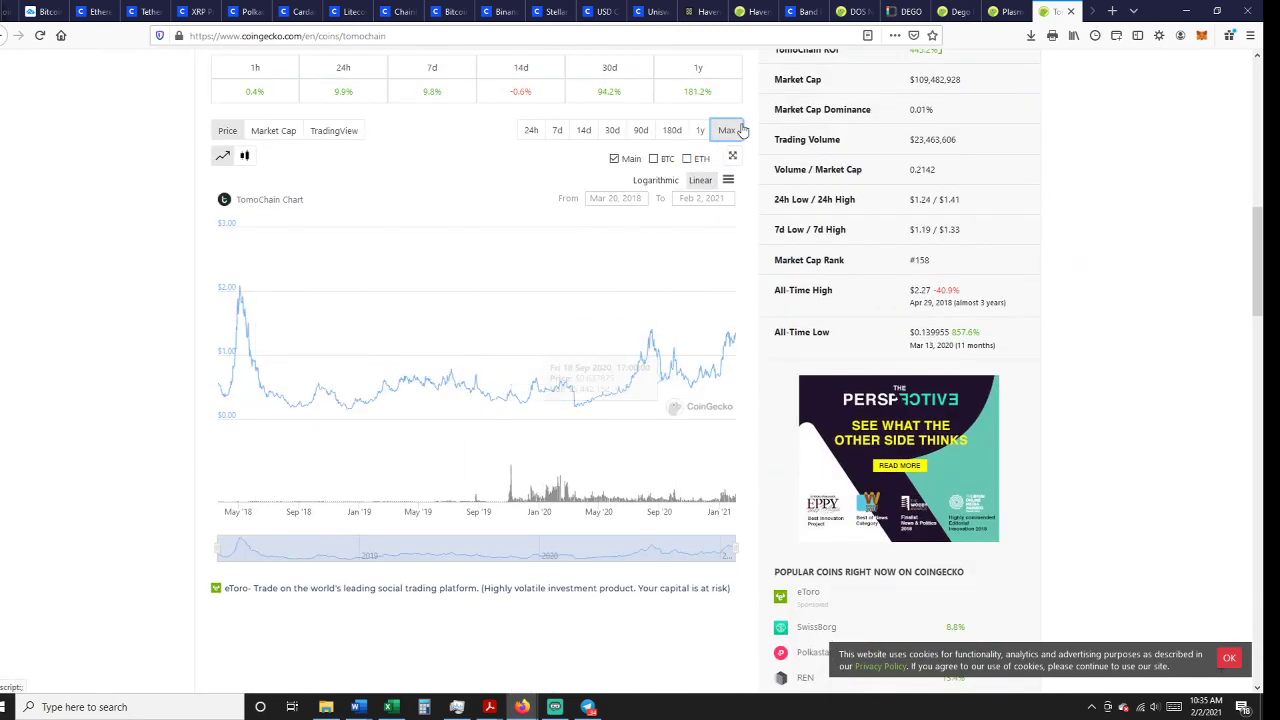
pyautogui.moveTo(248, 392)
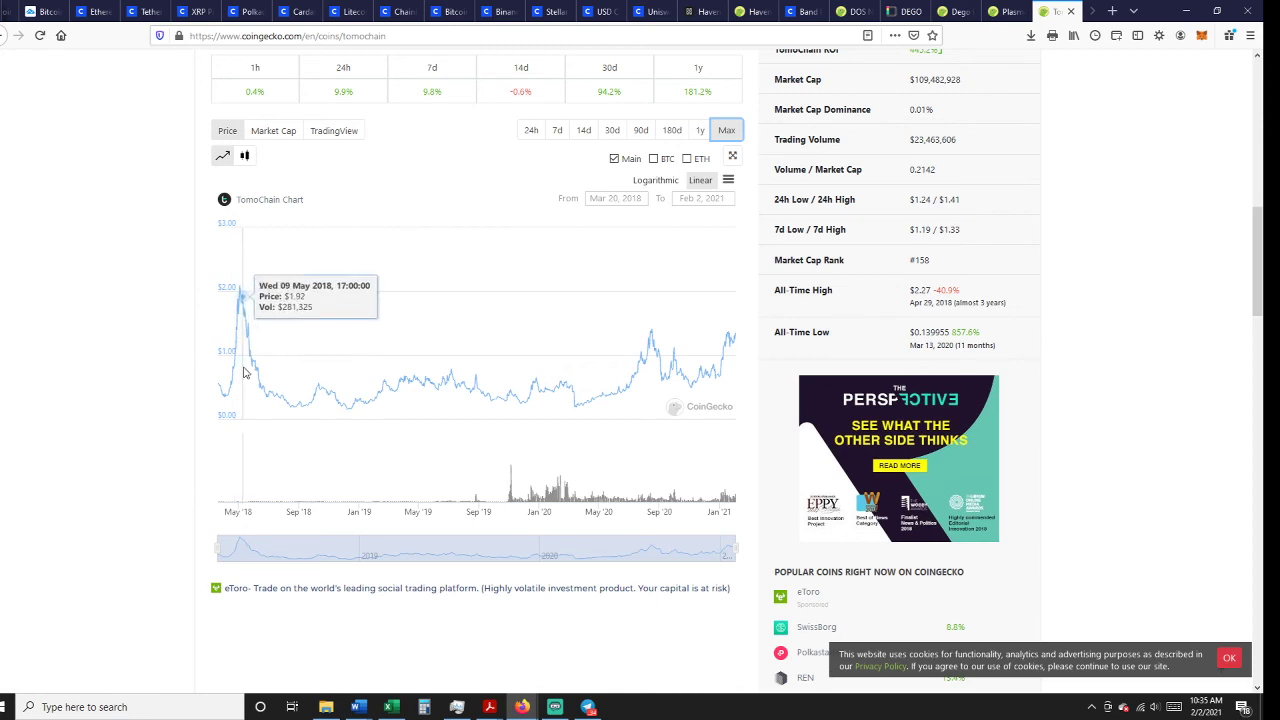
pyautogui.moveTo(576, 374)
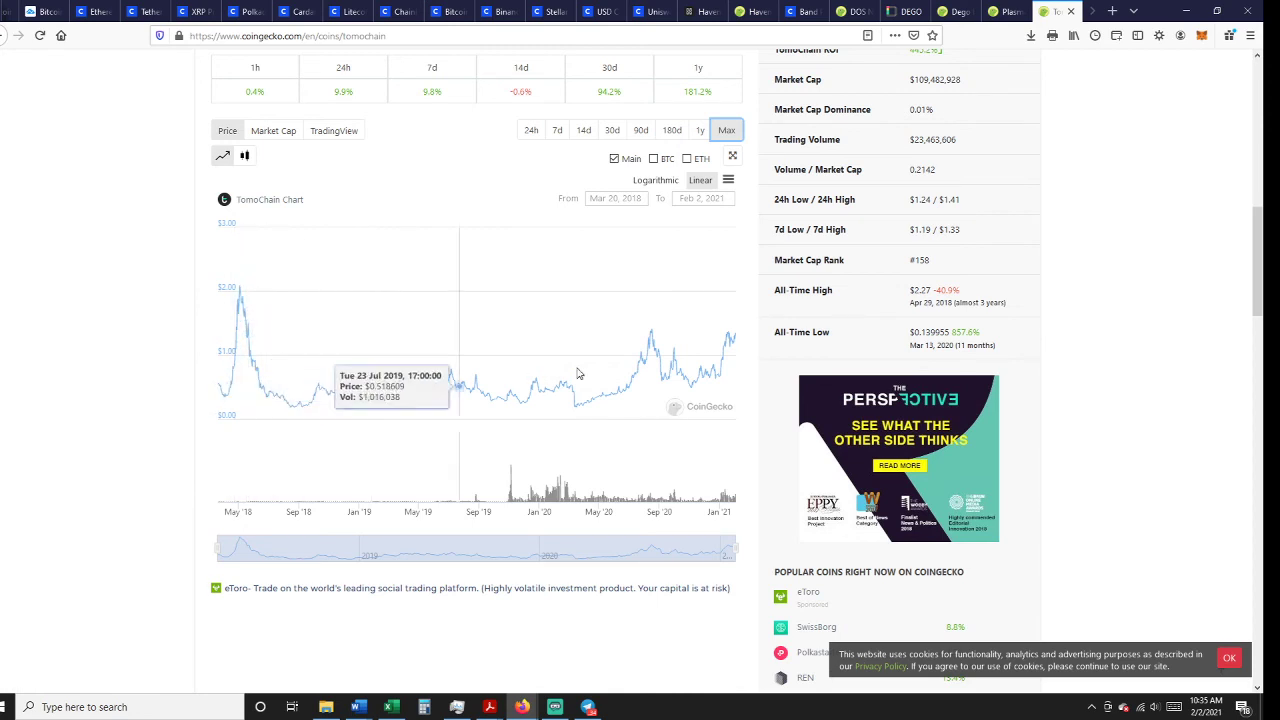
pyautogui.moveTo(704, 364)
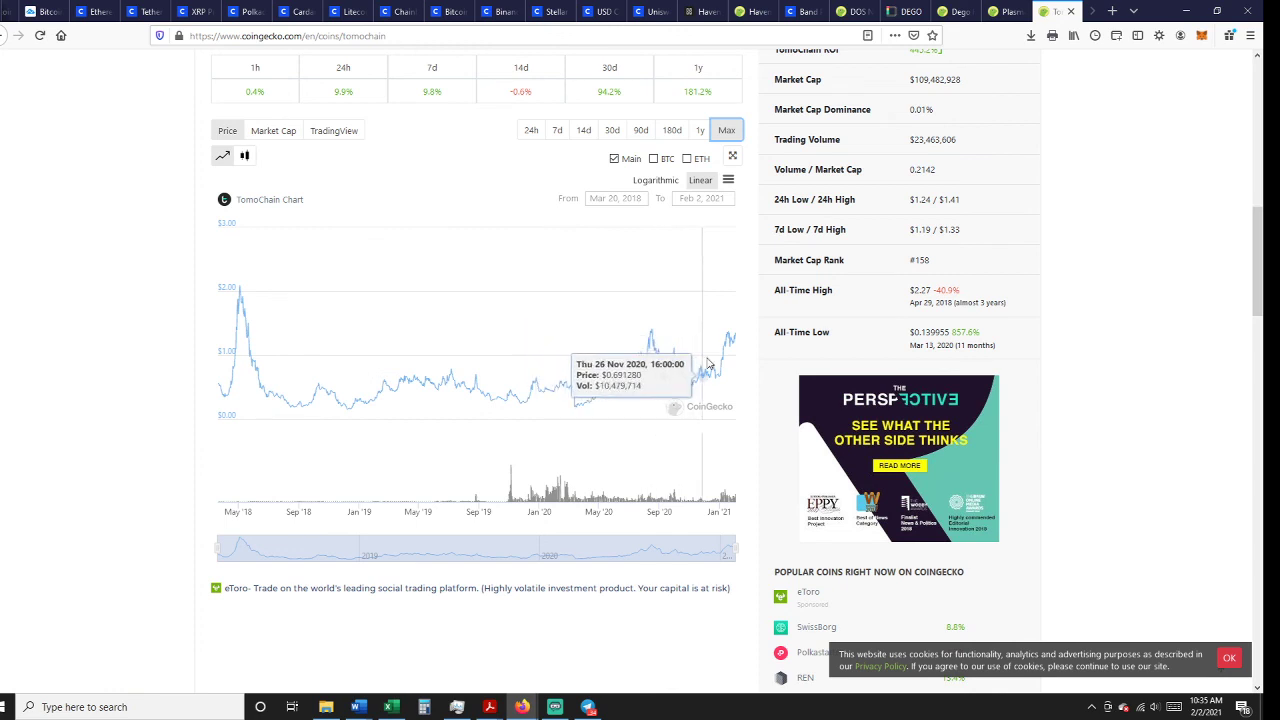
pyautogui.moveTo(712, 348)
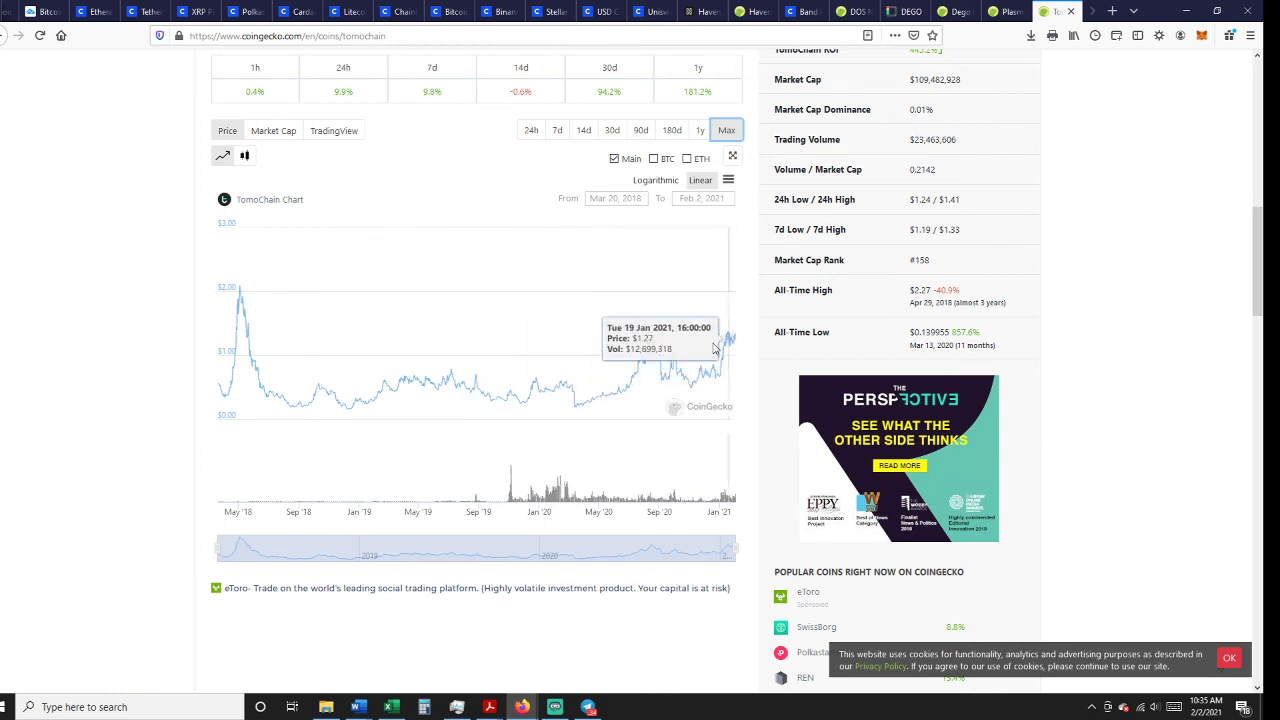
pyautogui.moveTo(732, 332)
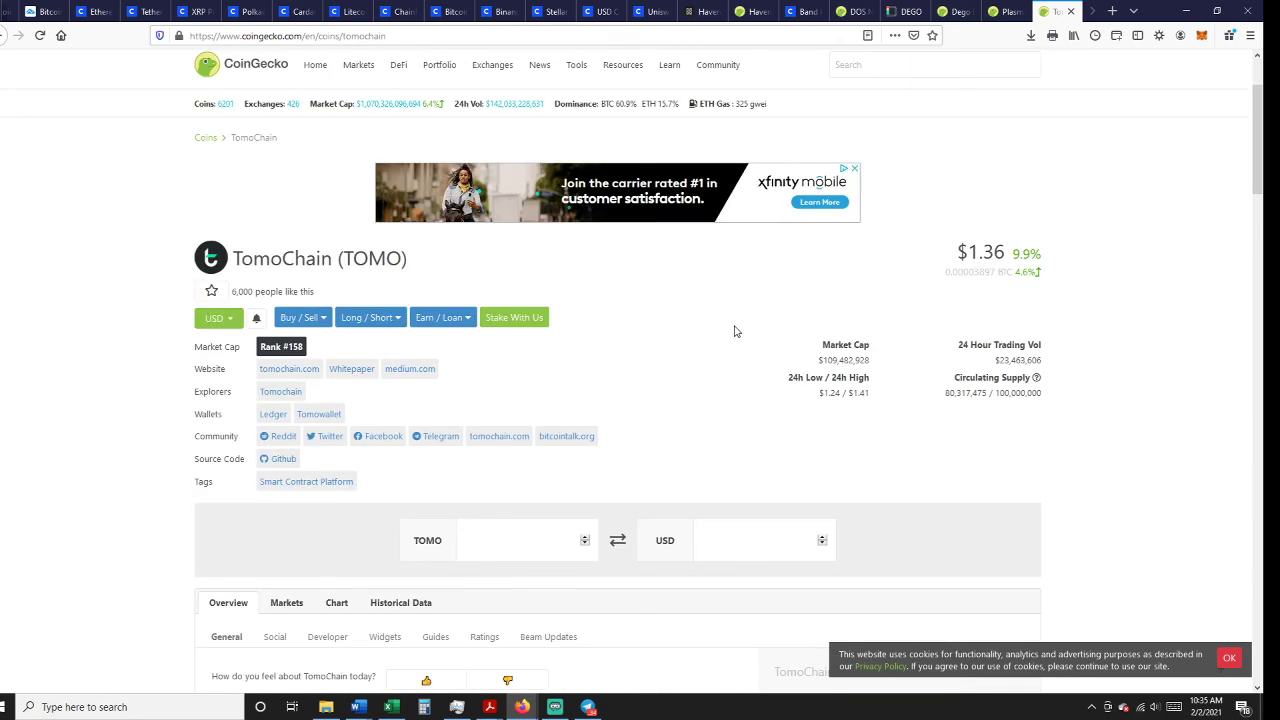
pyautogui.moveTo(1136, 424)
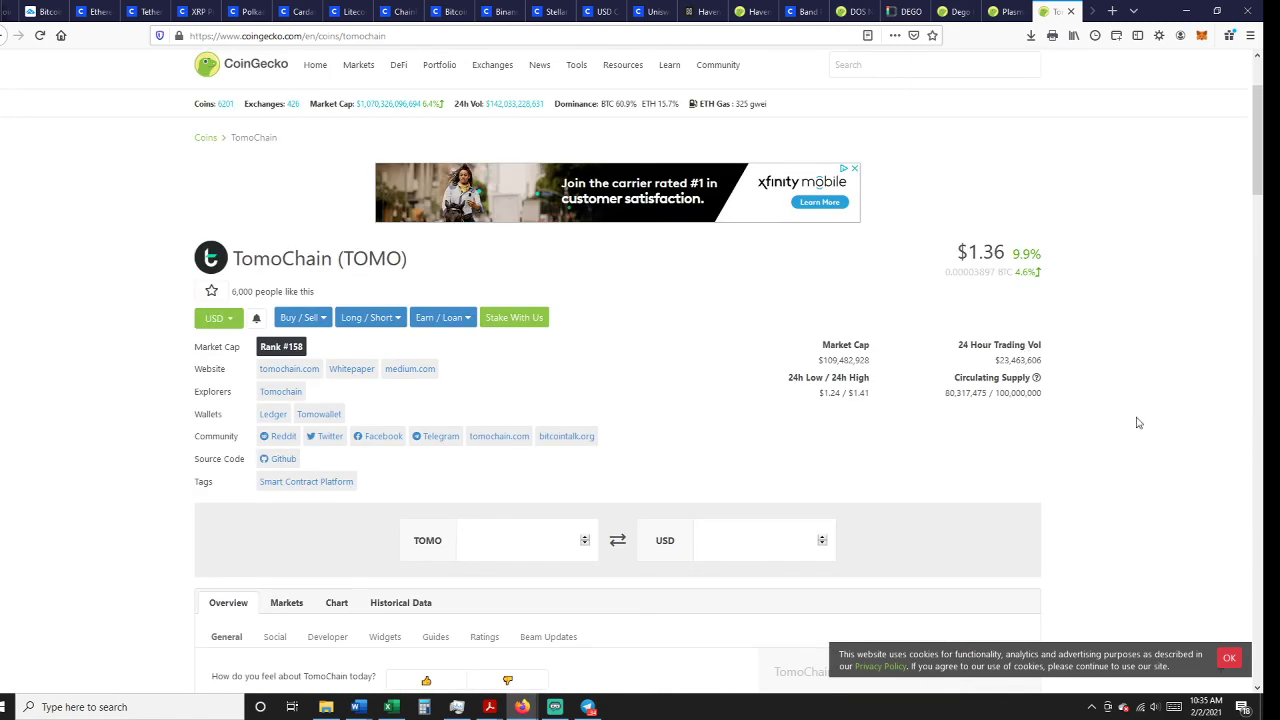
pyautogui.moveTo(1064, 262)
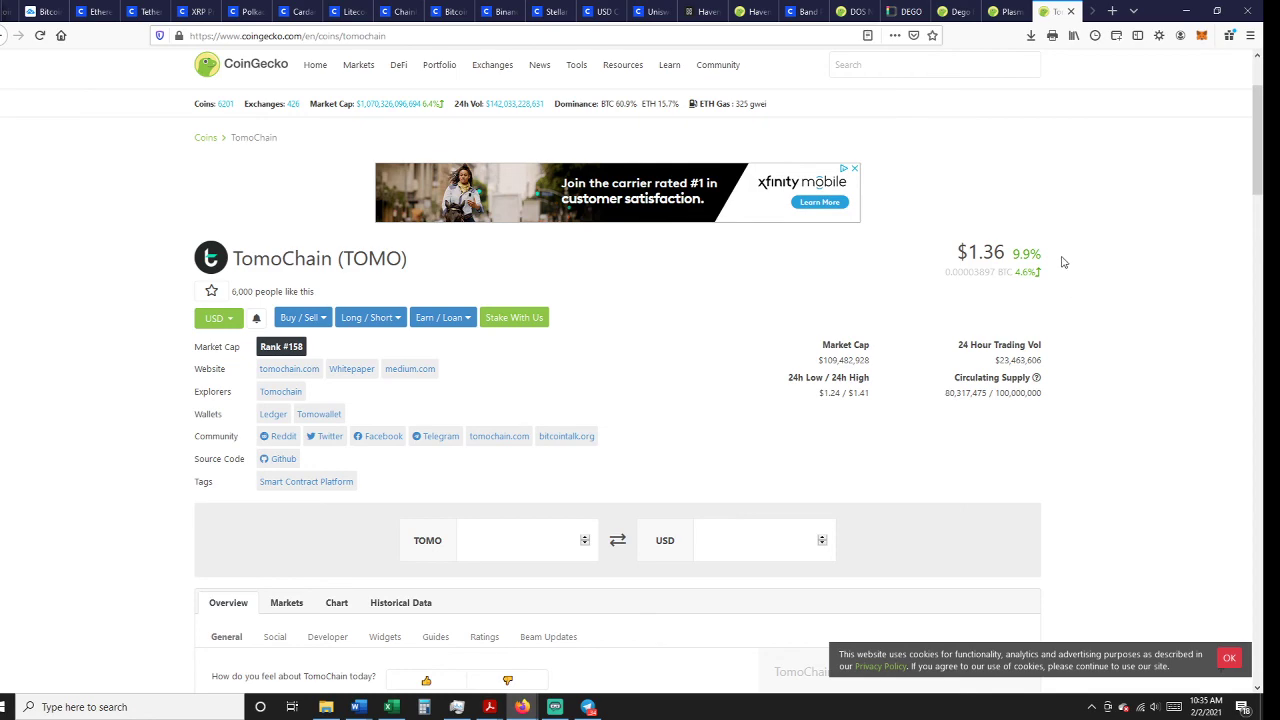
pyautogui.scroll(-3)
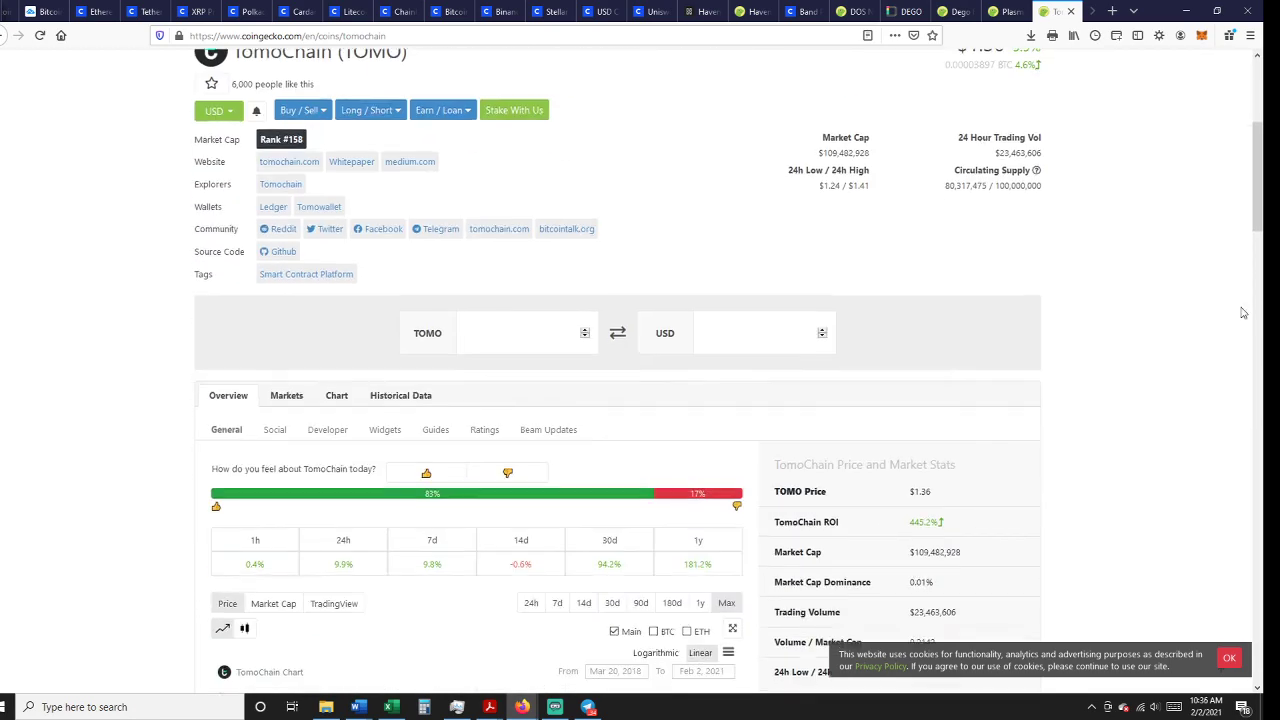
pyautogui.scroll(-3)
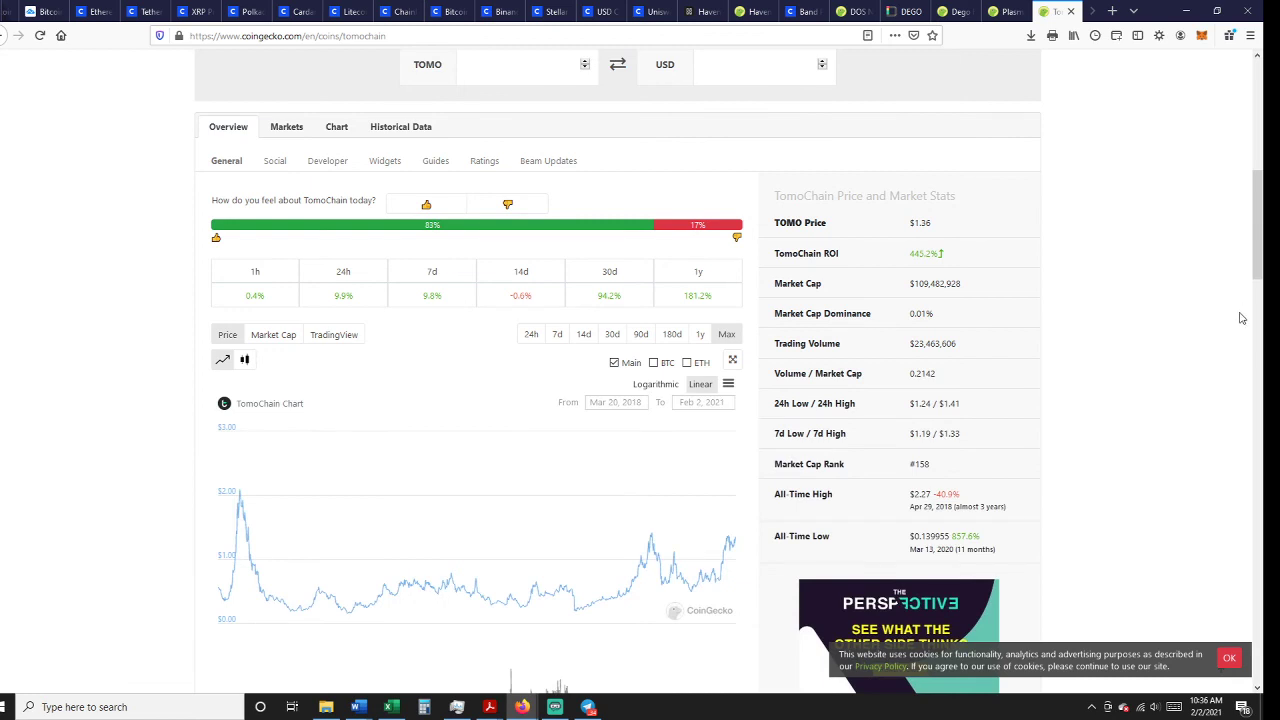
# Review TomoChain's markets table led by Binance TOMO/USDT at $1.36, then return to the top
pyautogui.scroll(3)
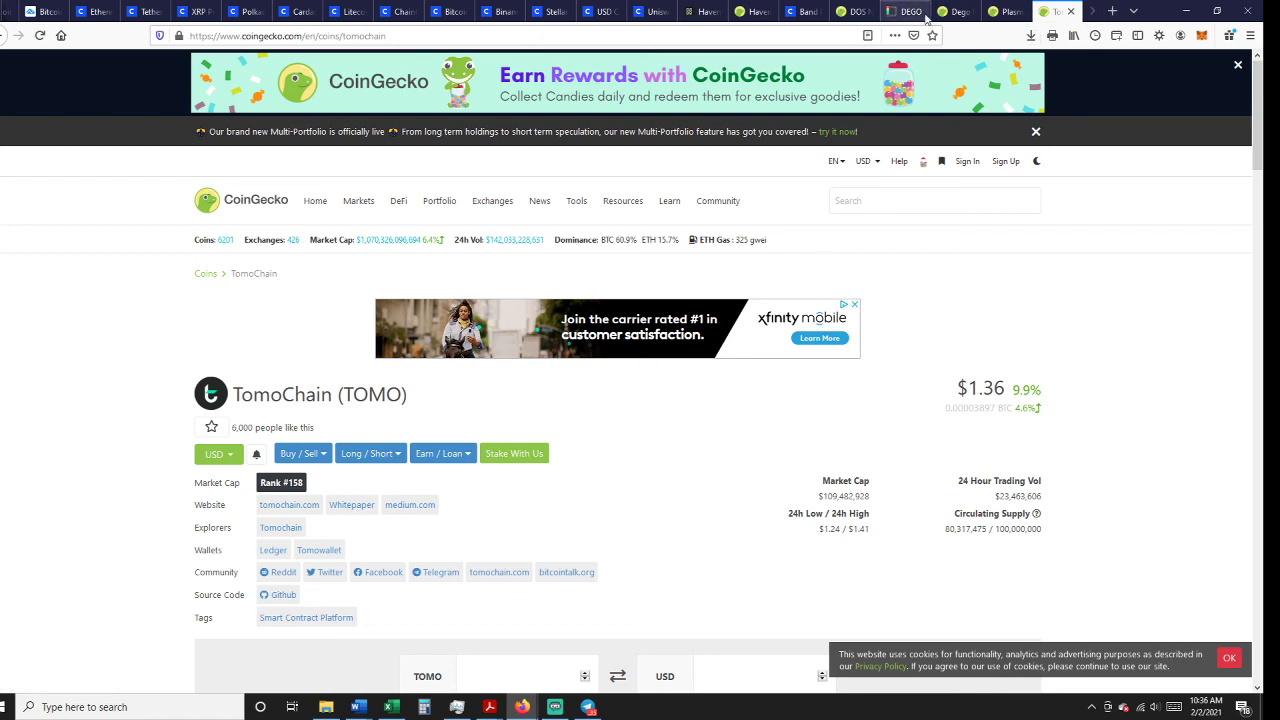
pyautogui.moveTo(1030, 180)
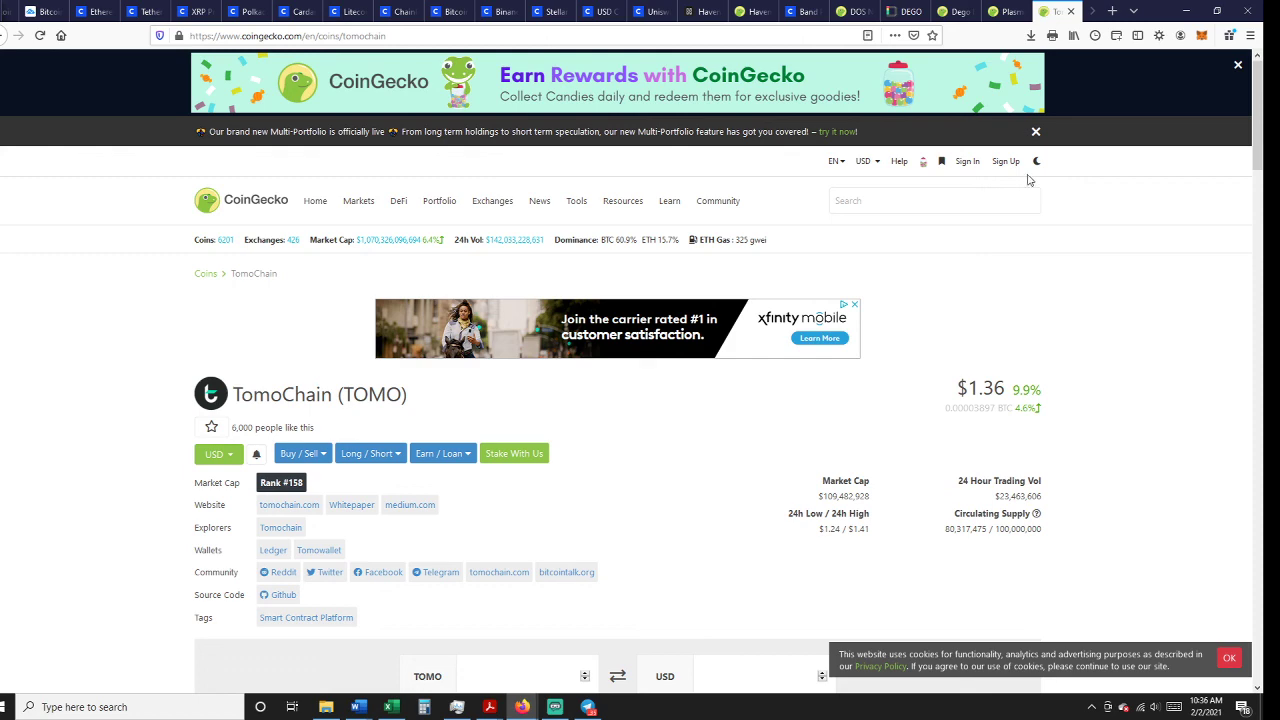
pyautogui.moveTo(1096, 270)
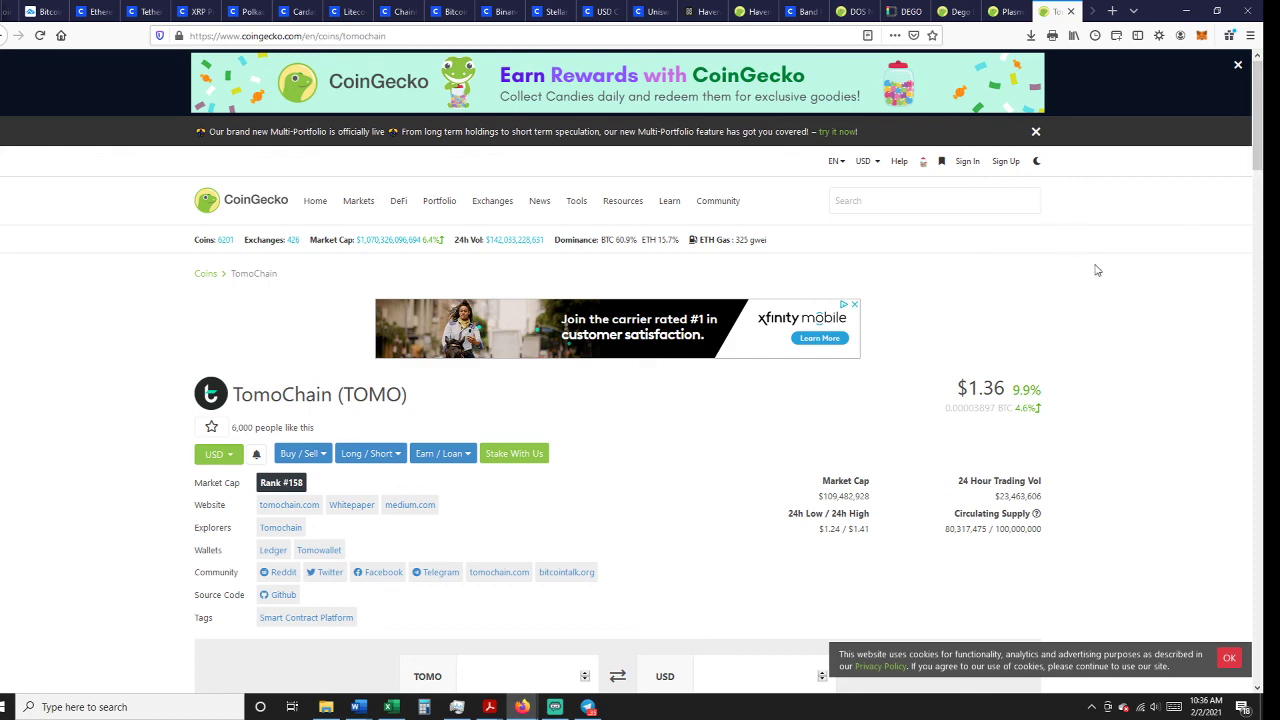
pyautogui.scroll(-3)
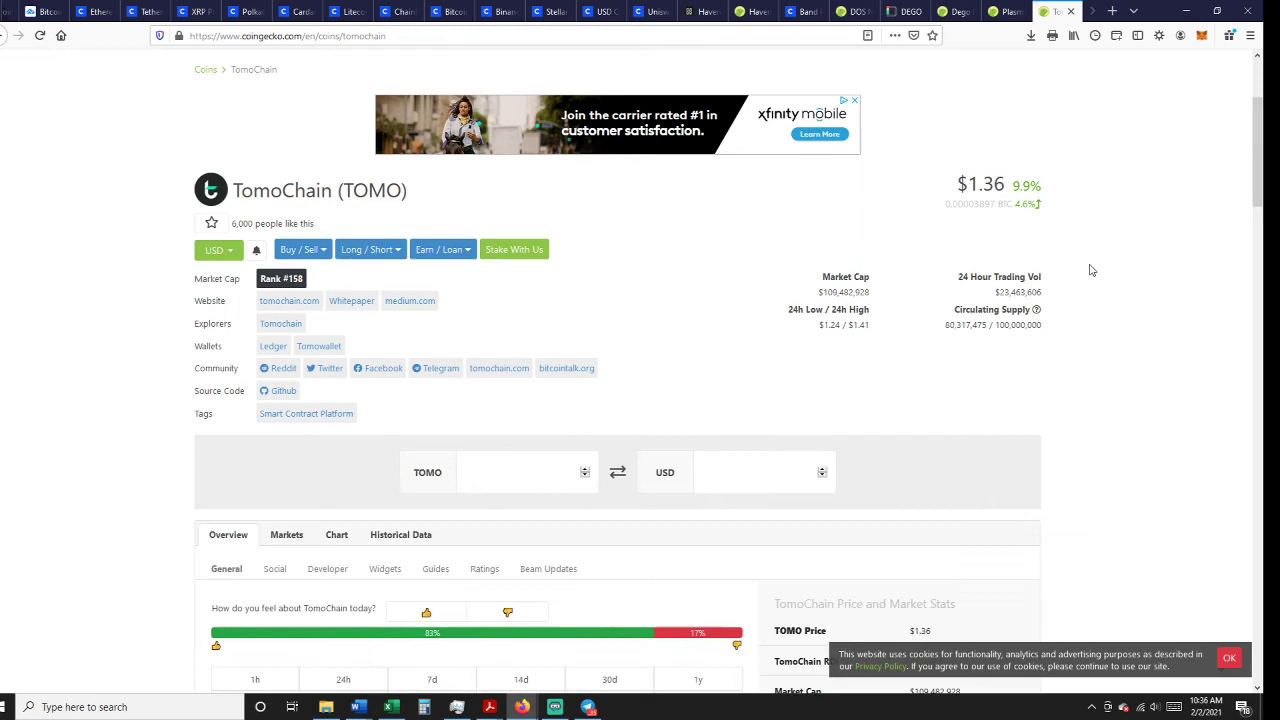
pyautogui.scroll(-3)
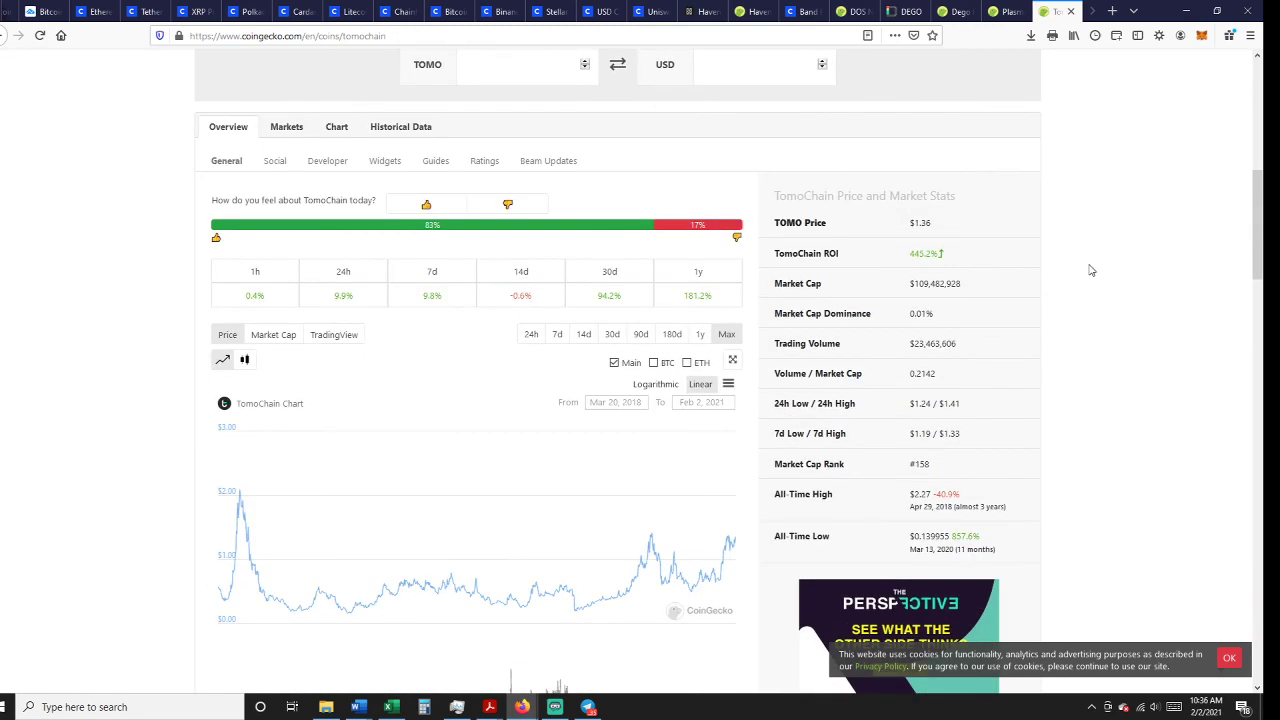
pyautogui.scroll(-3)
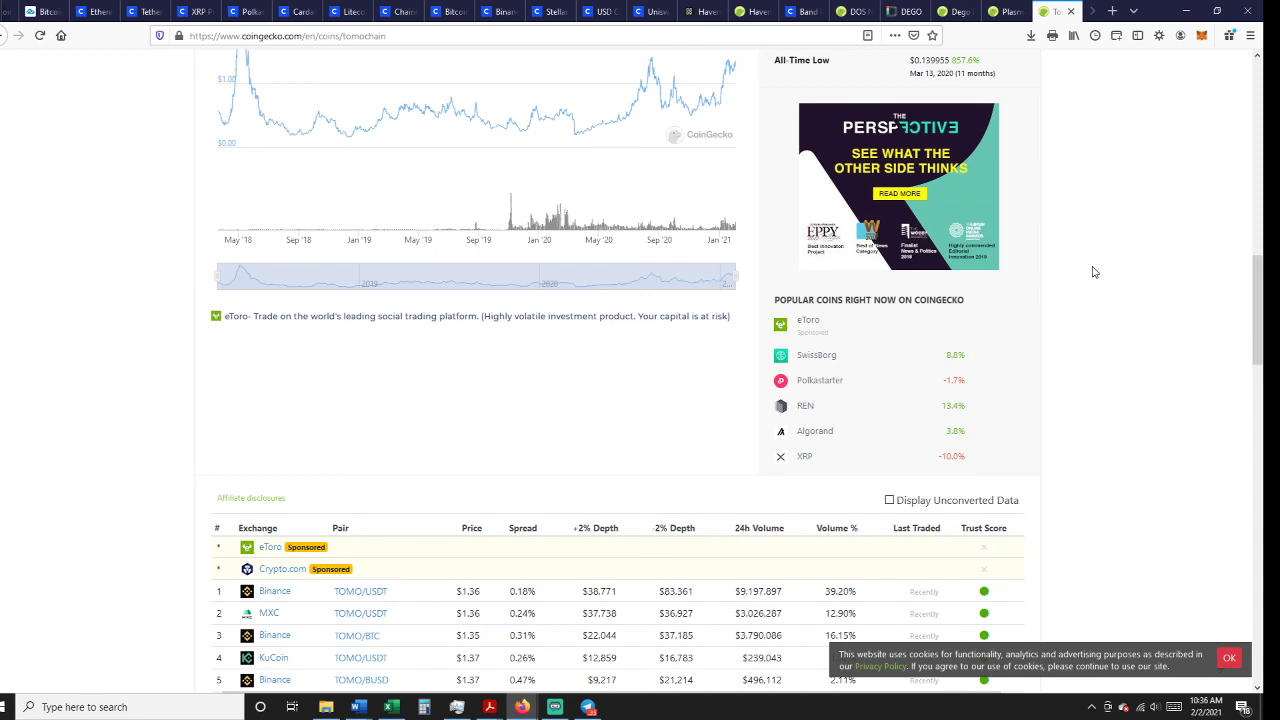
pyautogui.moveTo(1204, 318)
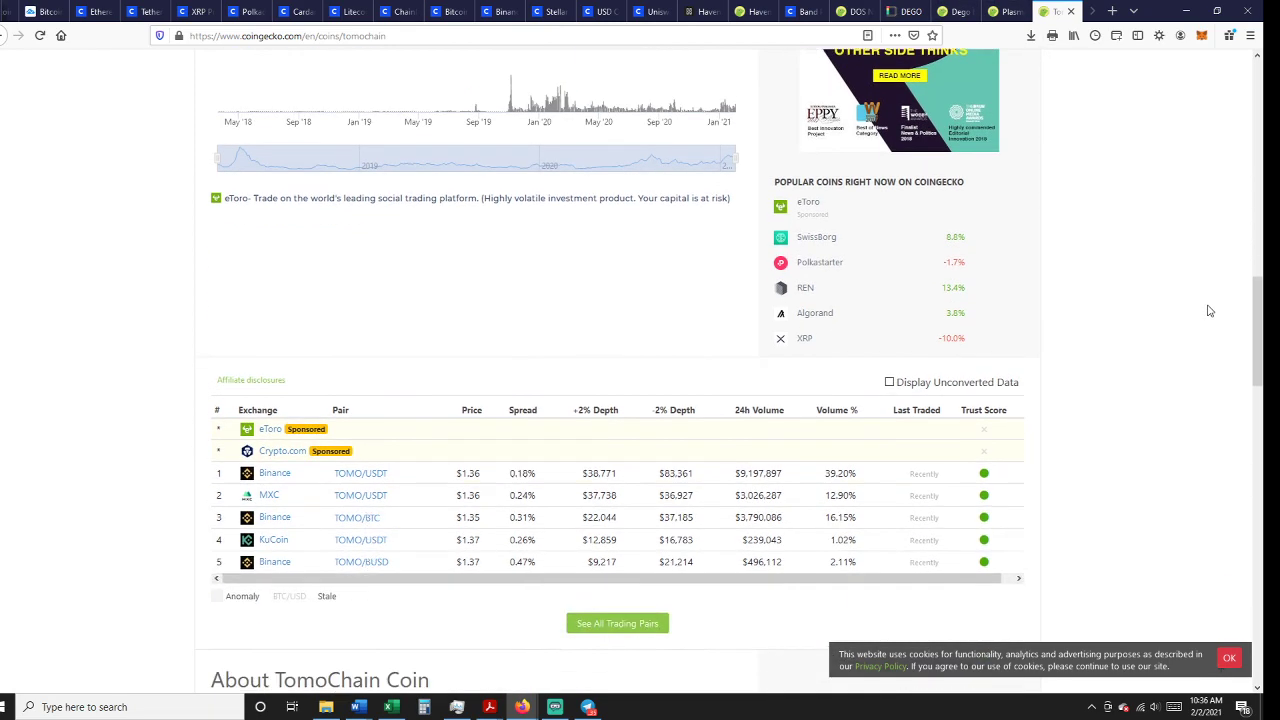
pyautogui.scroll(3)
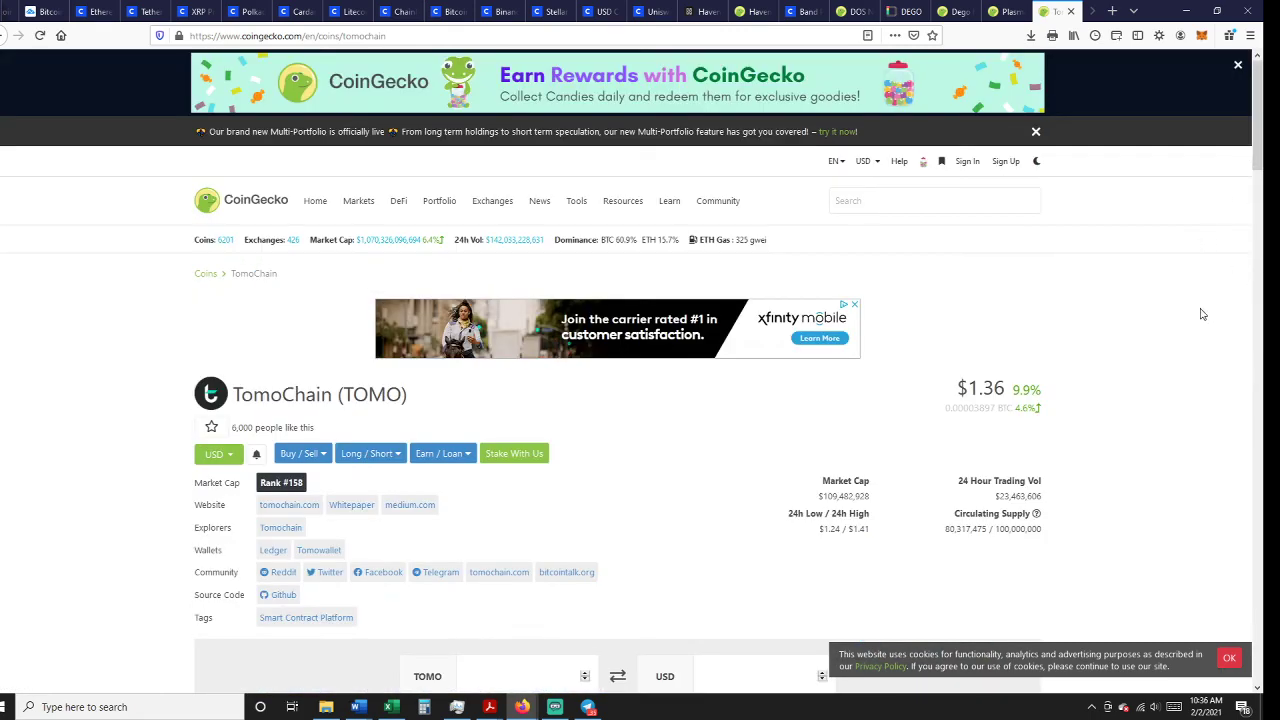
pyautogui.moveTo(488, 470)
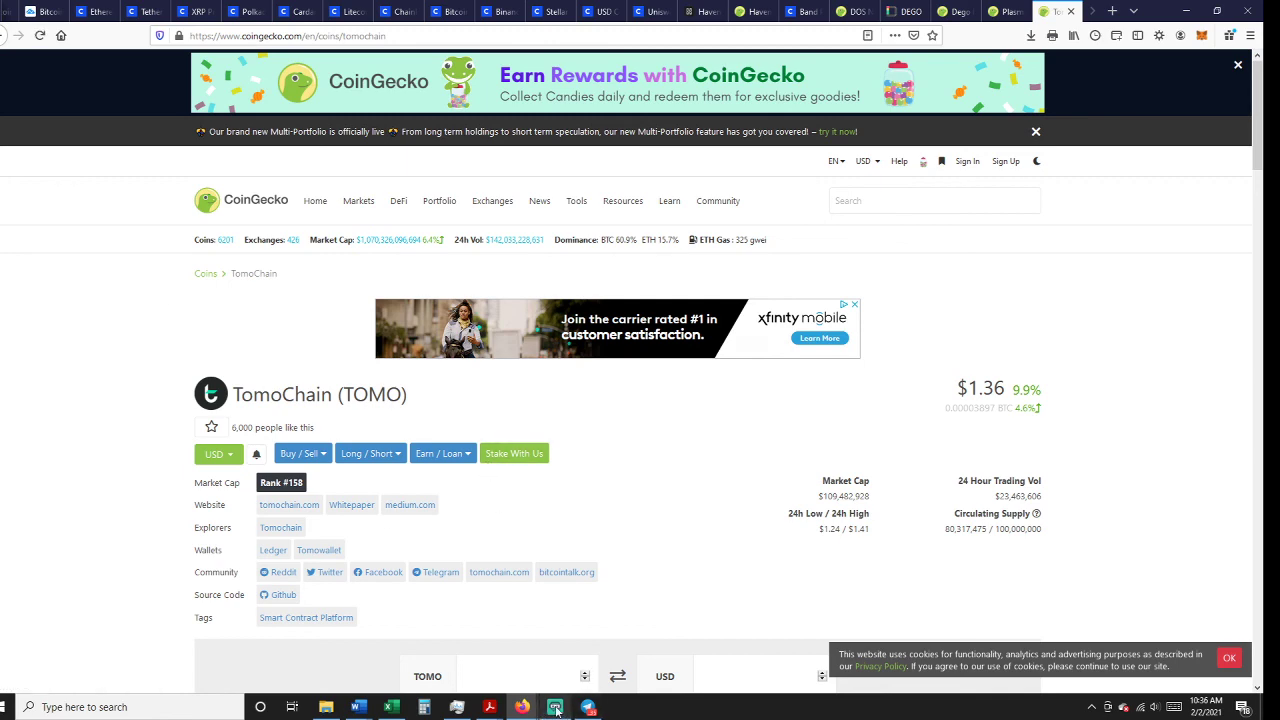
# Bring up the Streamlabs OBS recording window over the page
pyautogui.click(554, 708)
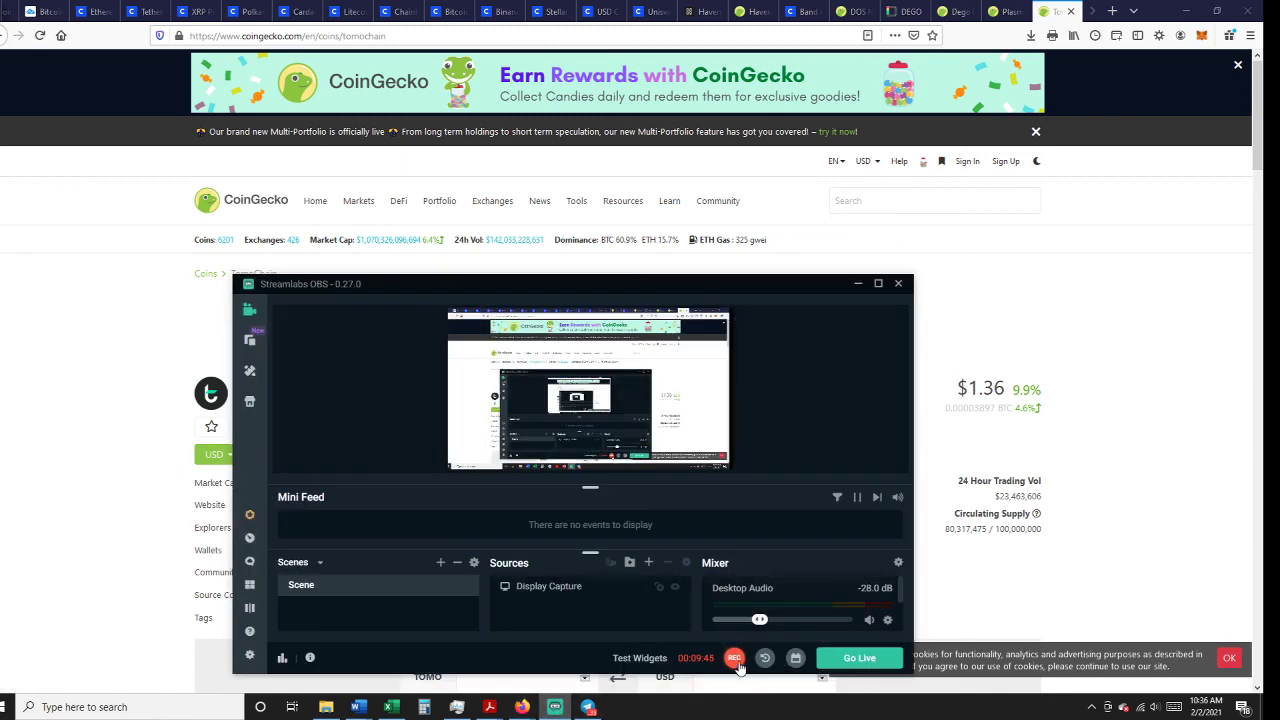